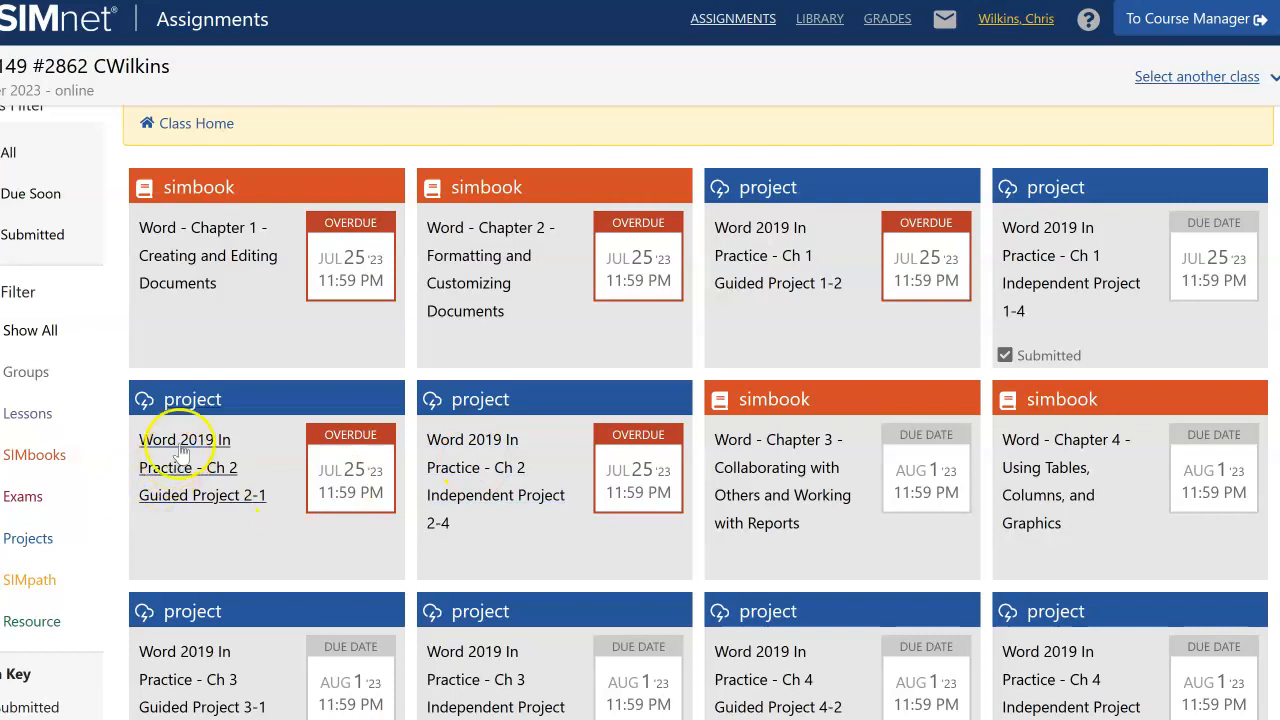
pyautogui.moveTo(1040, 270)
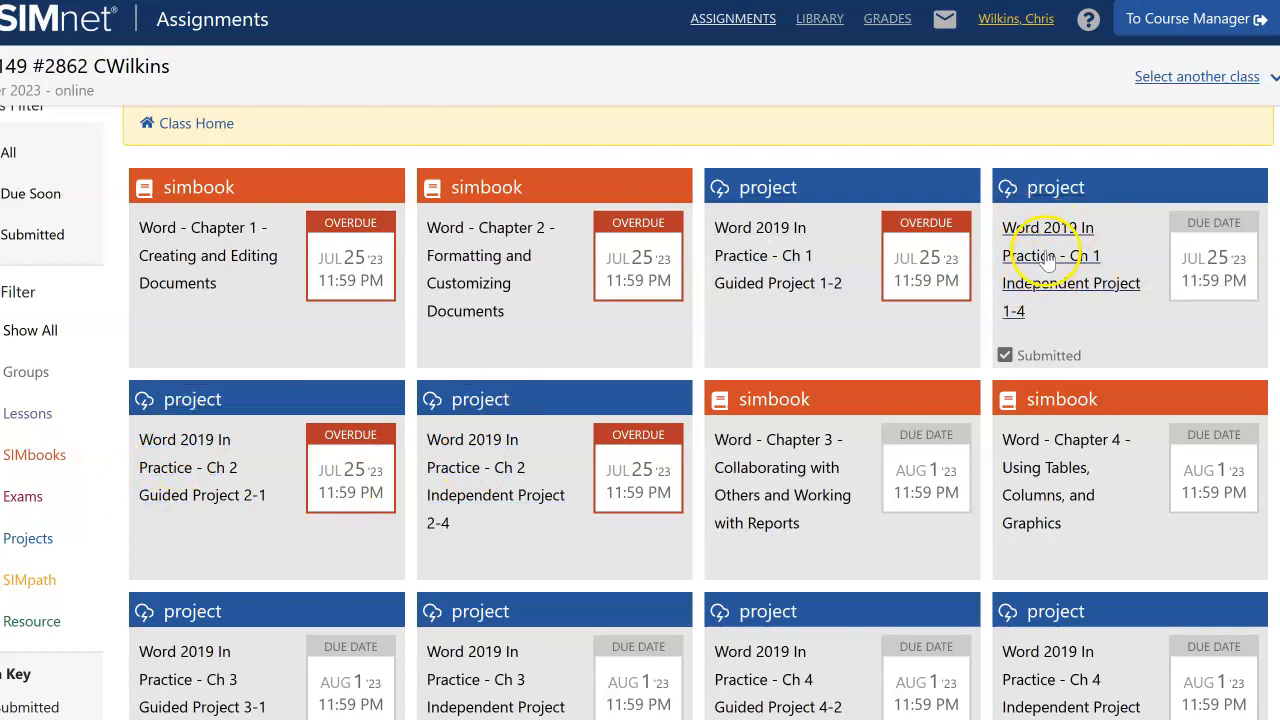
pyautogui.moveTo(1048, 245)
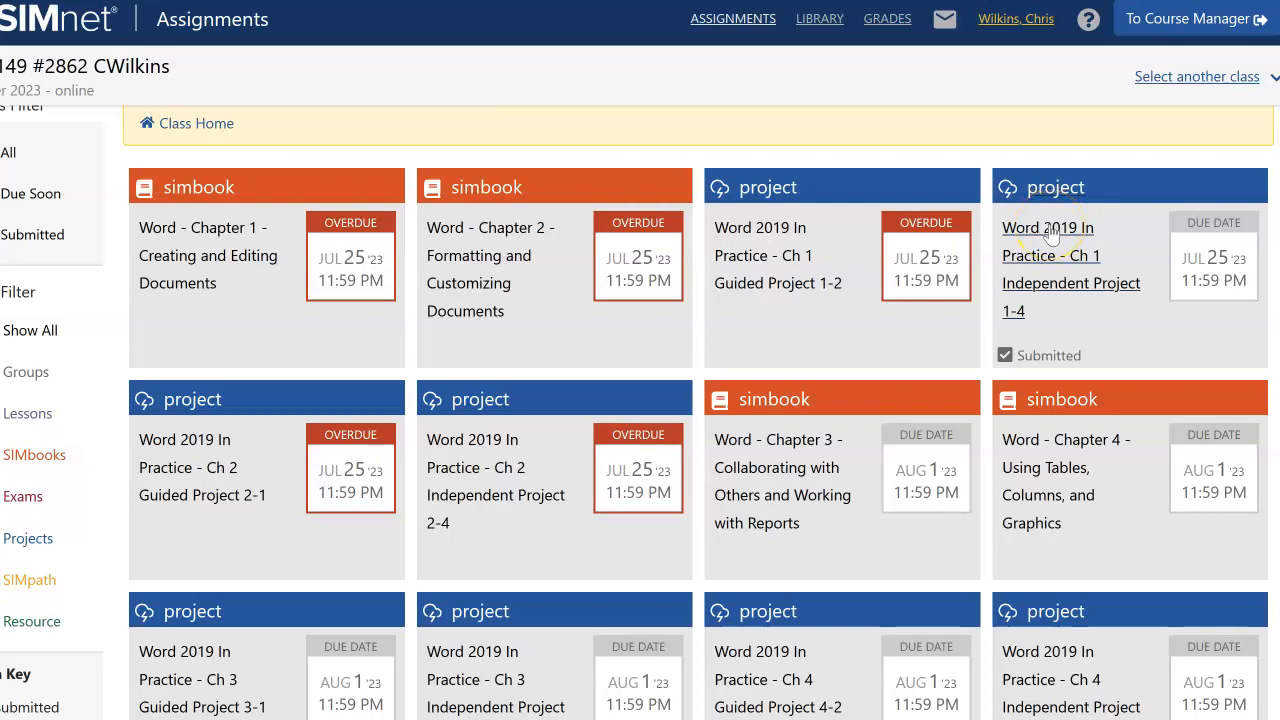
# Open the 'Word 2019 In Practice - Ch 1 Independent Project 1-4' tile from Assignments.
pyautogui.click(1050, 230)
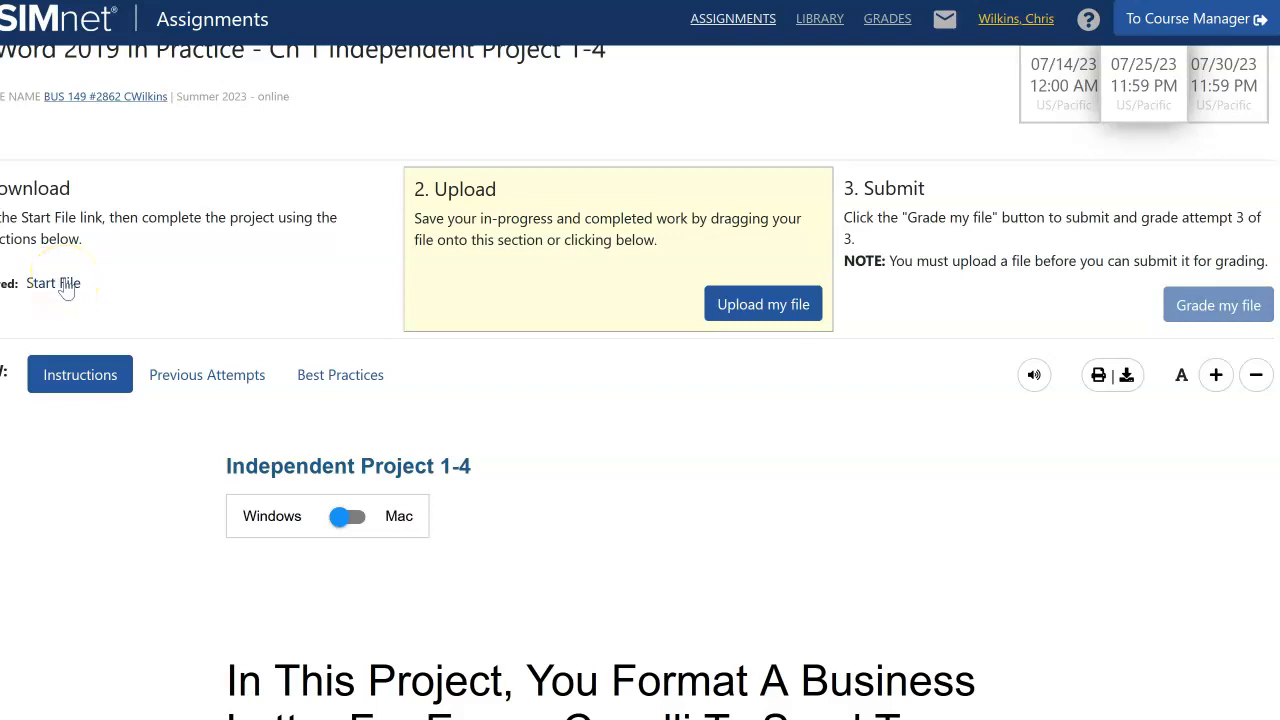
pyautogui.click(53, 283)
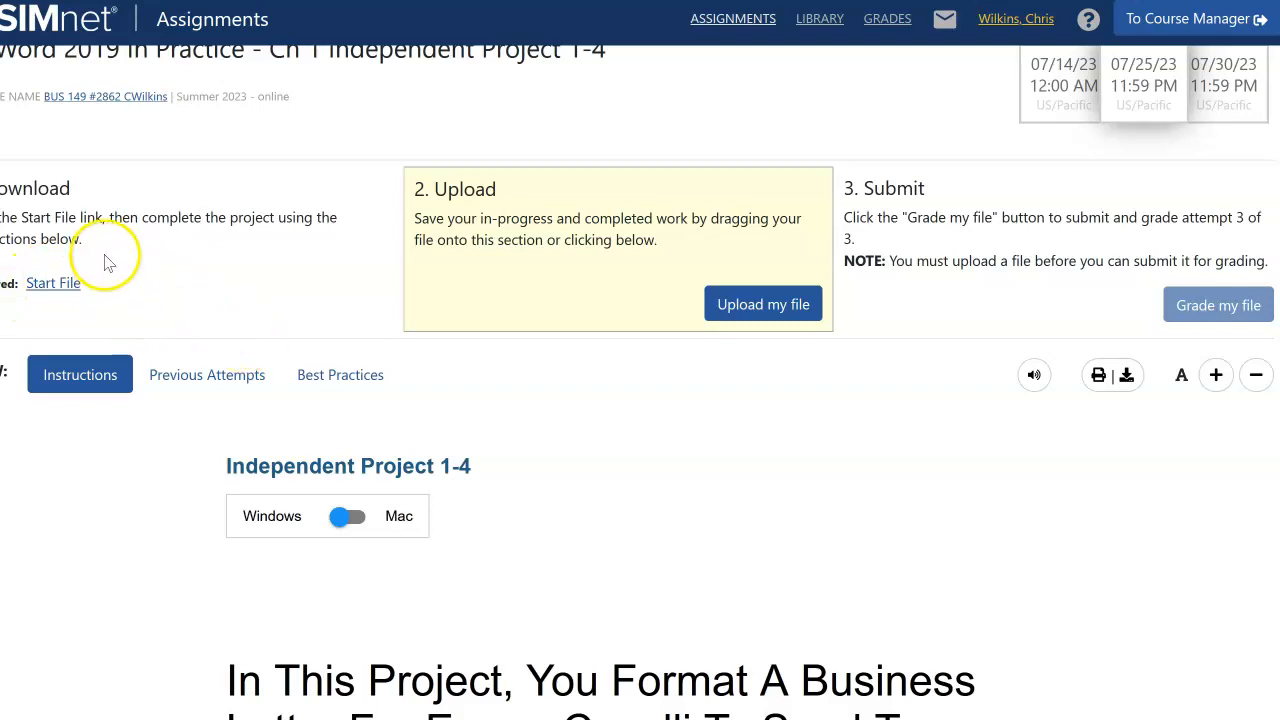
pyautogui.scroll(-3)
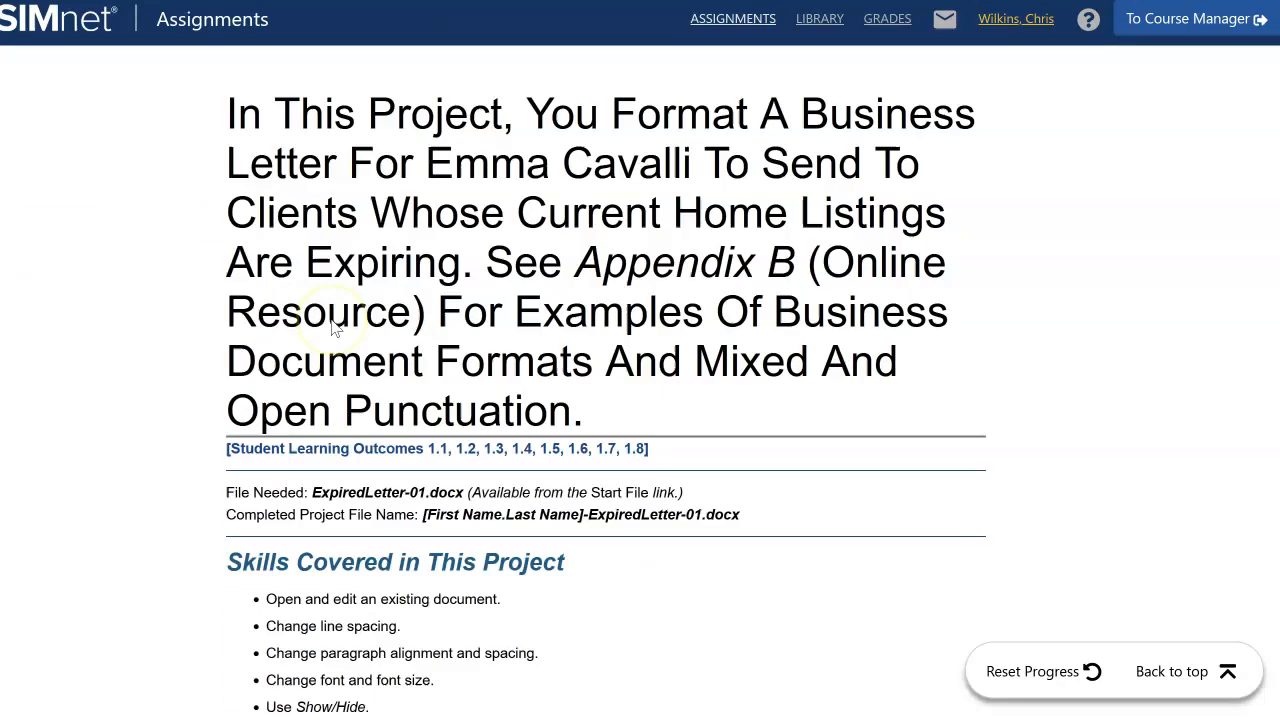
pyautogui.scroll(-3)
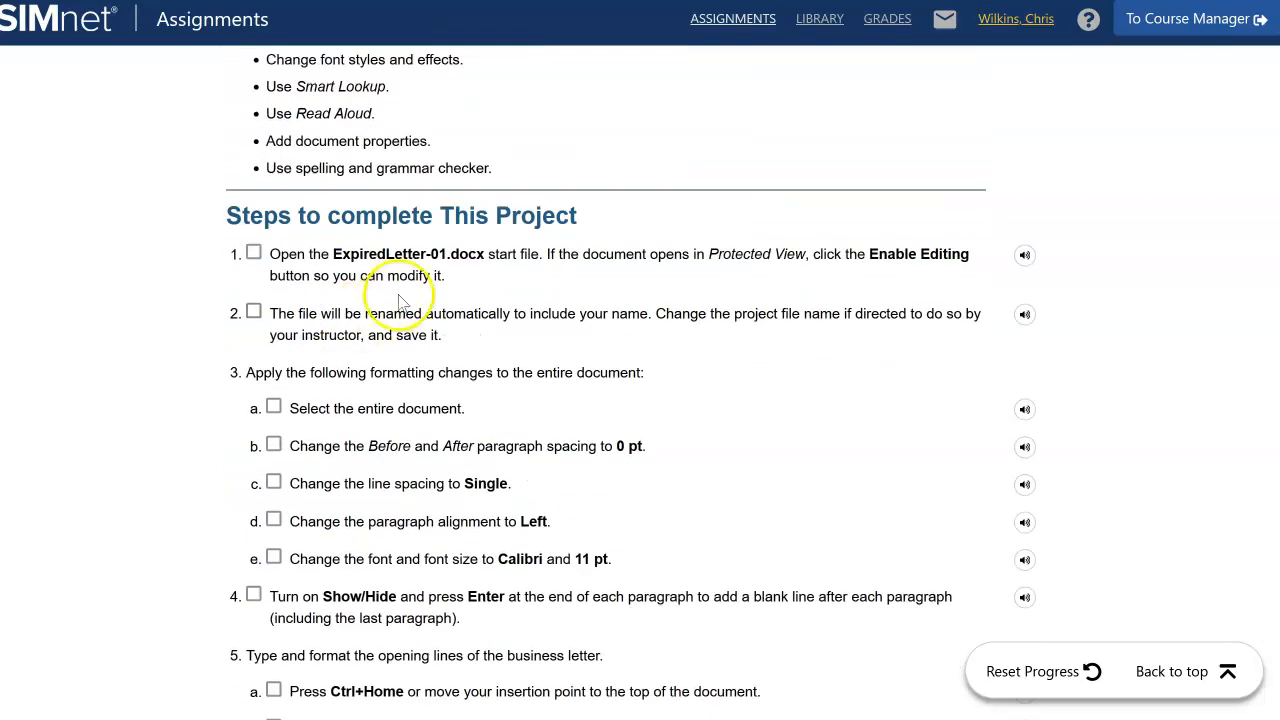
pyautogui.scroll(-3)
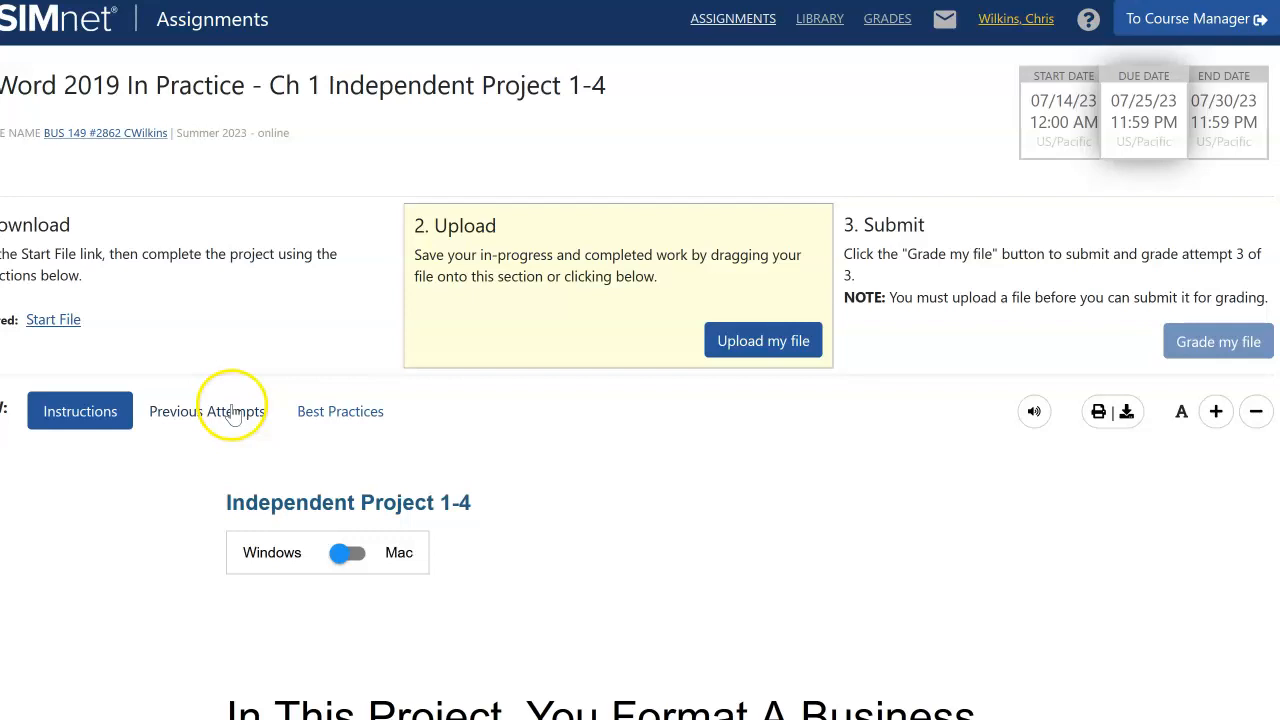
# Show the Previous Attempts tab listing Attempt 2 at 40% and Attempt 1 at 25%.
pyautogui.click(207, 411)
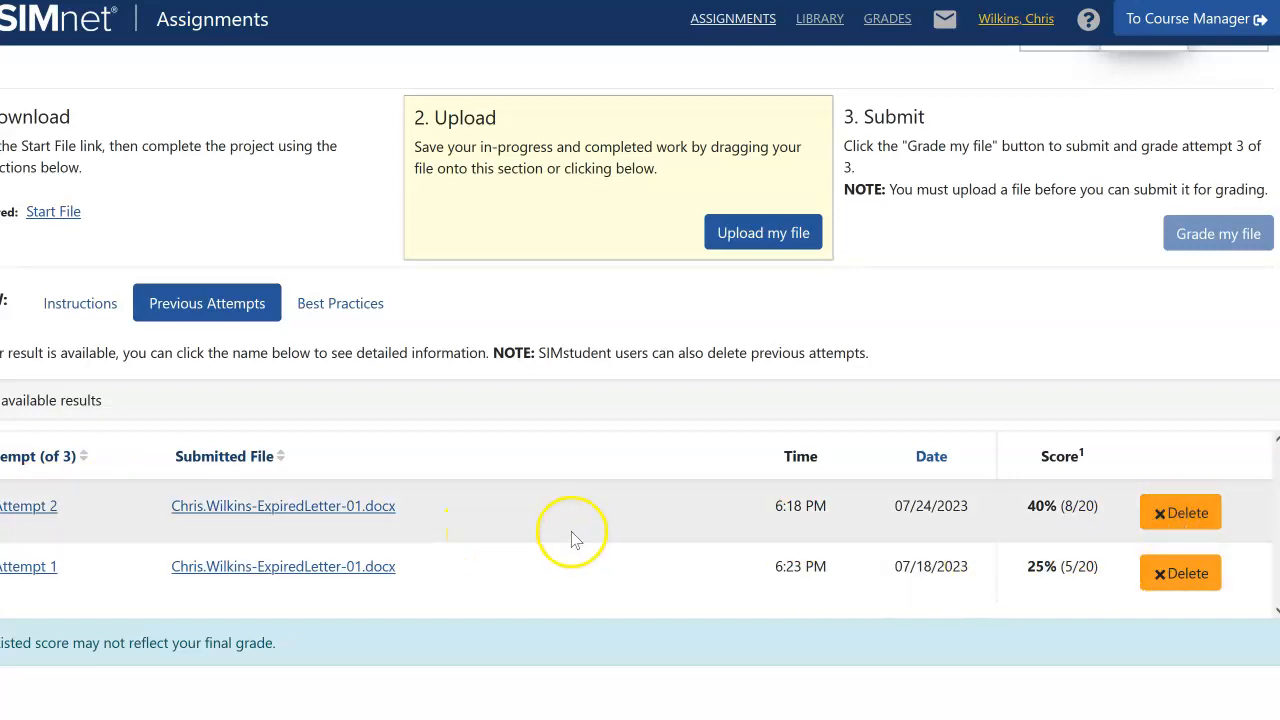
pyautogui.moveTo(1135, 558)
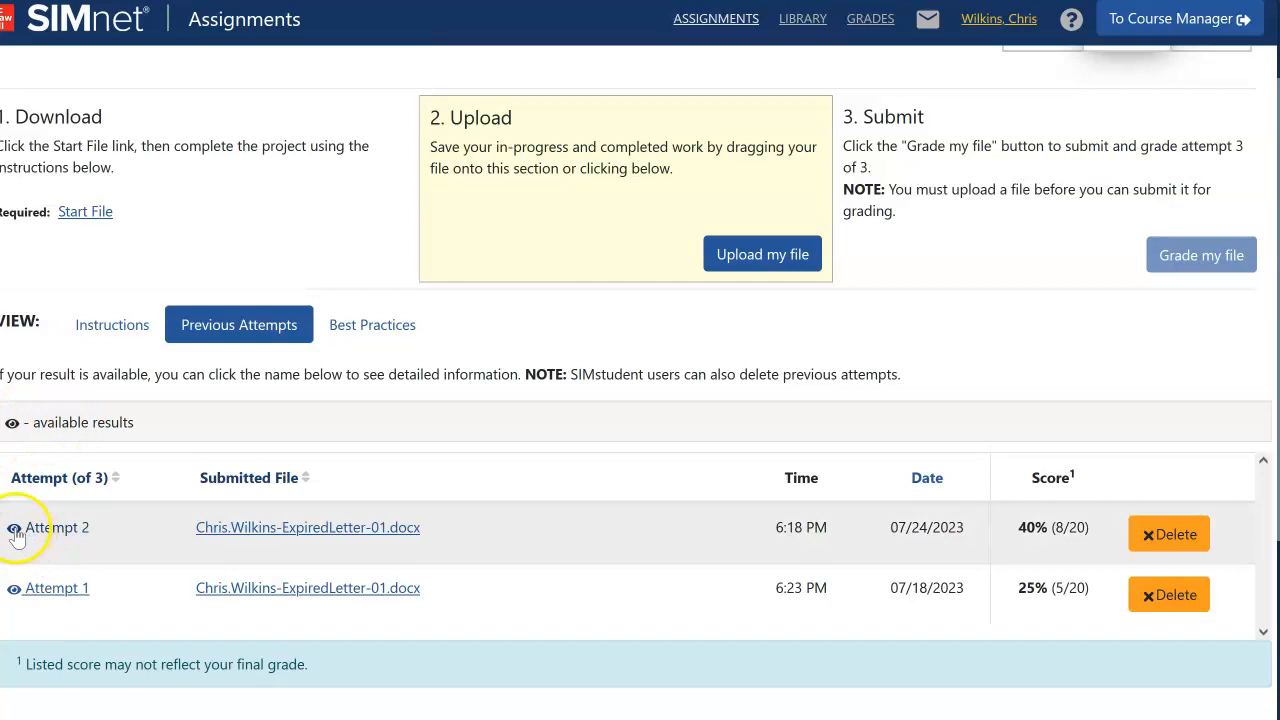
pyautogui.moveTo(388, 420)
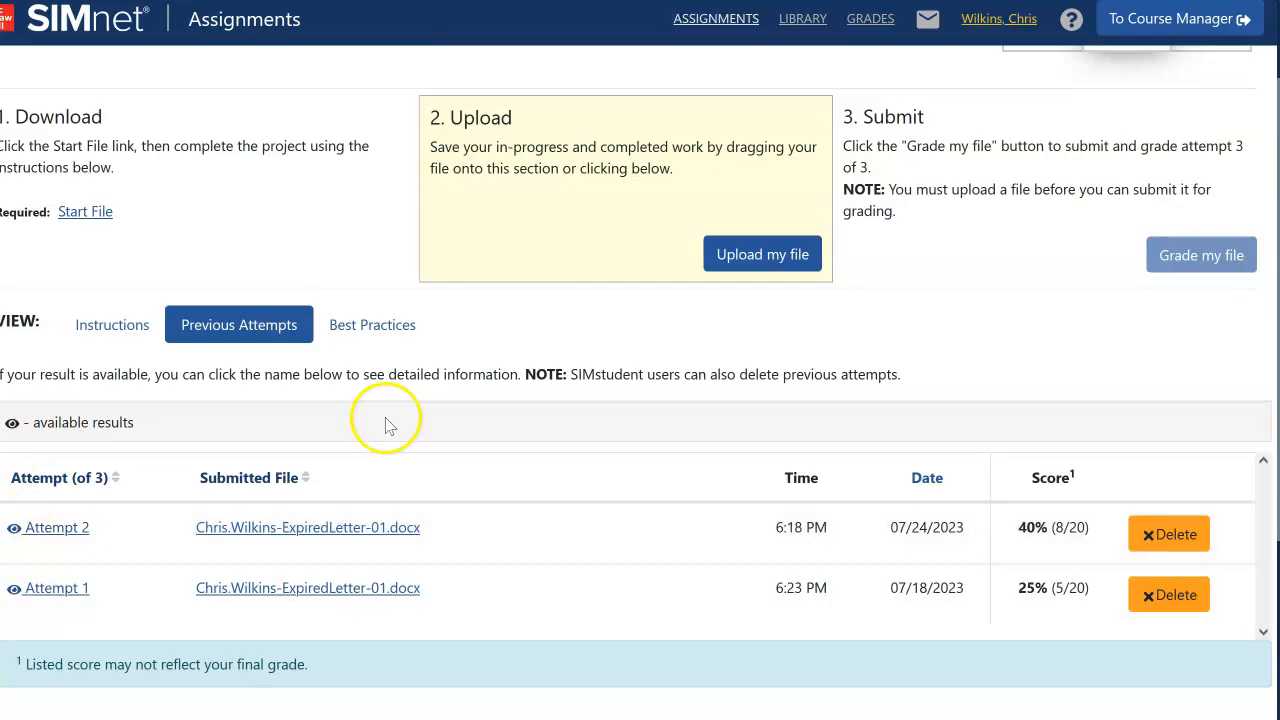
pyautogui.moveTo(762, 254)
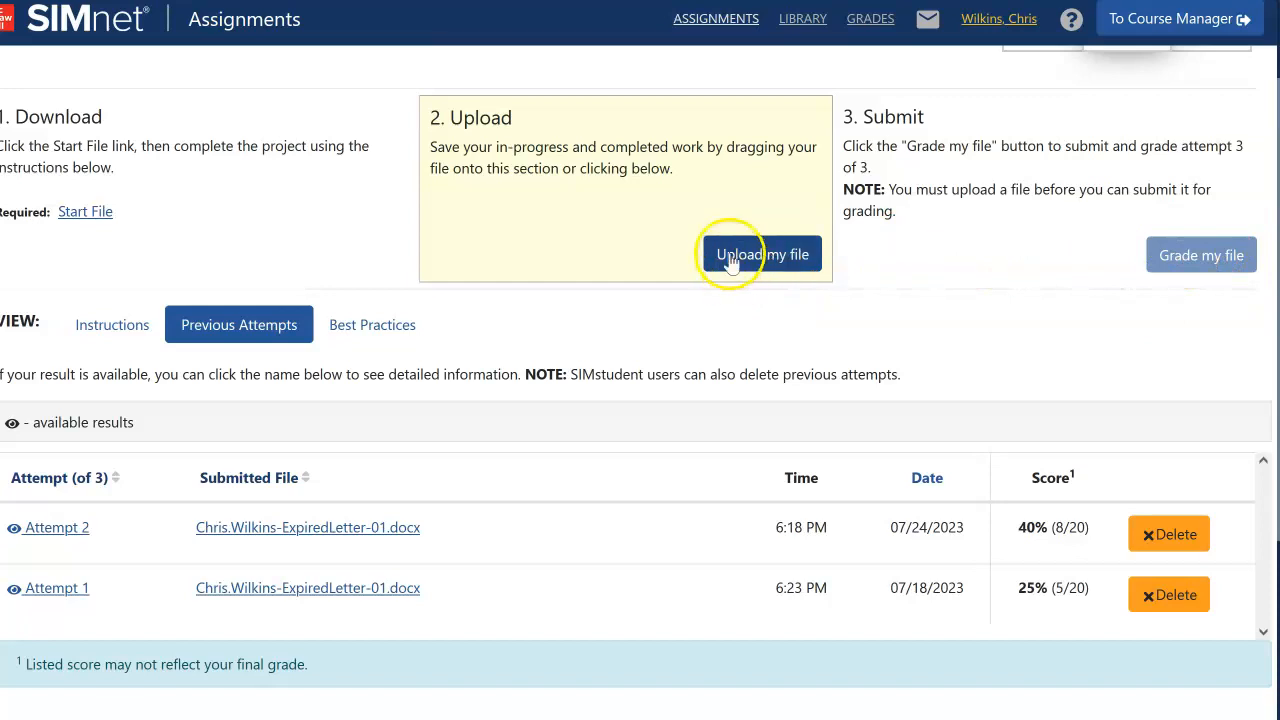
pyautogui.moveTo(530, 177)
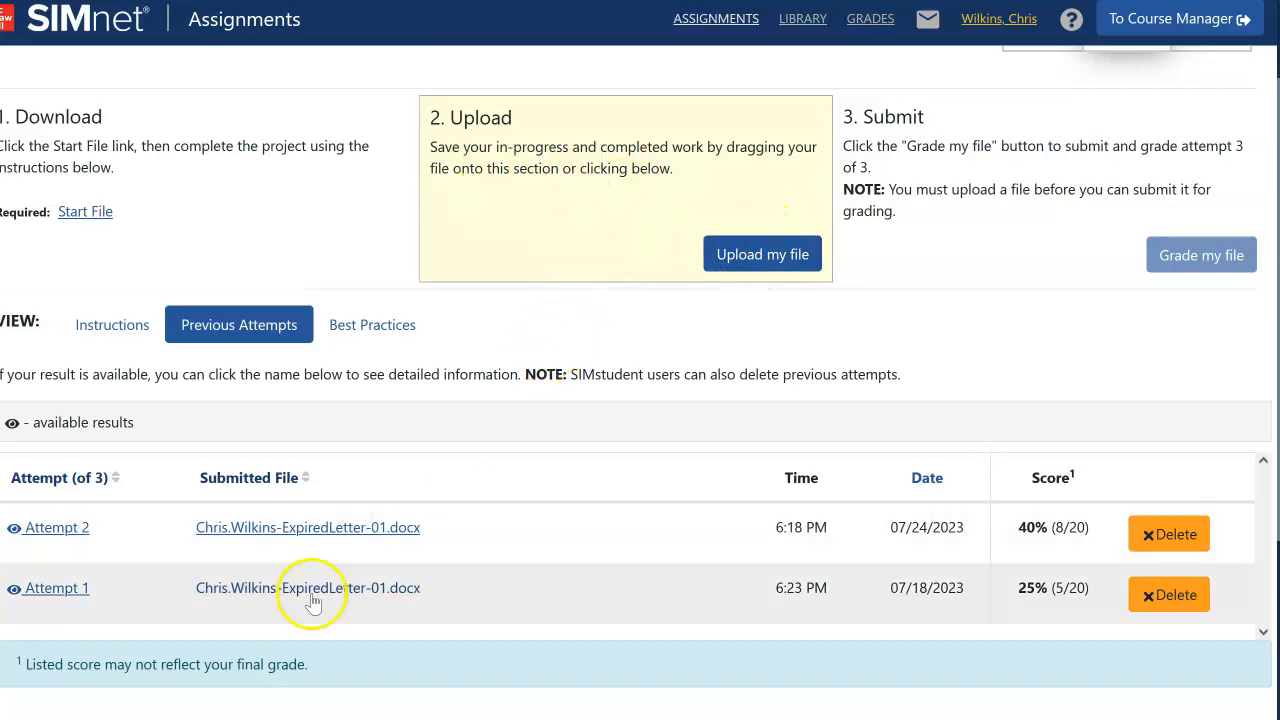
pyautogui.moveTo(351, 475)
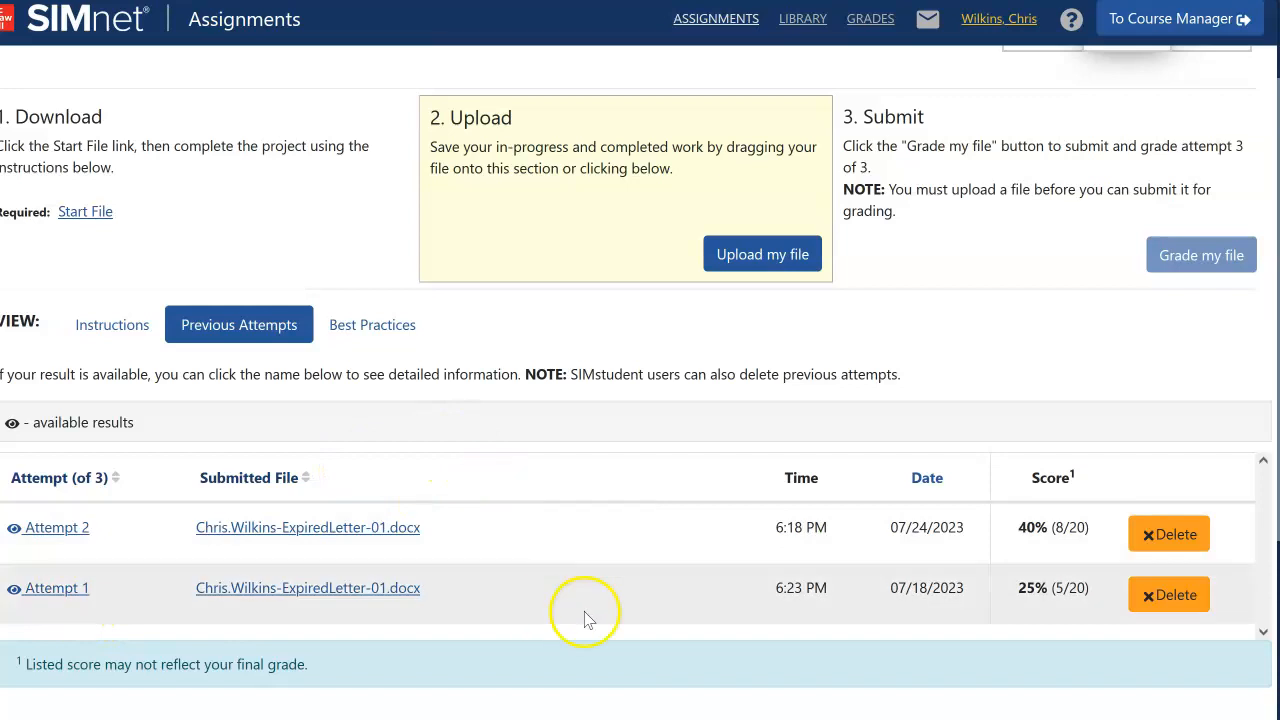
pyautogui.moveTo(1073, 597)
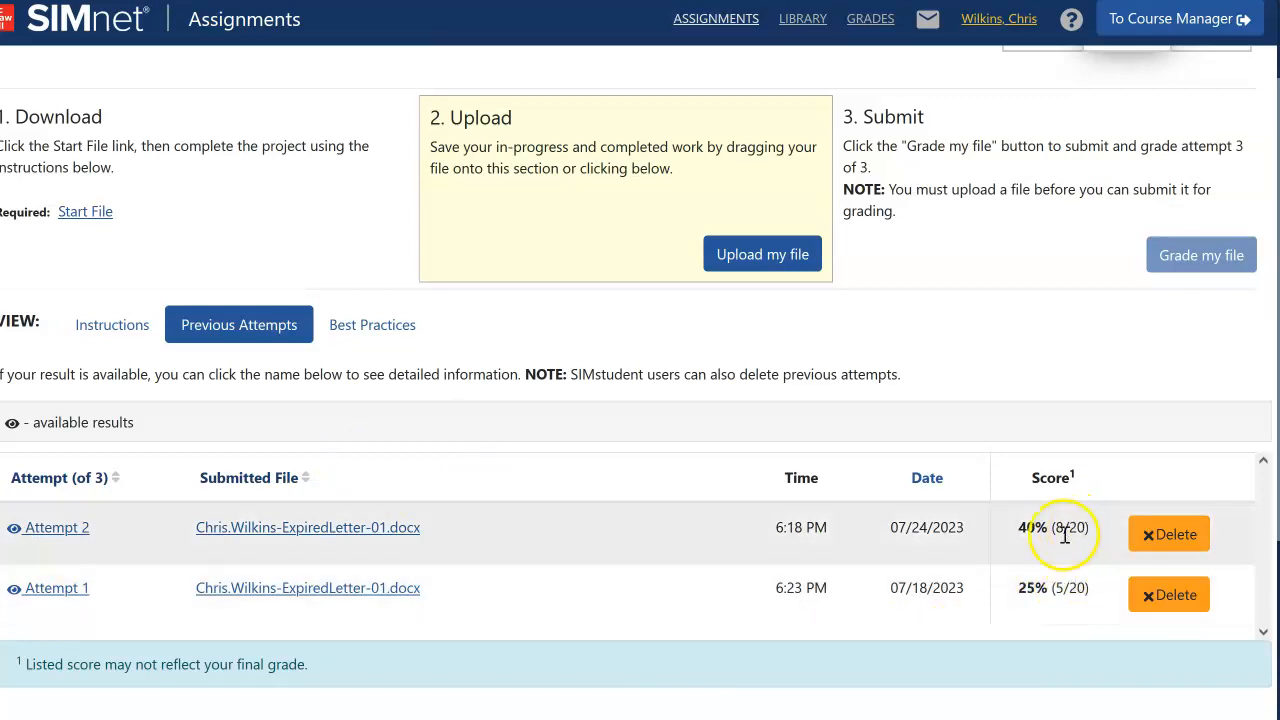
pyautogui.moveTo(390, 495)
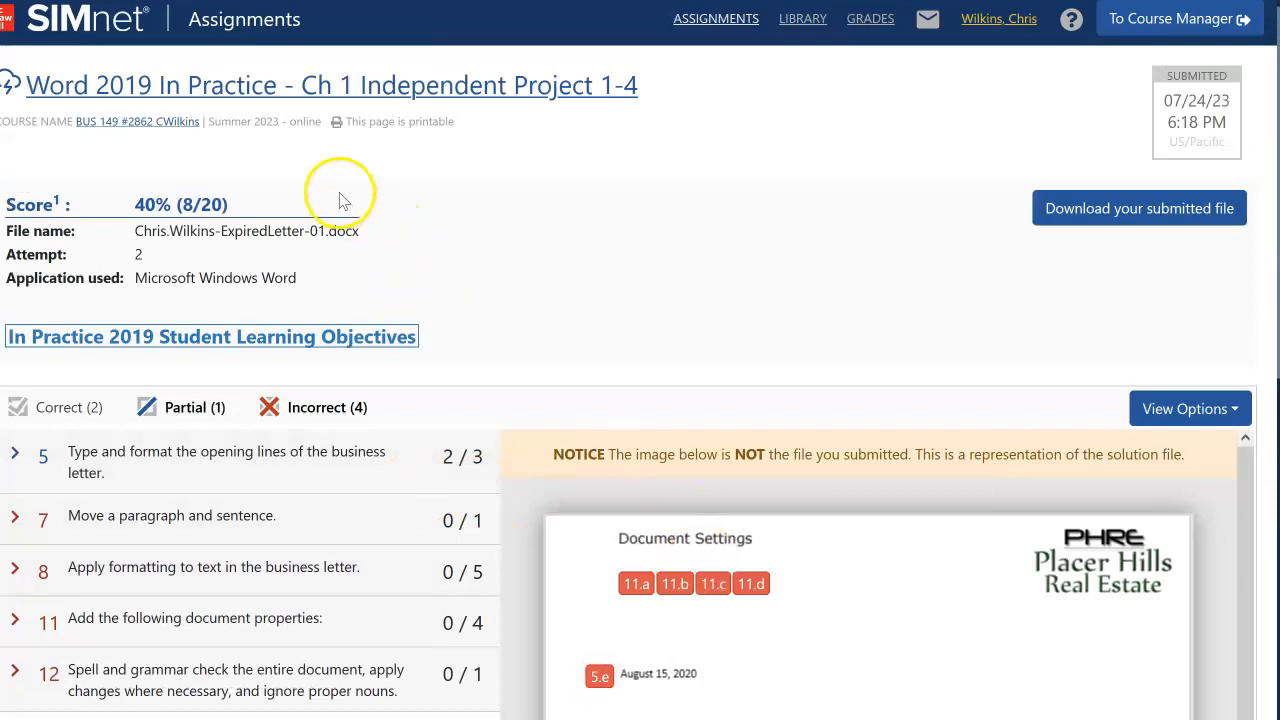
pyautogui.moveTo(425, 490)
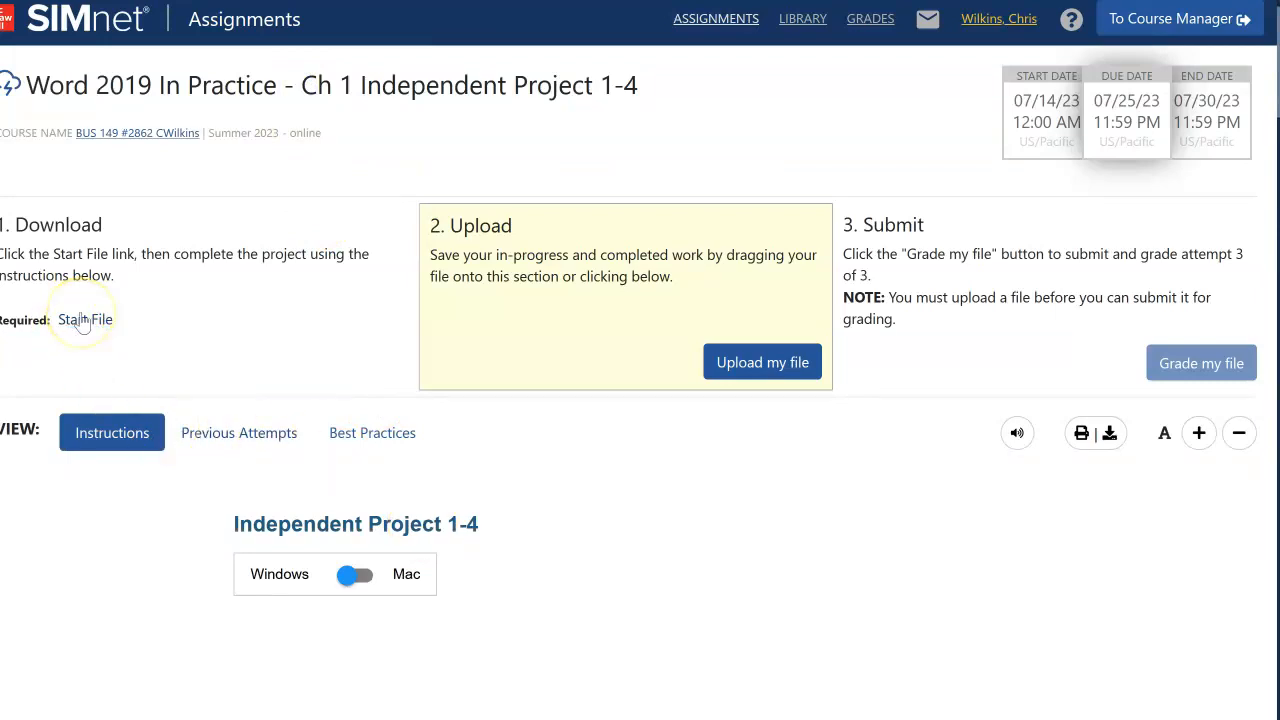
pyautogui.scroll(-3)
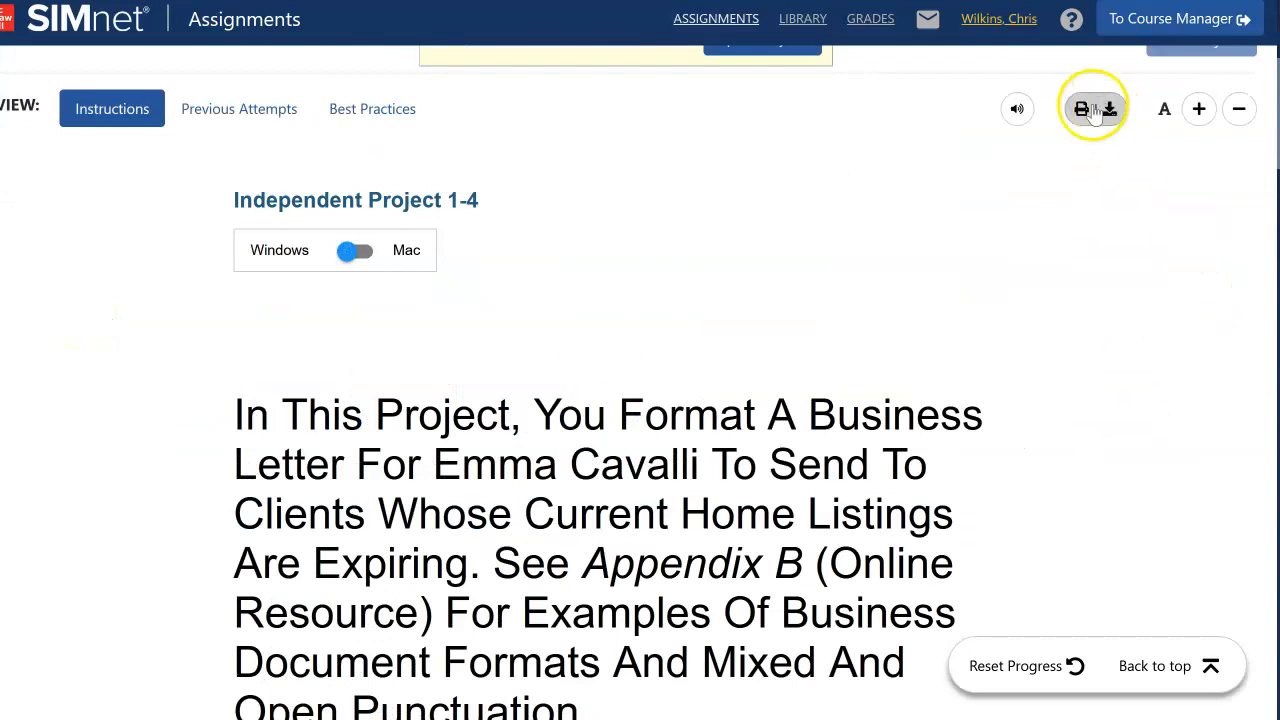
pyautogui.scroll(-3)
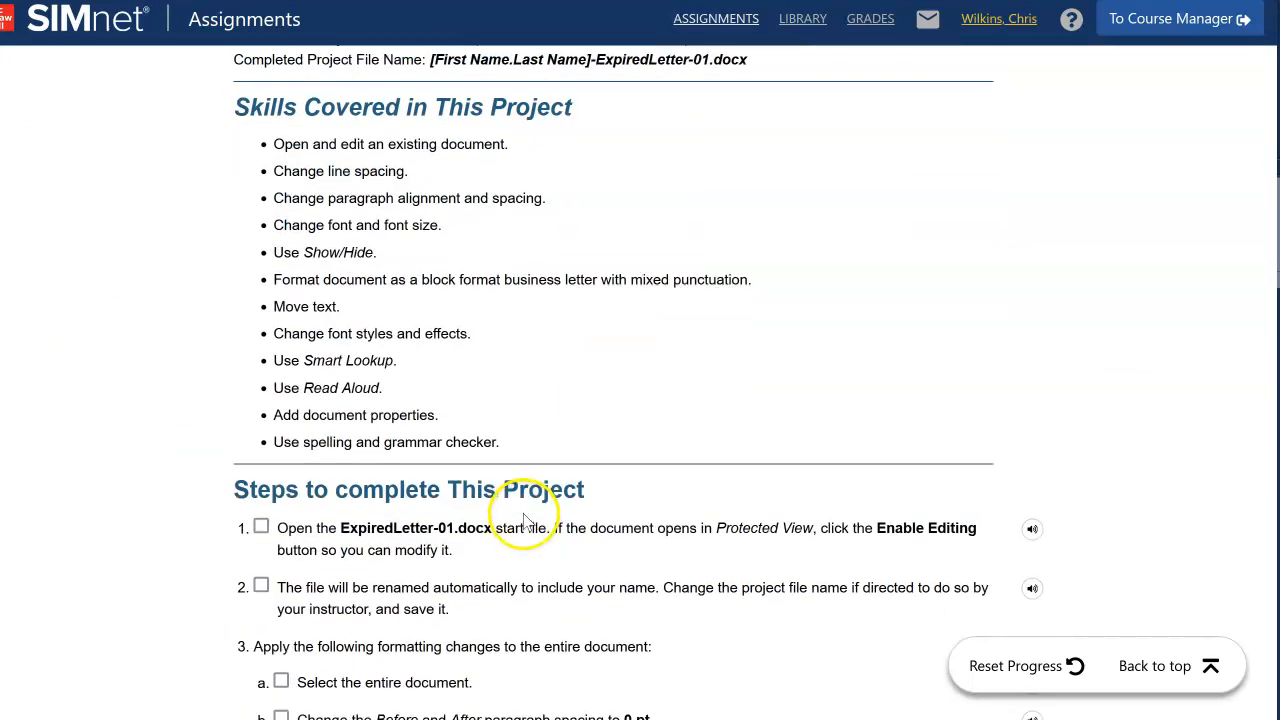
pyautogui.moveTo(525, 520)
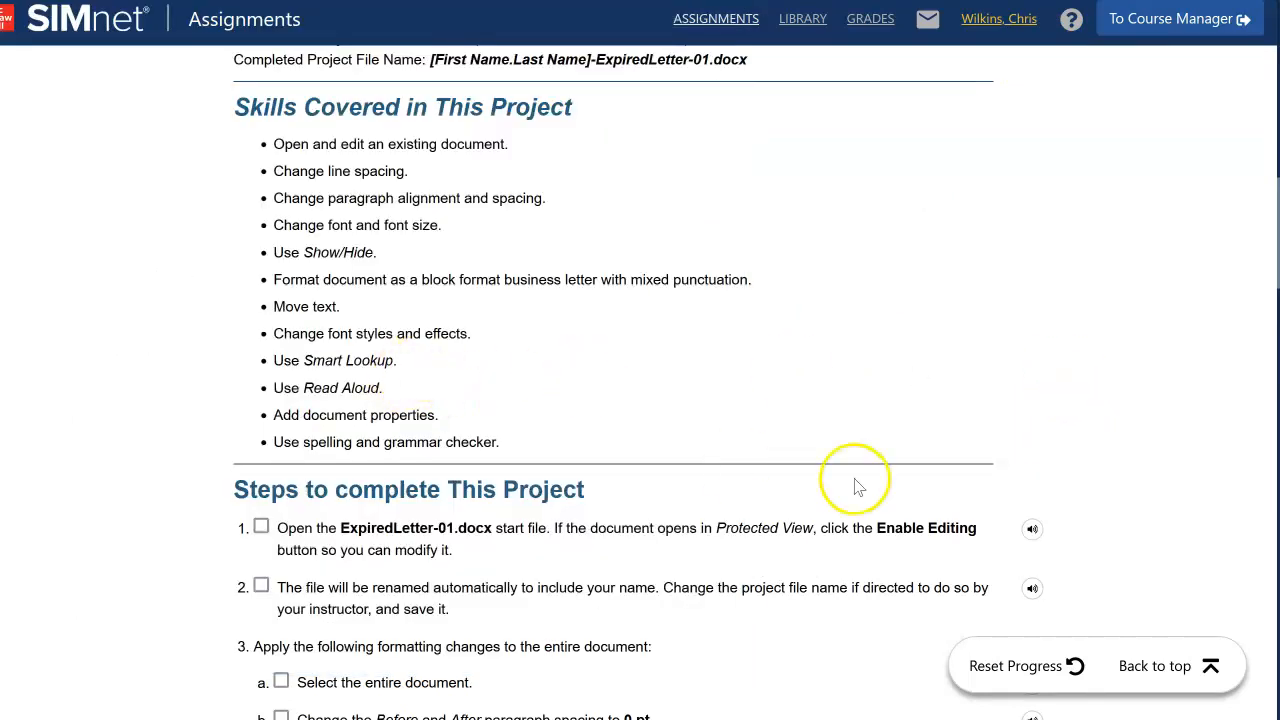
pyautogui.scroll(-3)
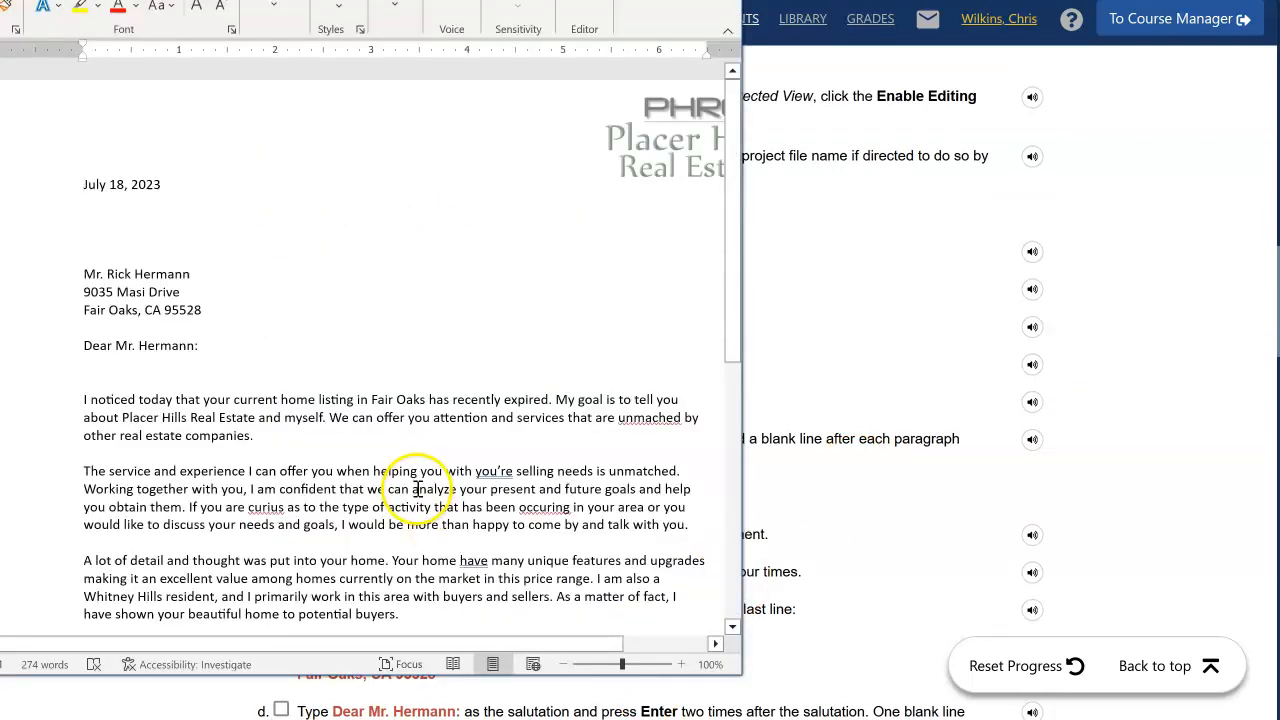
# Scroll through the ExpiredLetter-01 Placer Hills Real Estate letter in Word.
pyautogui.scroll(-3)
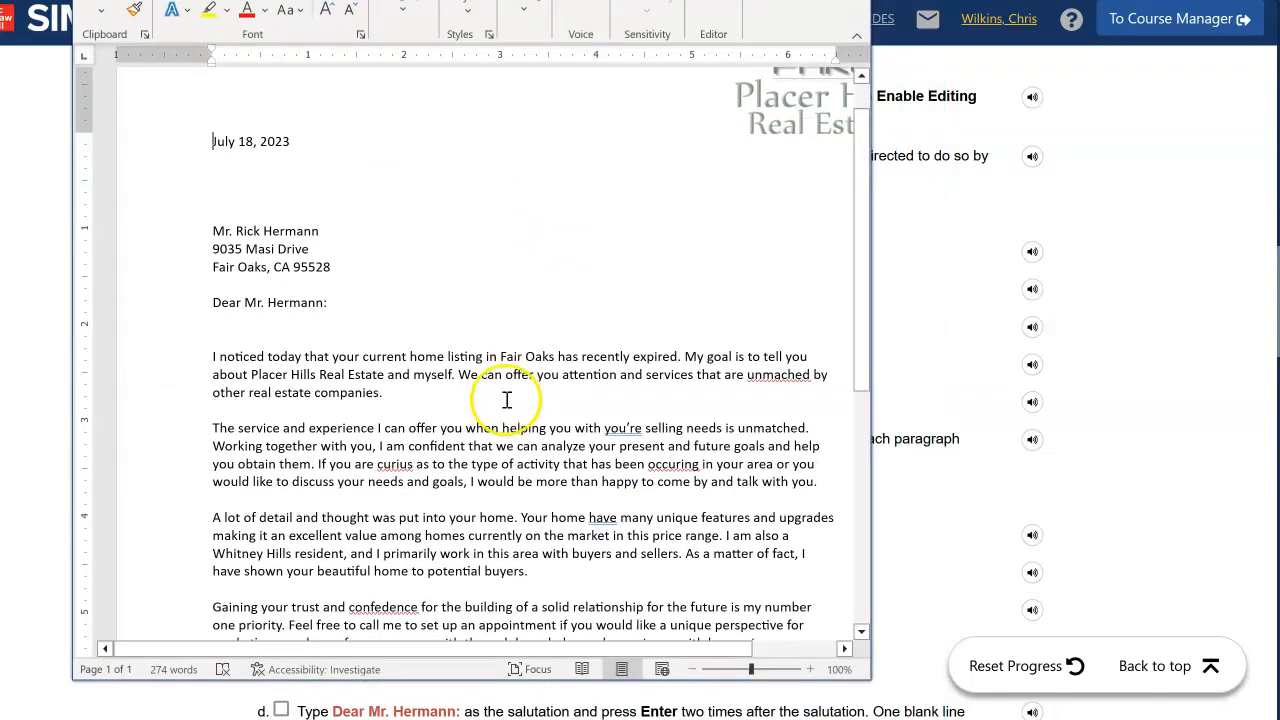
pyautogui.scroll(-3)
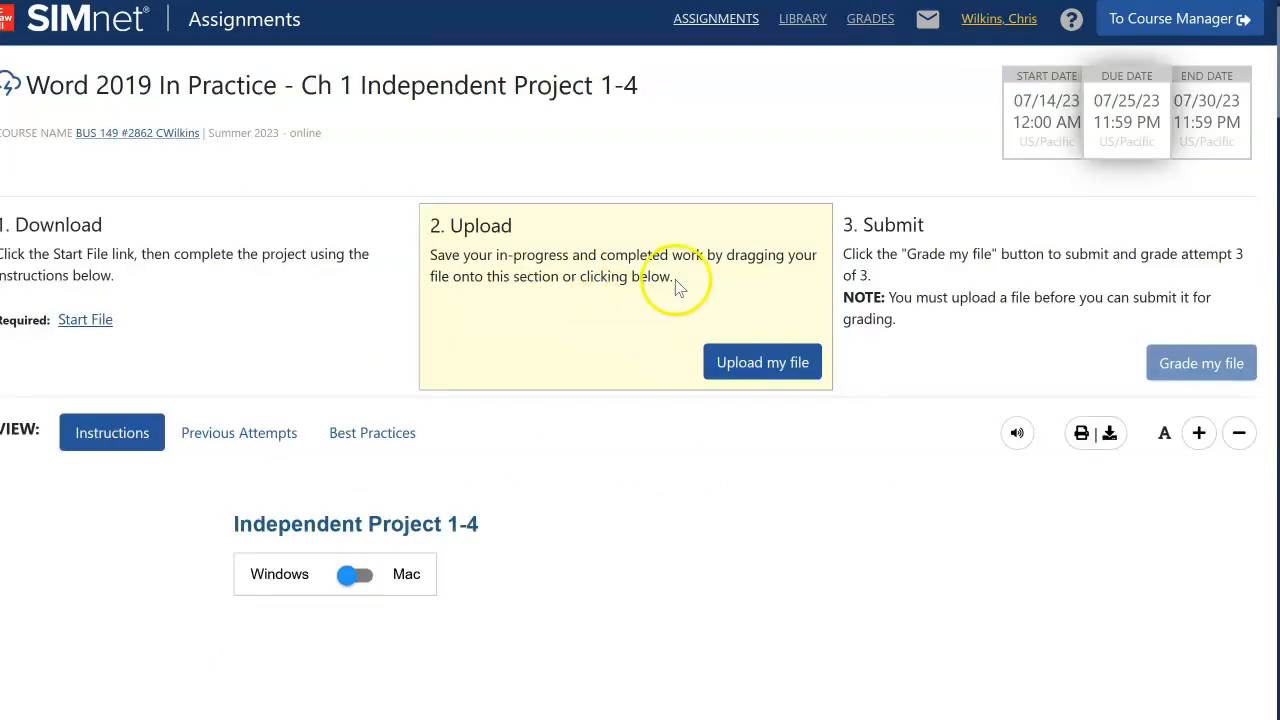
# Tick and clear the select-document, spacing and file-renaming checklist steps, then return to top.
pyautogui.scroll(-3)
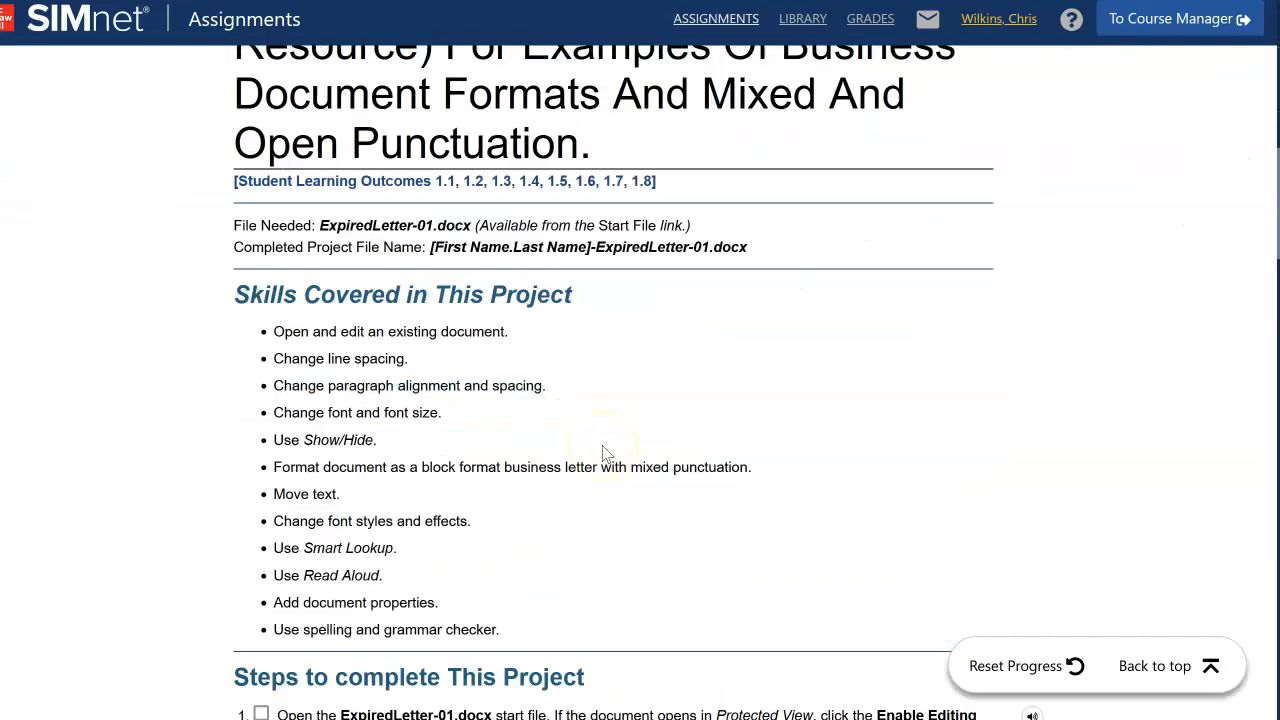
pyautogui.scroll(-3)
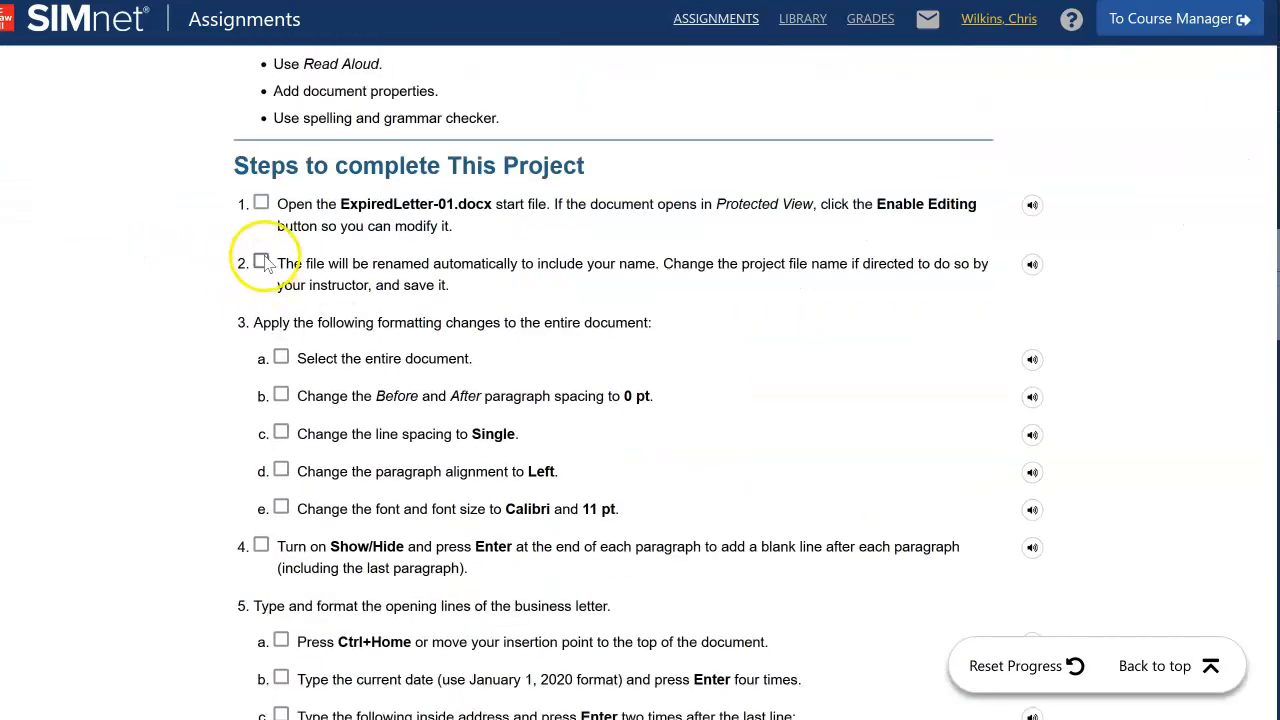
pyautogui.click(261, 261)
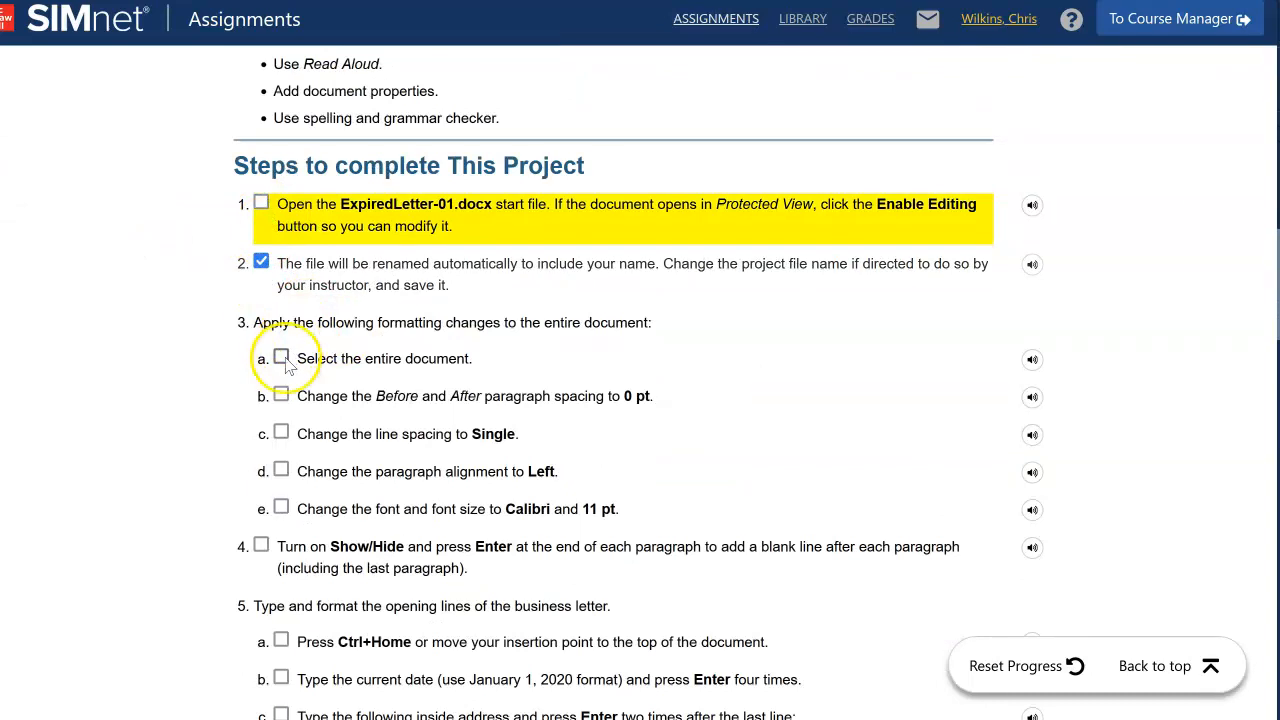
pyautogui.click(281, 357)
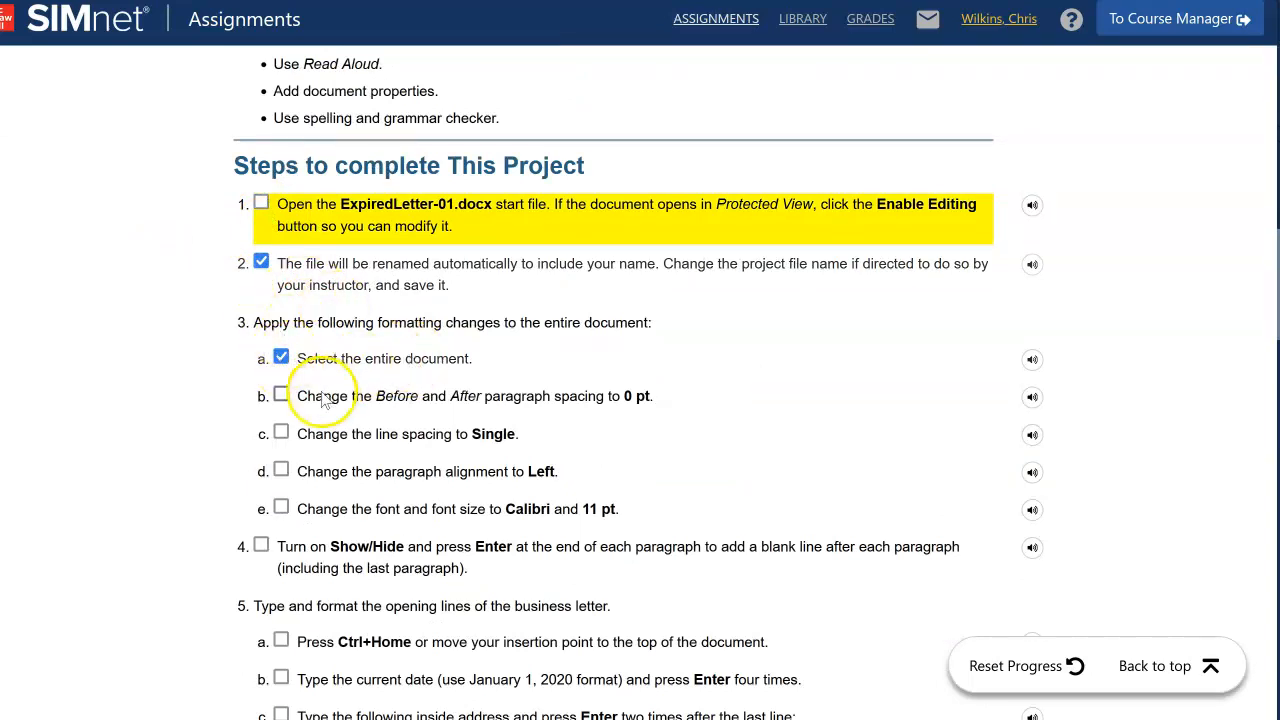
pyautogui.click(281, 395)
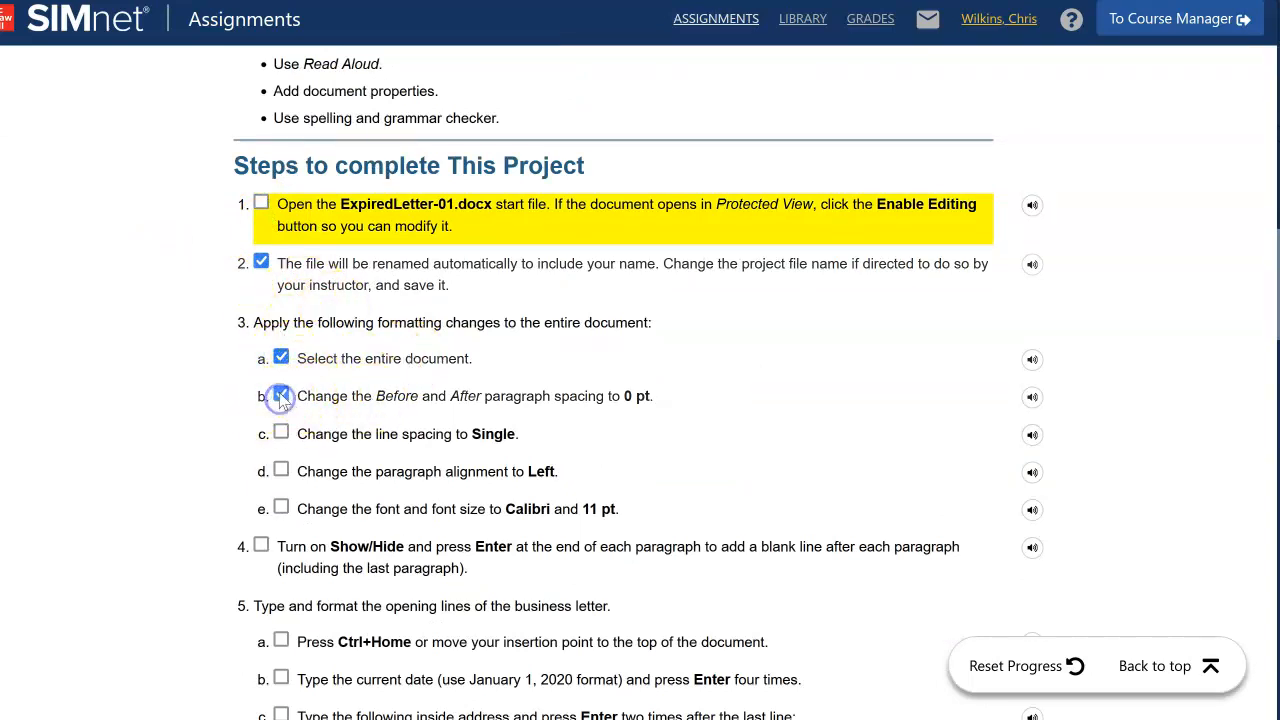
pyautogui.click(281, 393)
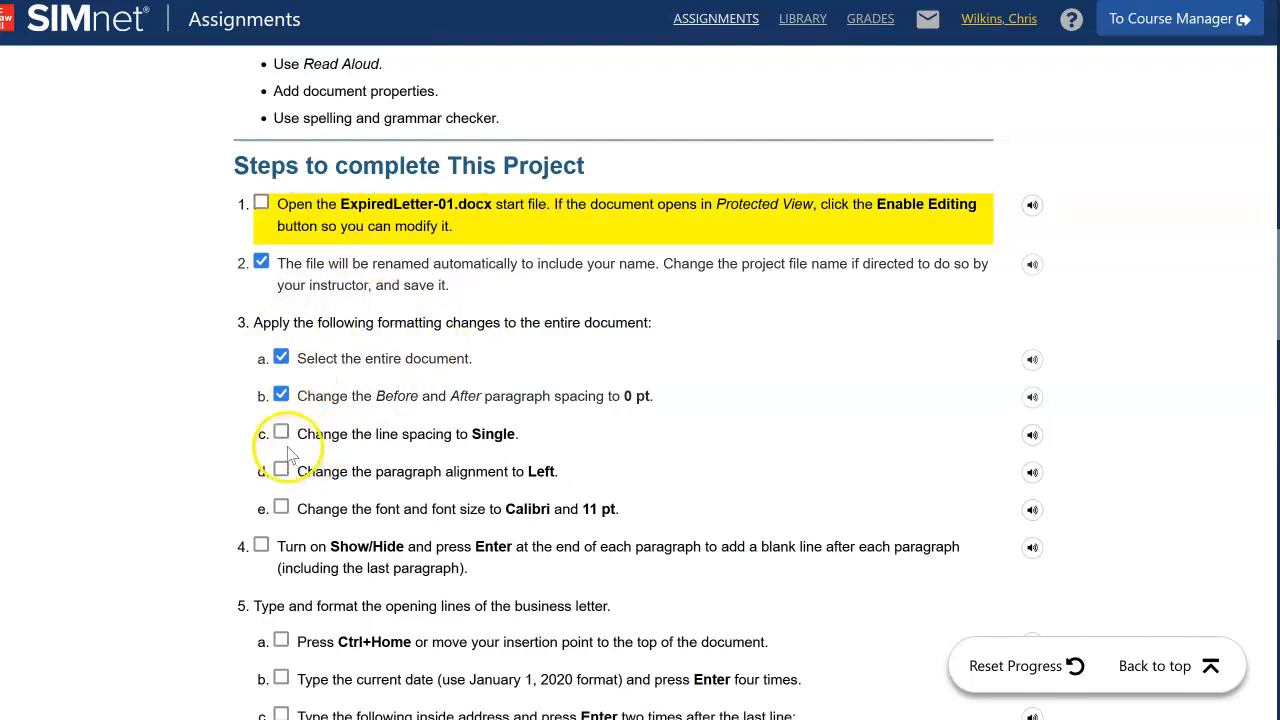
pyautogui.click(281, 432)
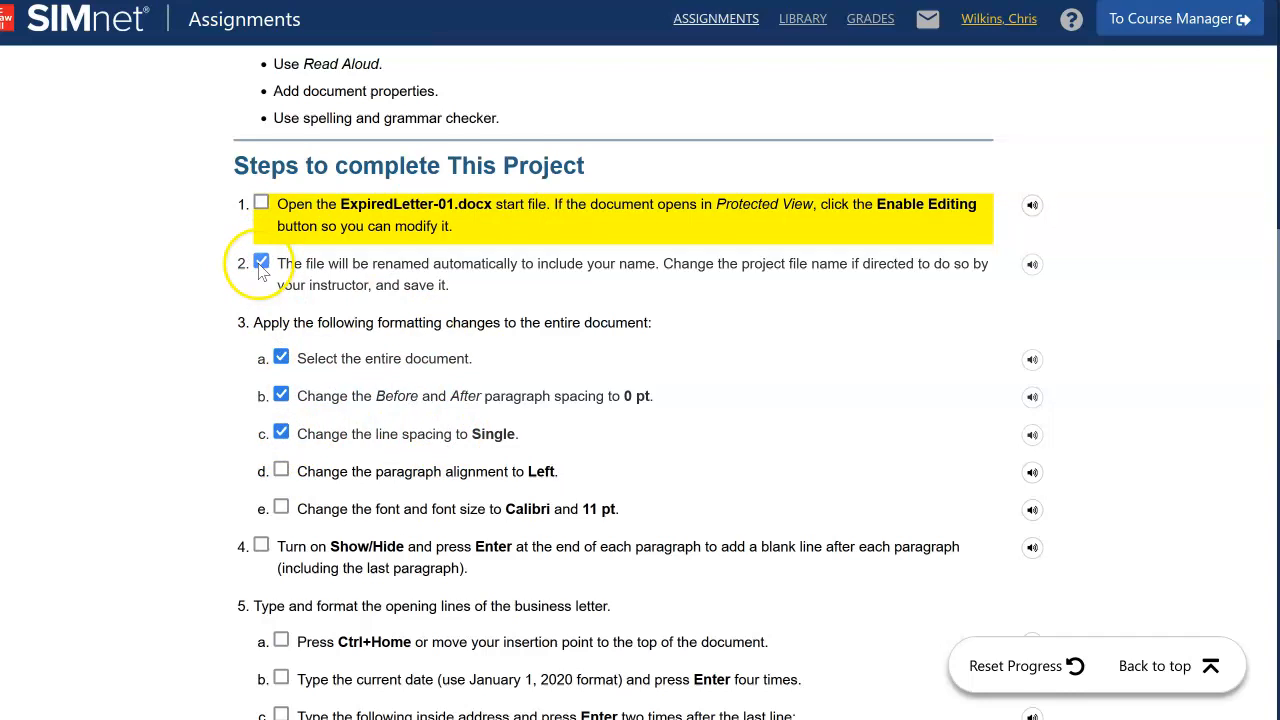
pyautogui.click(261, 201)
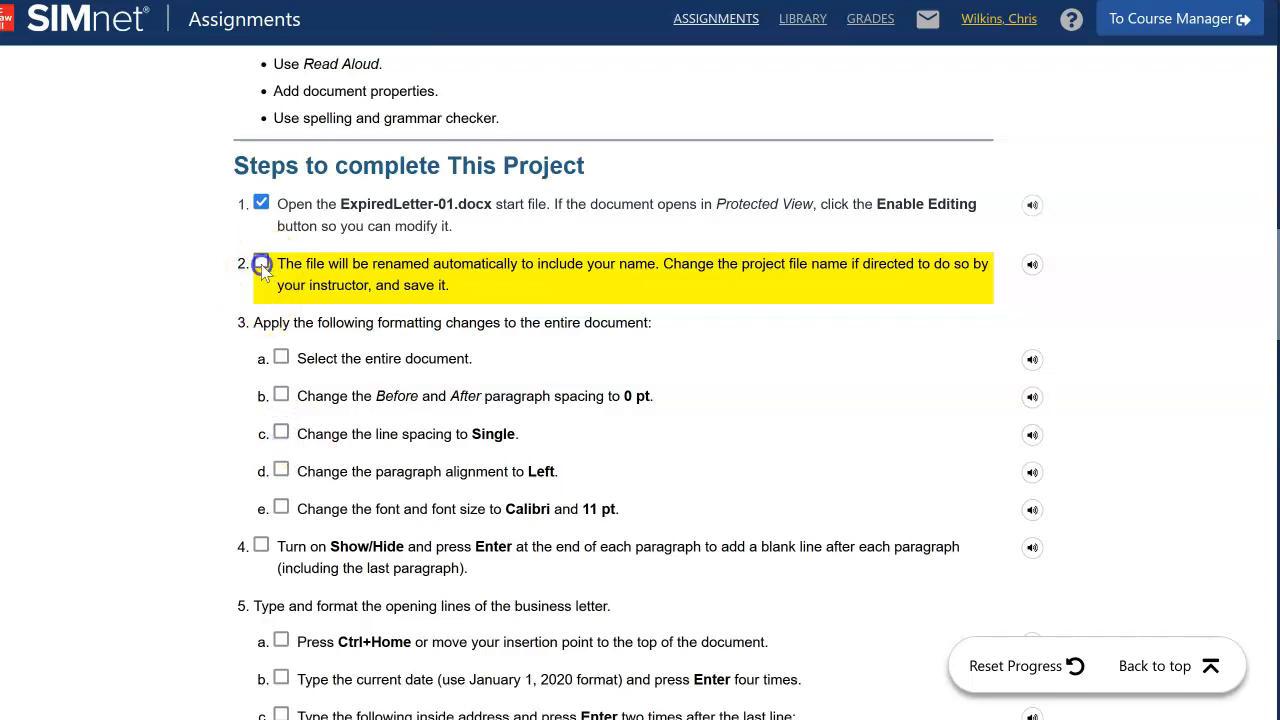
pyautogui.click(261, 263)
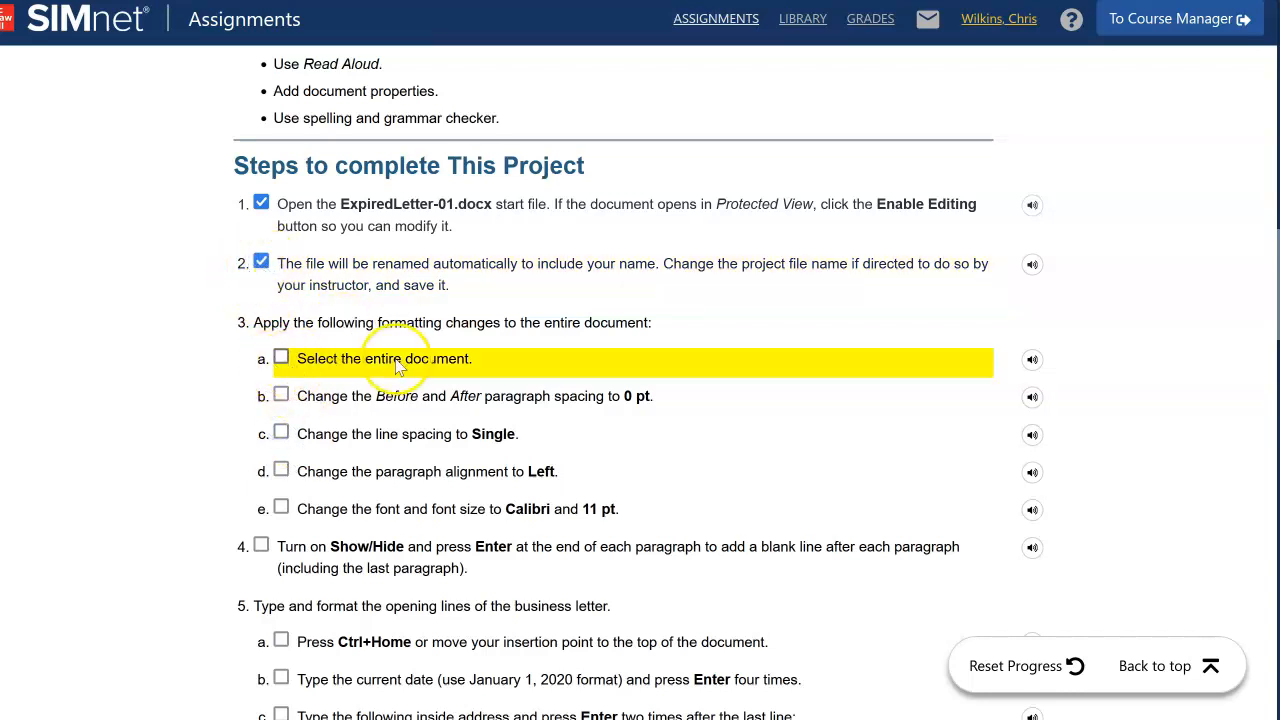
pyautogui.click(281, 357)
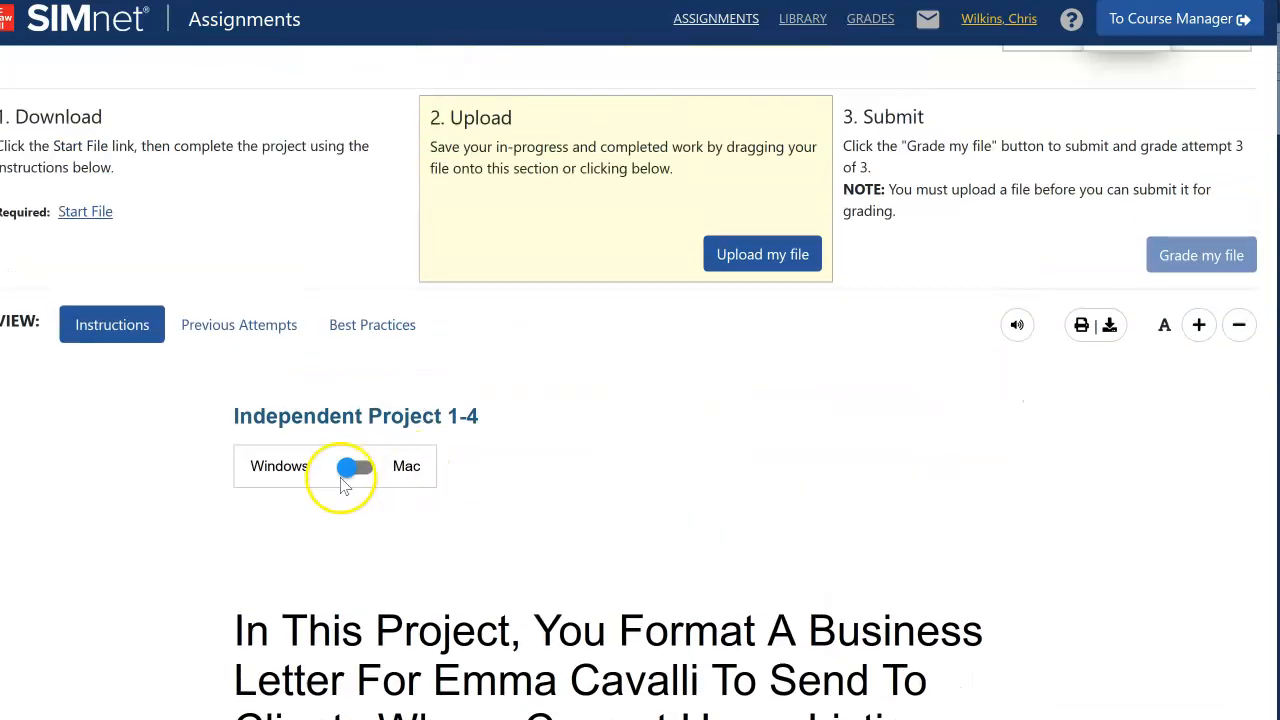
pyautogui.click(355, 466)
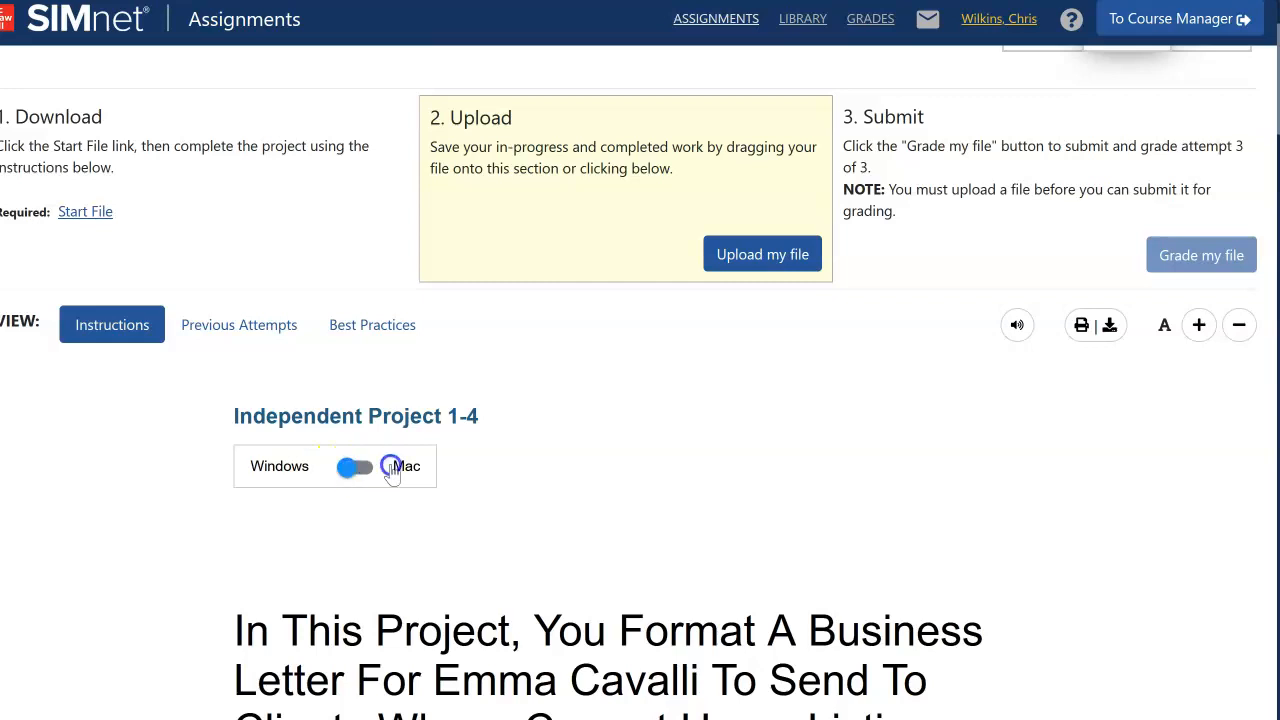
pyautogui.click(355, 466)
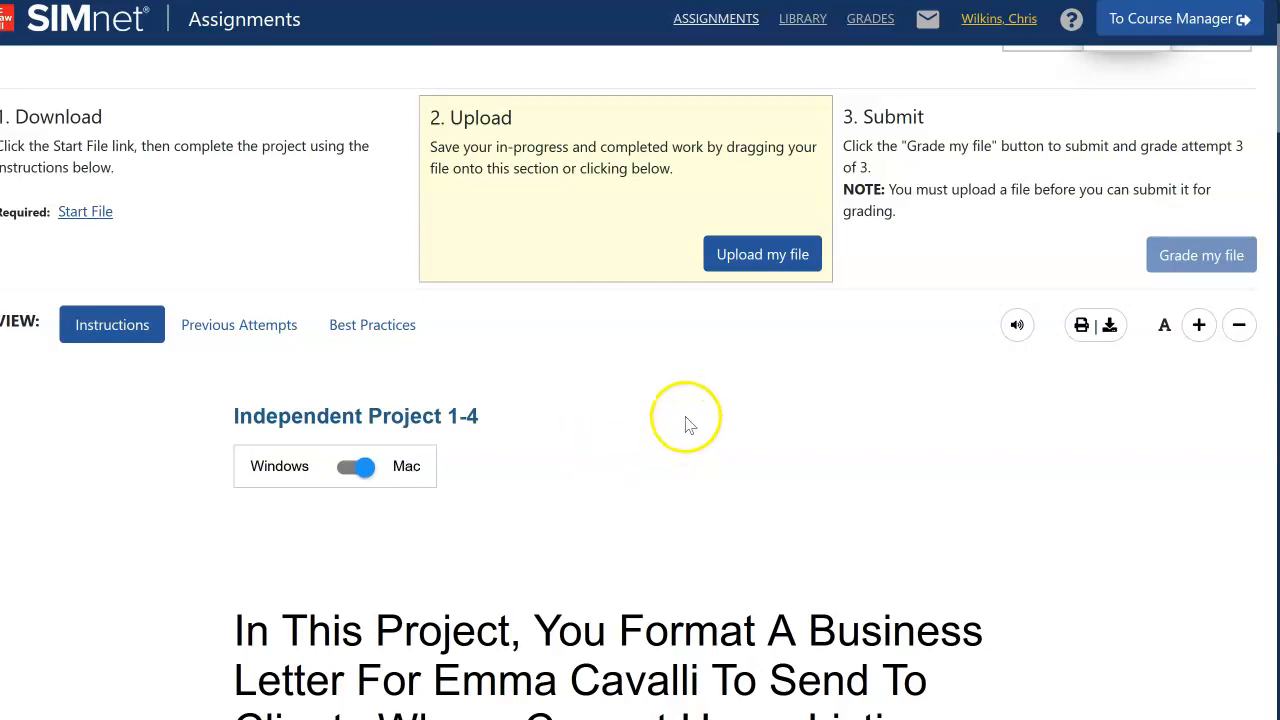
pyautogui.moveTo(697, 403)
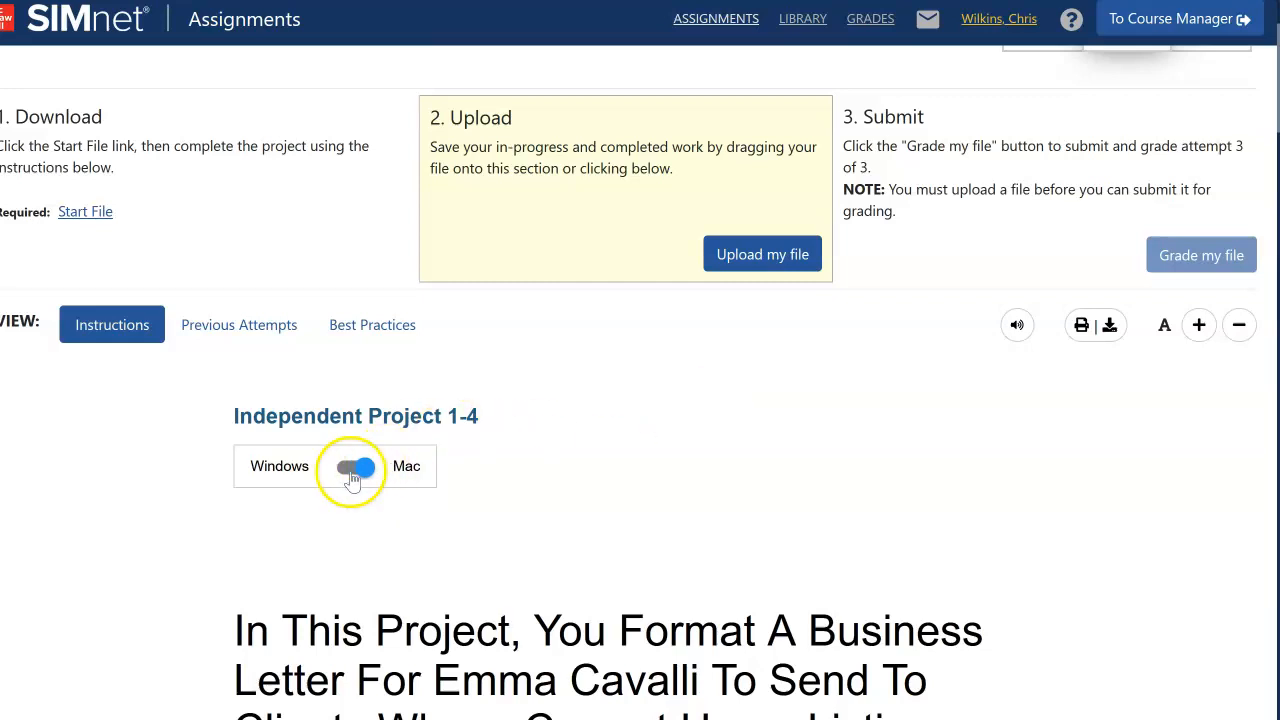
pyautogui.click(357, 467)
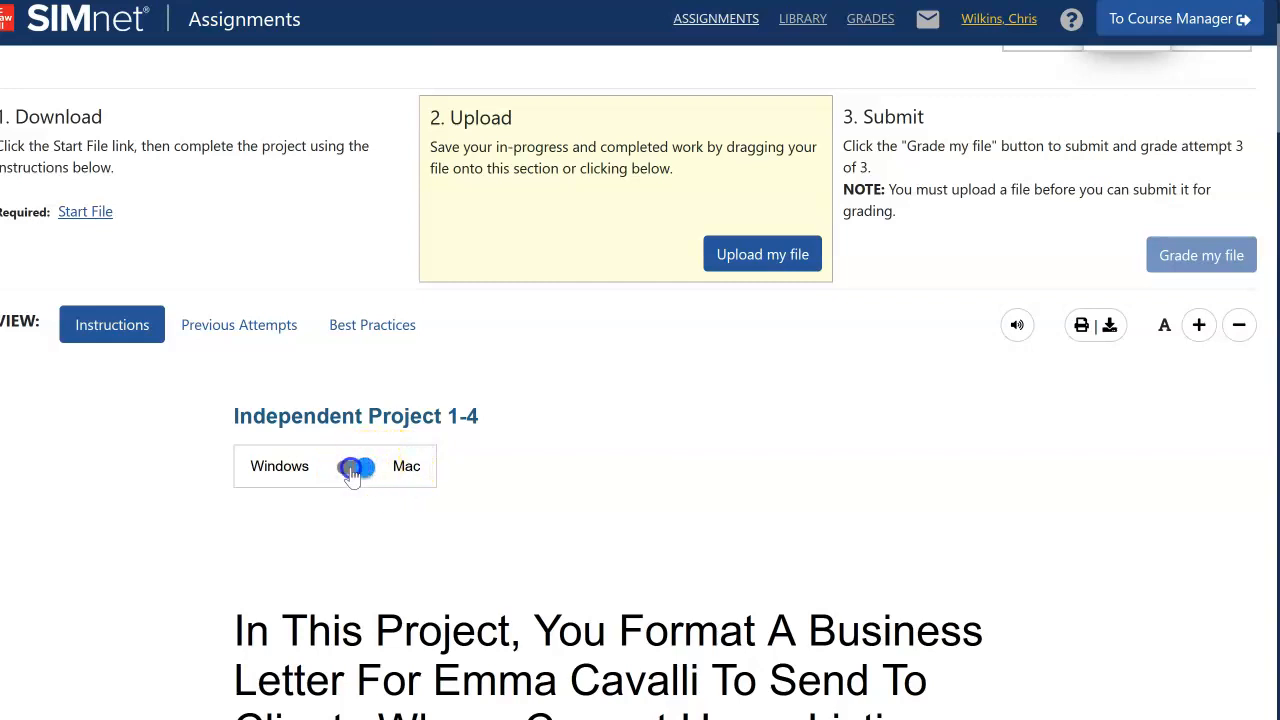
pyautogui.click(355, 466)
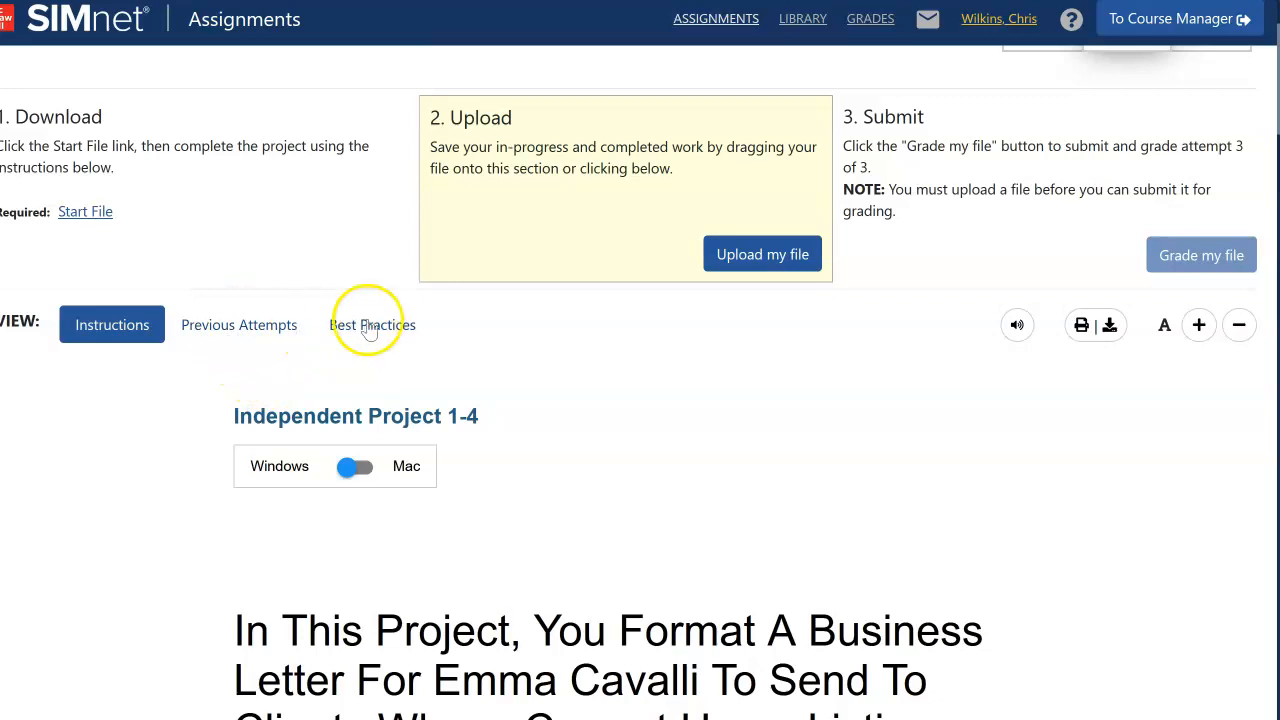
# Switch to Best Practices and read through its download, upload and submission guidance.
pyautogui.click(372, 324)
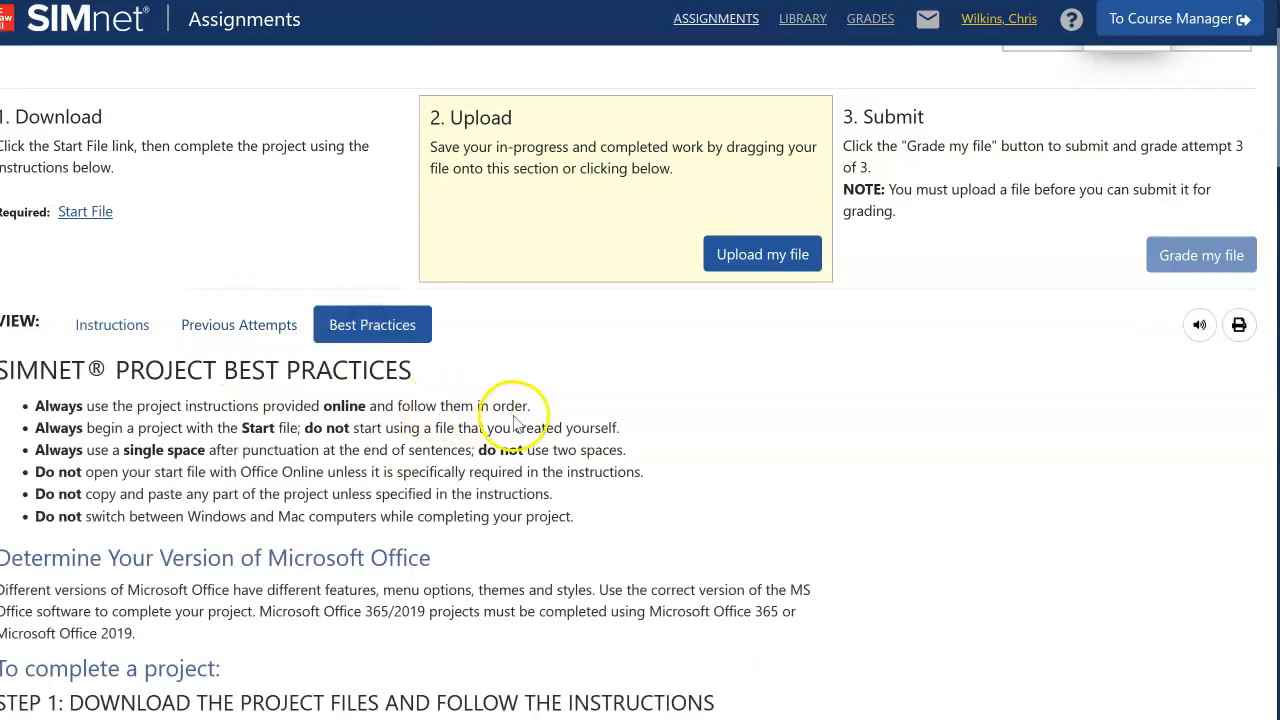
pyautogui.scroll(-3)
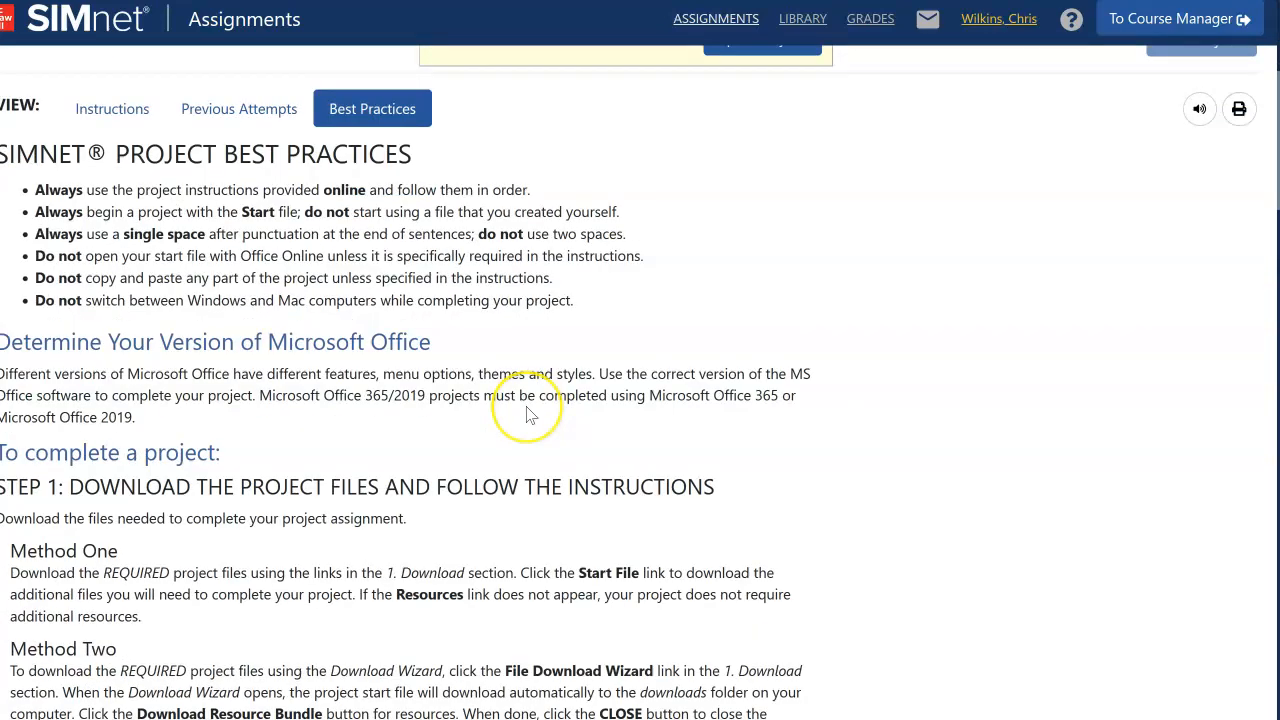
pyautogui.scroll(-3)
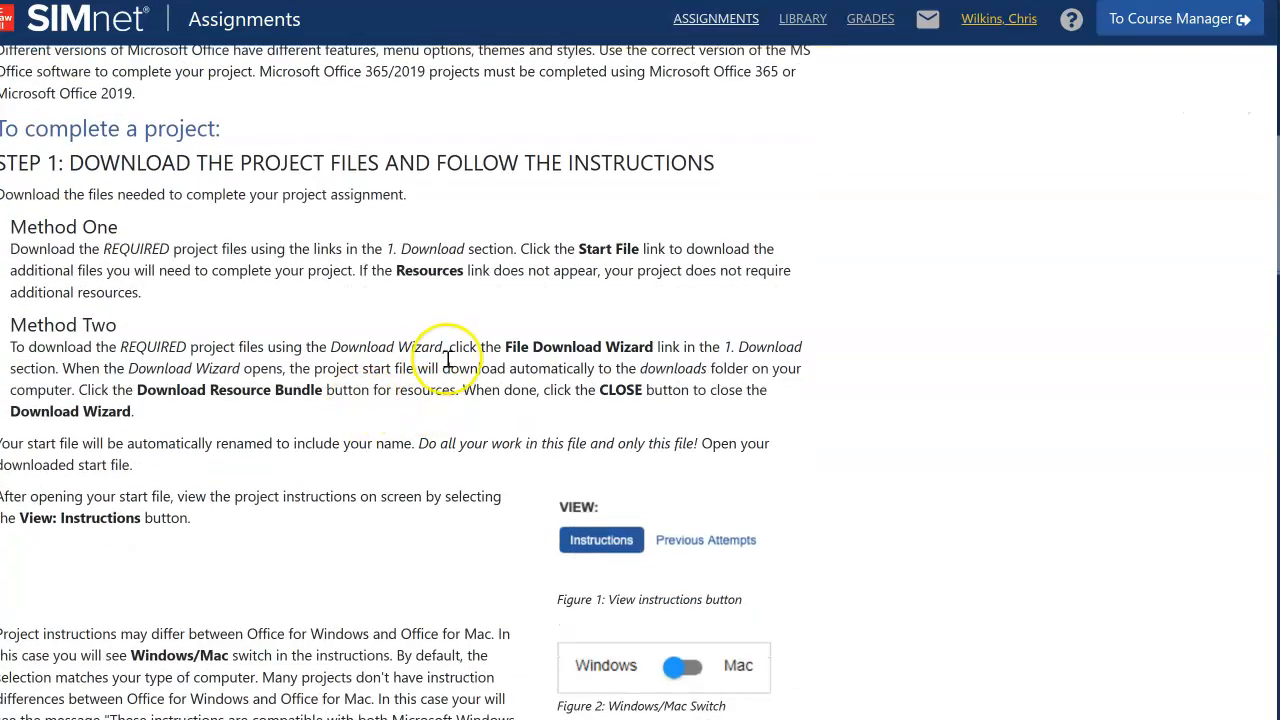
pyautogui.scroll(-3)
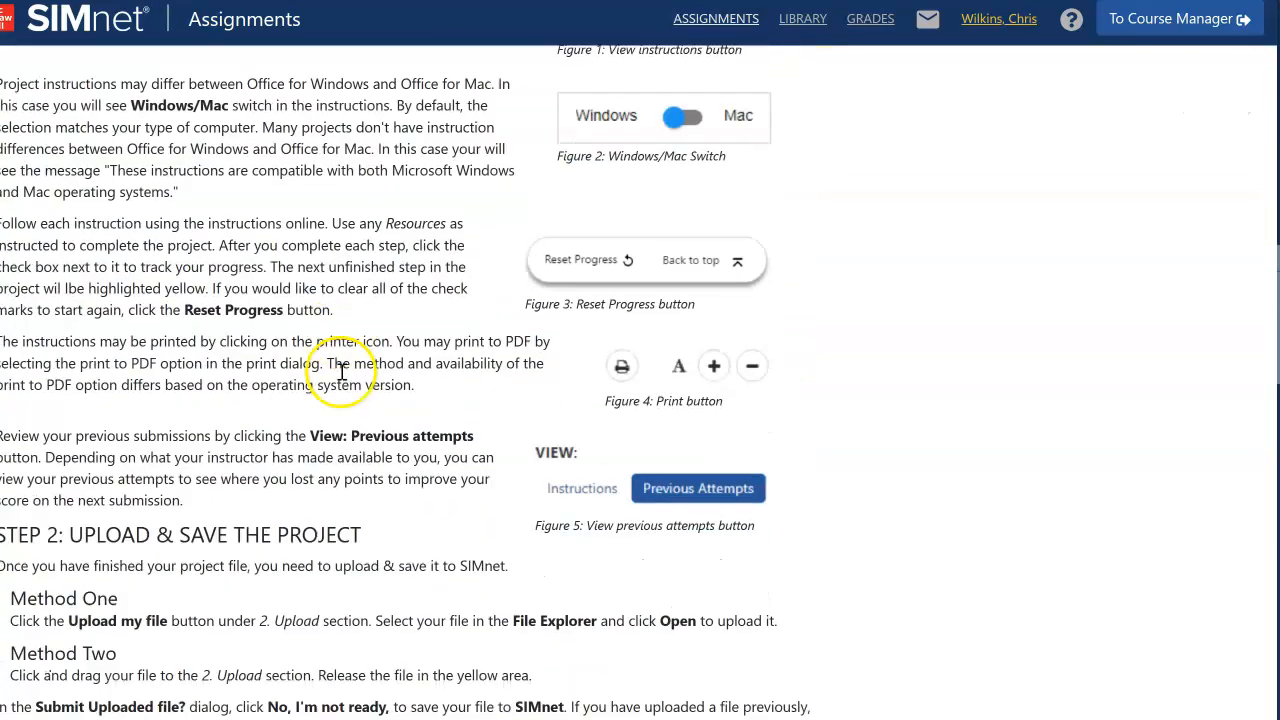
pyautogui.scroll(-3)
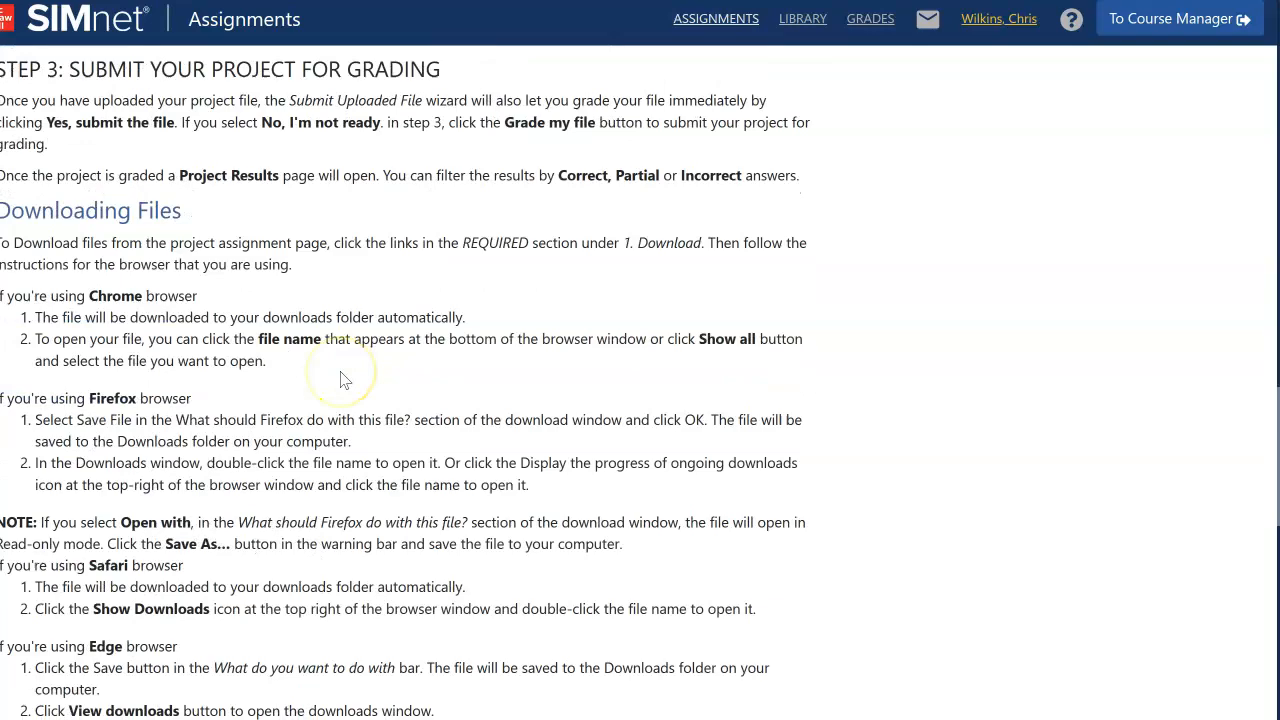
pyautogui.scroll(-3)
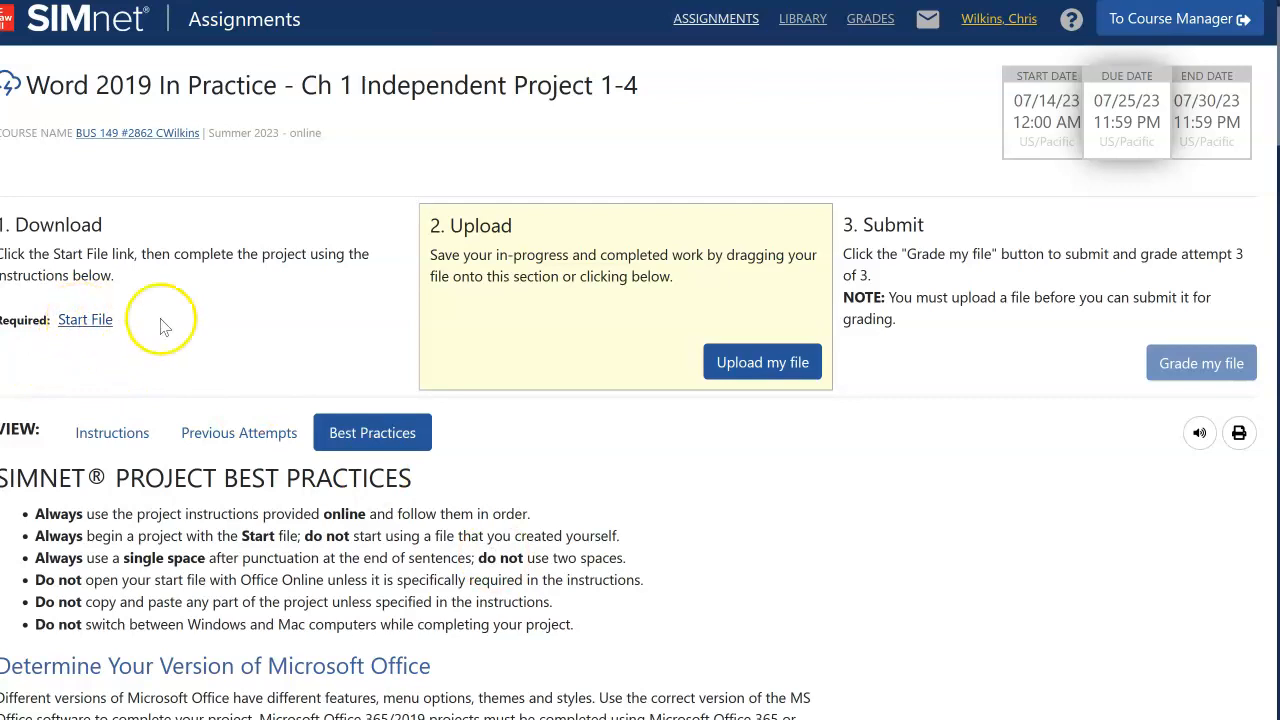
pyautogui.moveTo(227, 322)
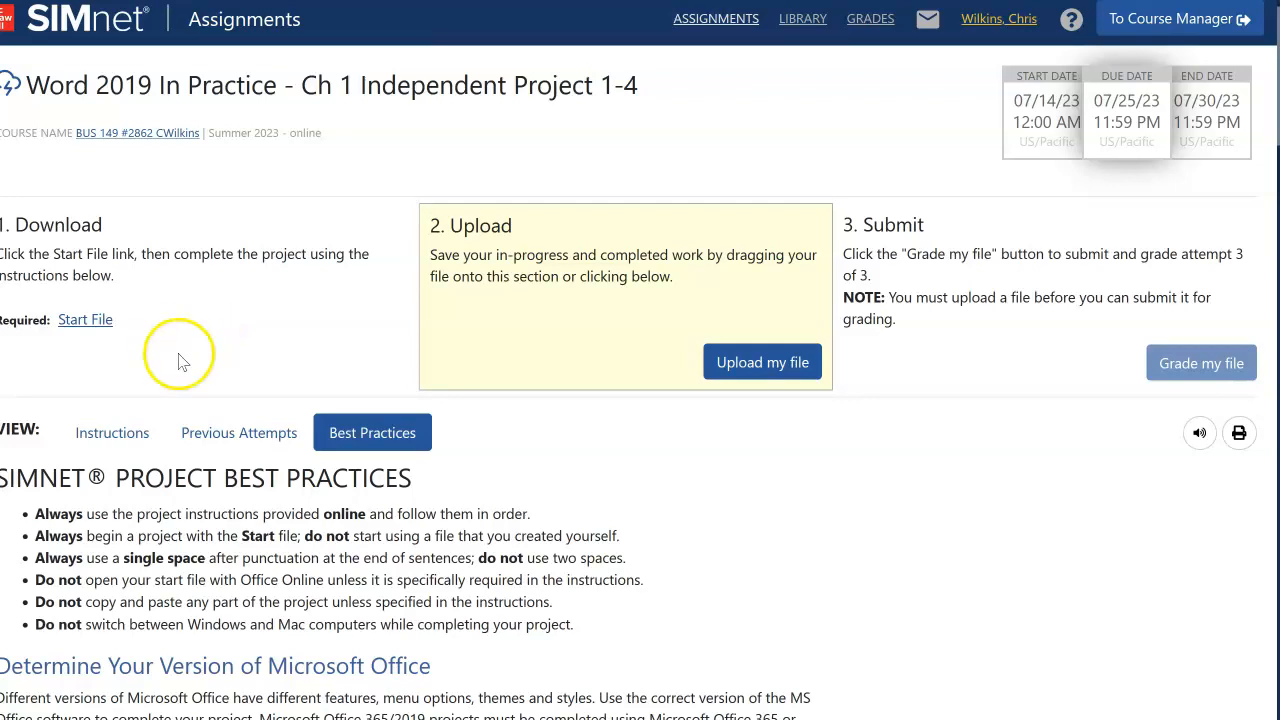
pyautogui.moveTo(203, 363)
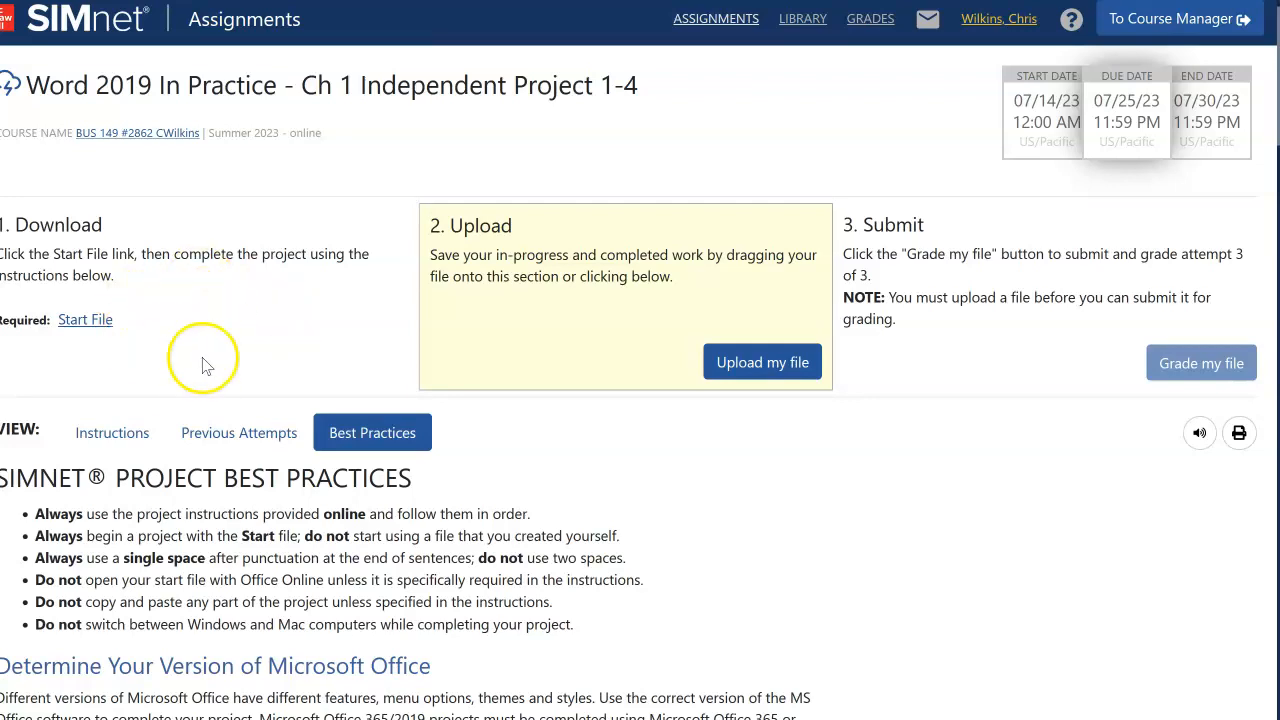
pyautogui.moveTo(200, 320)
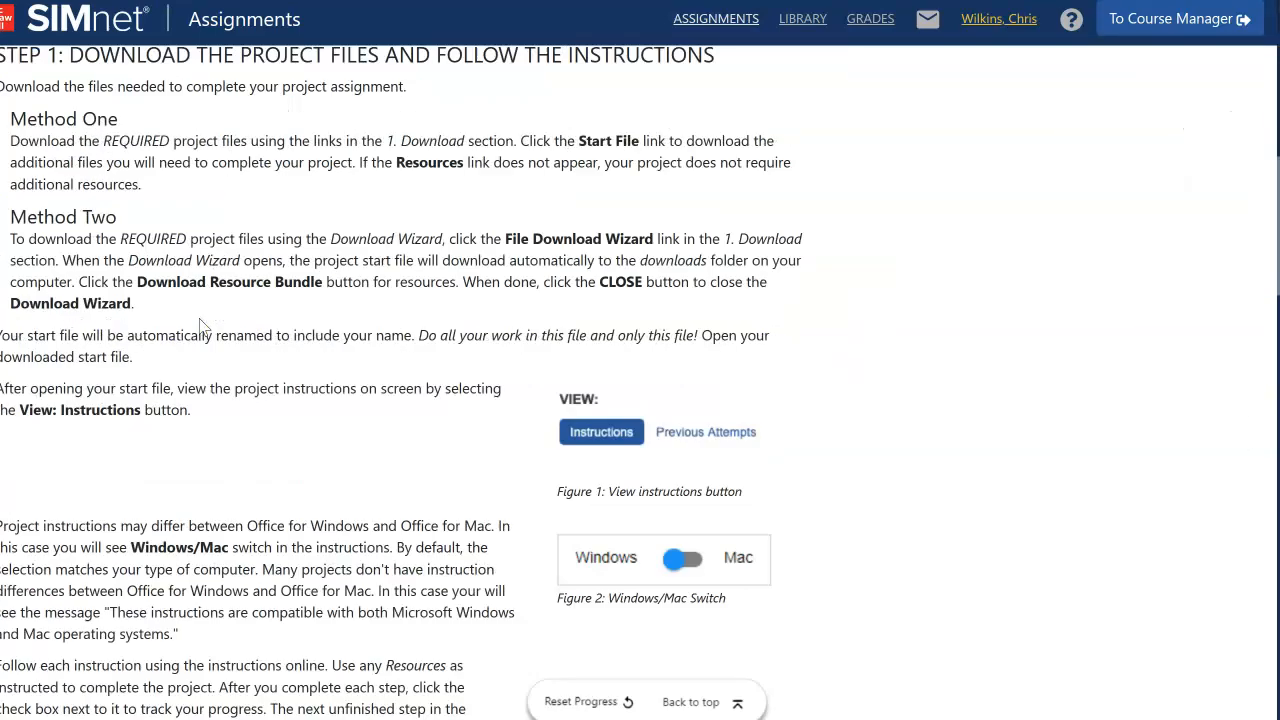
# Scroll Best Practices down to extracting Resources.zip folders and Canadian user settings.
pyautogui.scroll(-3)
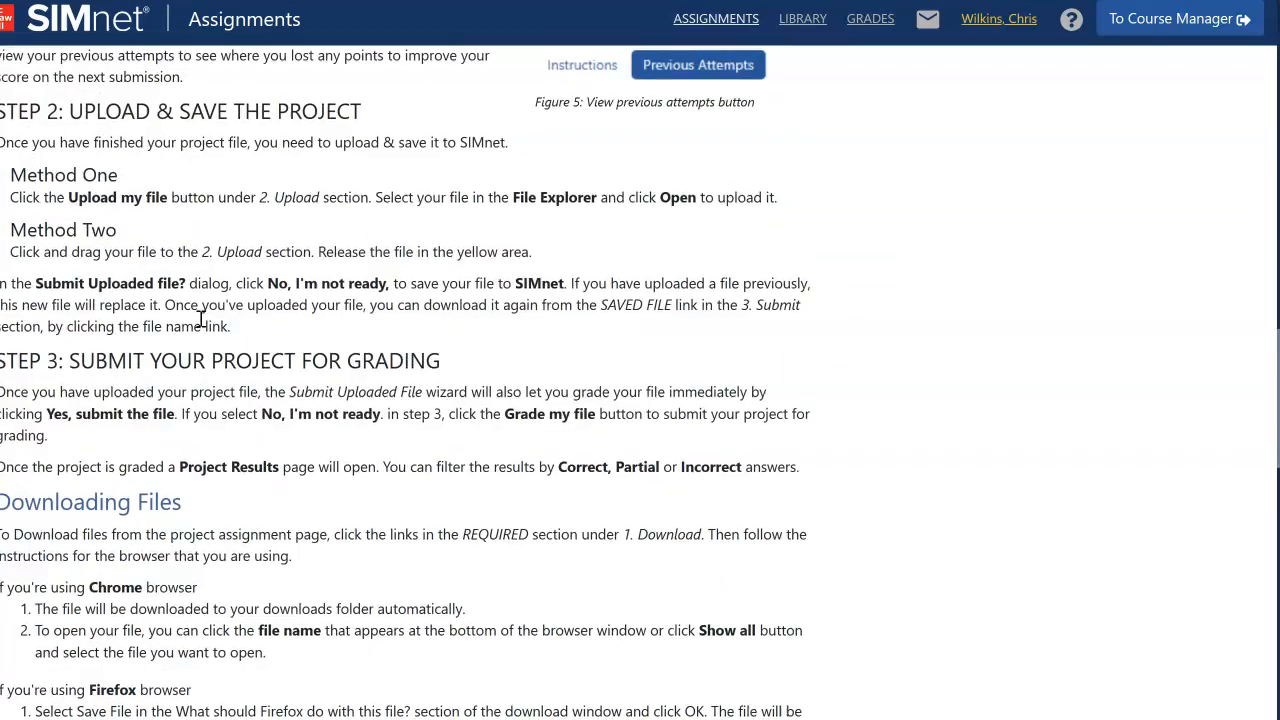
pyautogui.scroll(-3)
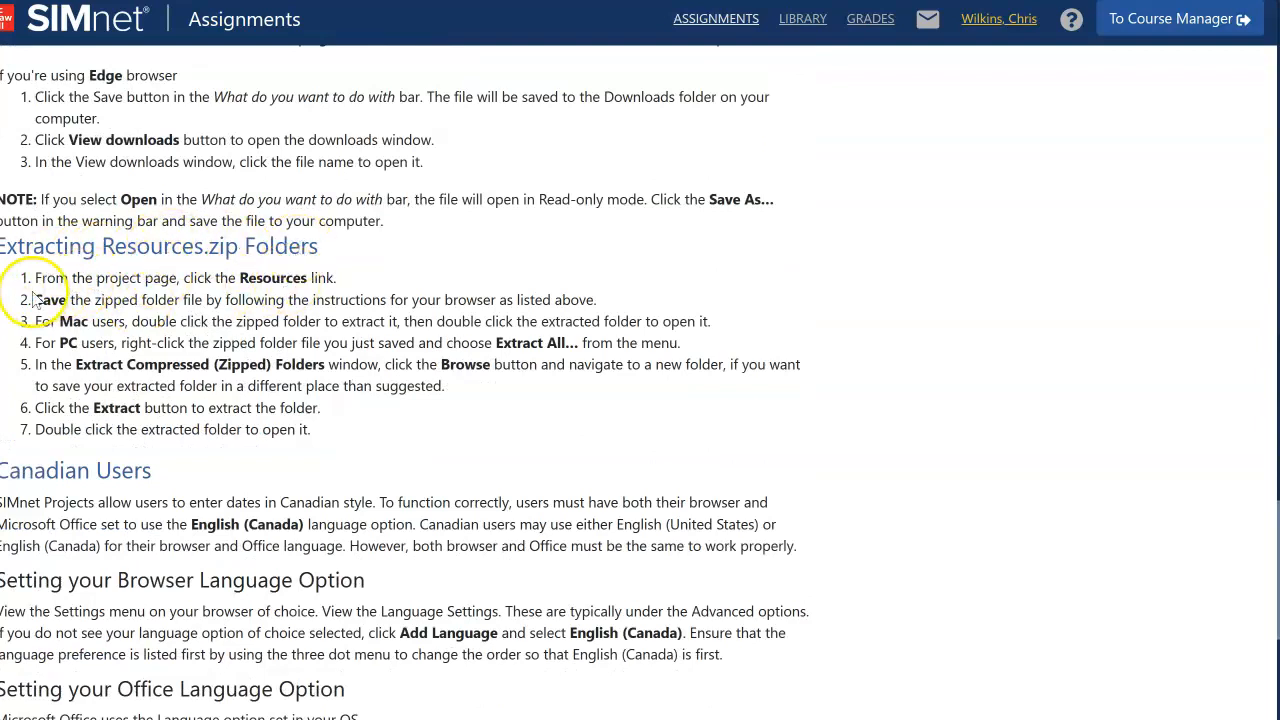
pyautogui.moveTo(421, 374)
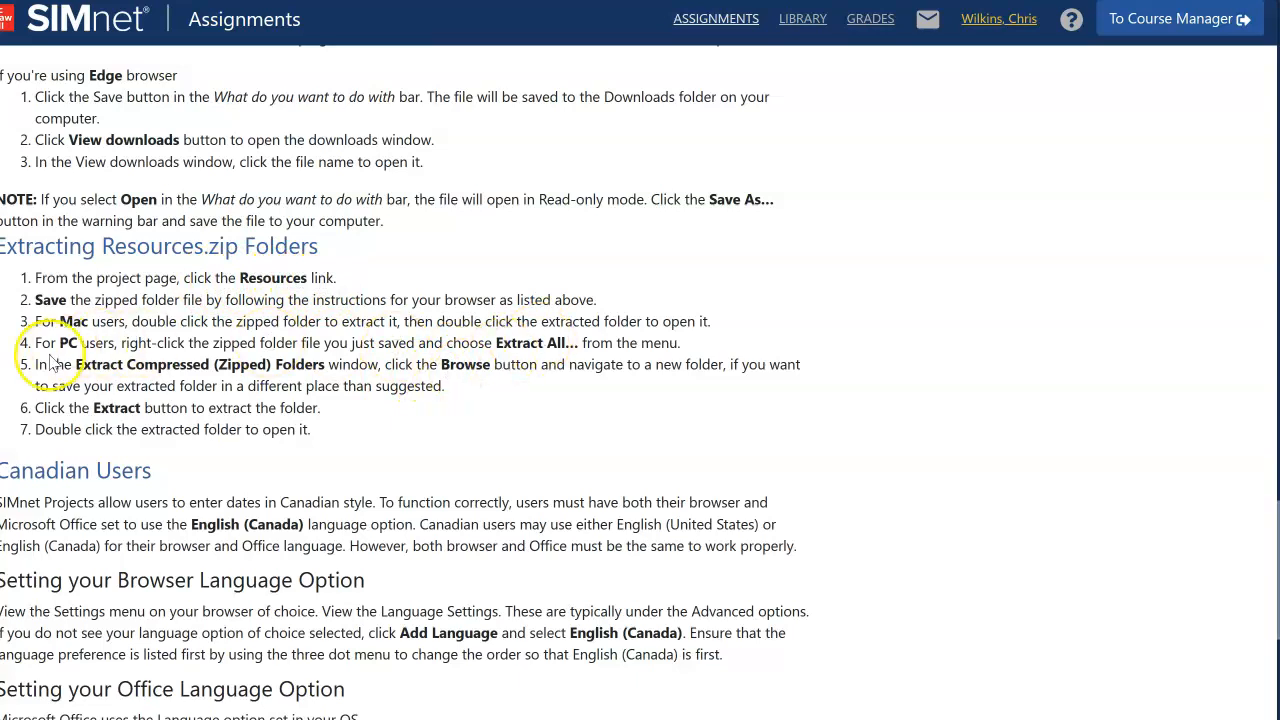
pyautogui.moveTo(632, 442)
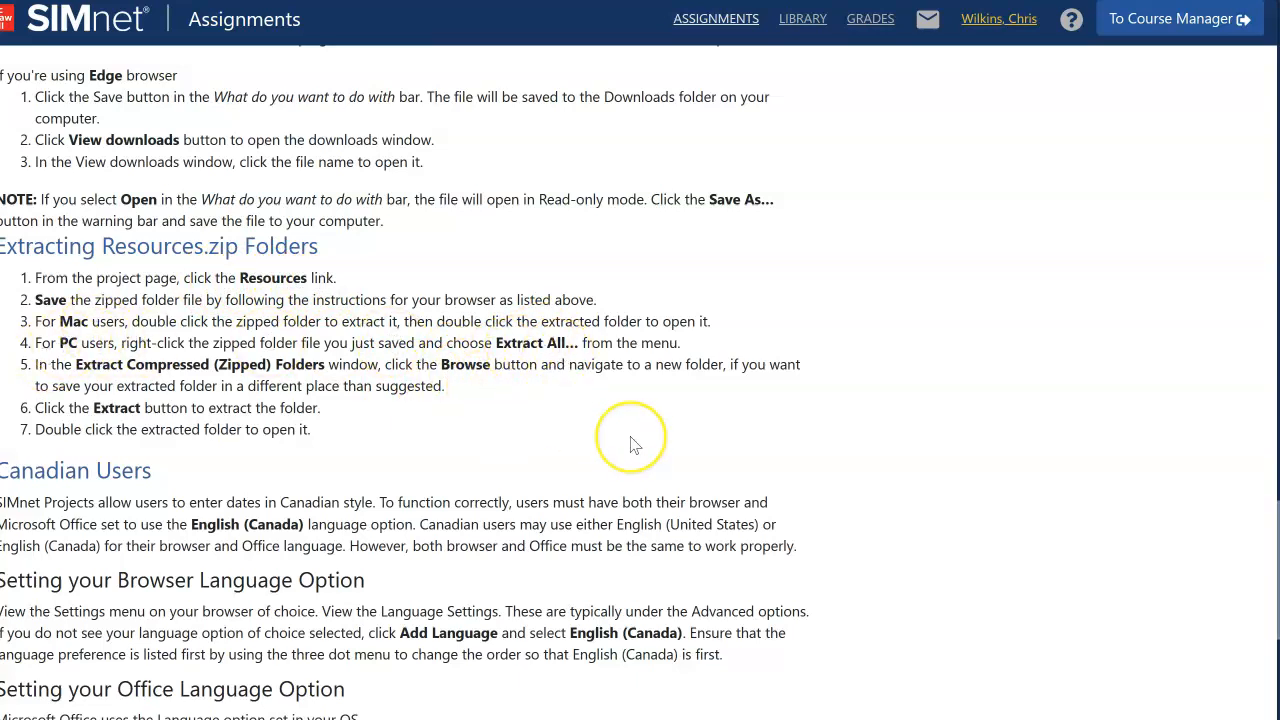
pyautogui.moveTo(632, 444)
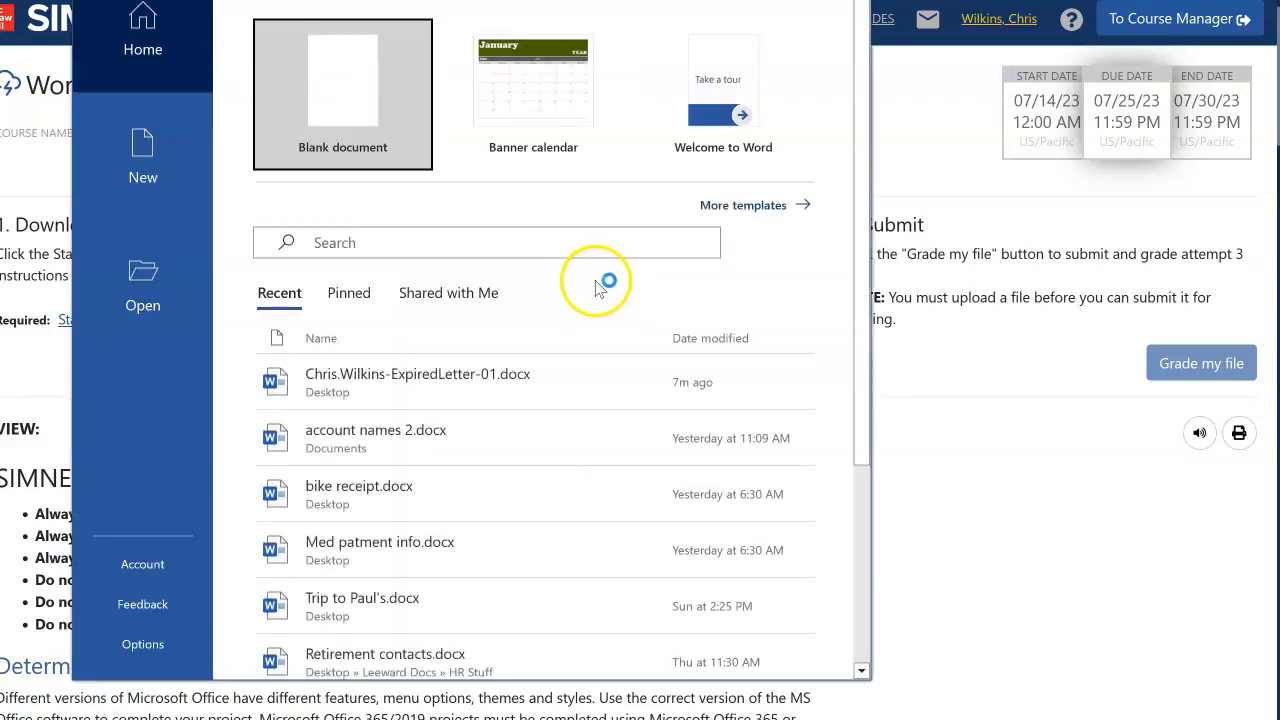
# Reopen ExpiredLetter-01 from Word's recent documents and bring up its Save As screen.
pyautogui.click(417, 381)
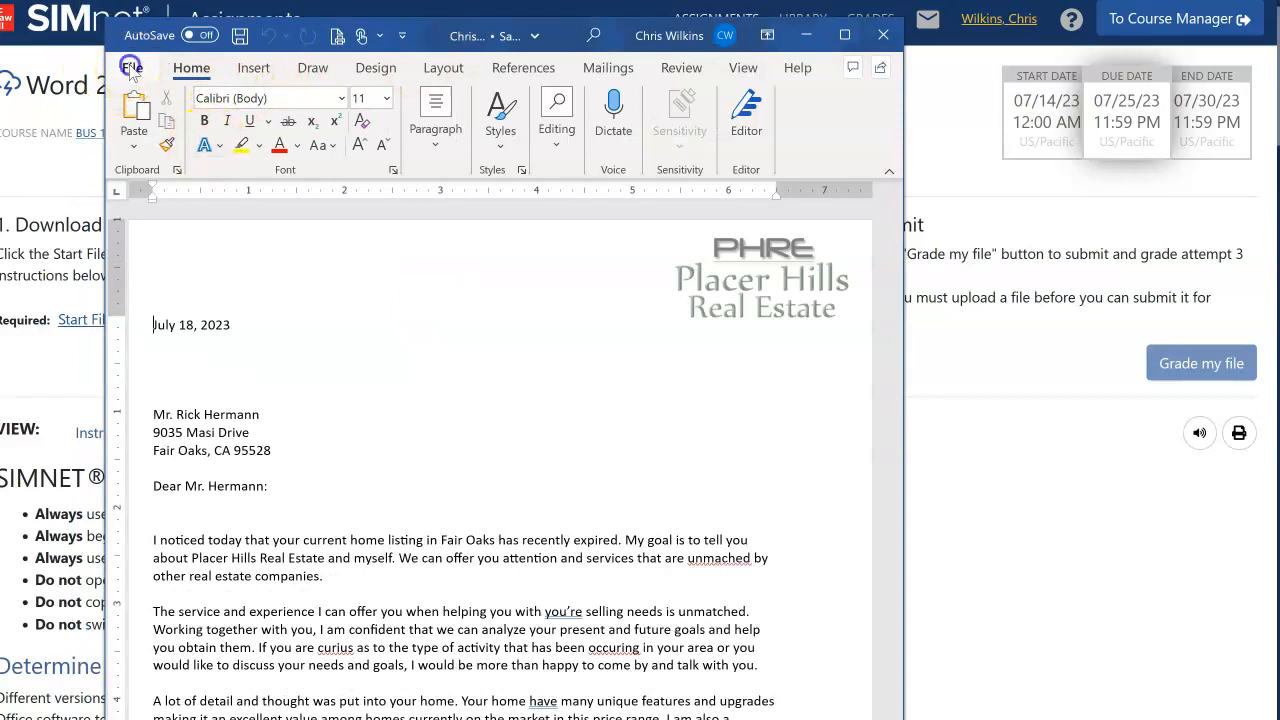
pyautogui.click(131, 67)
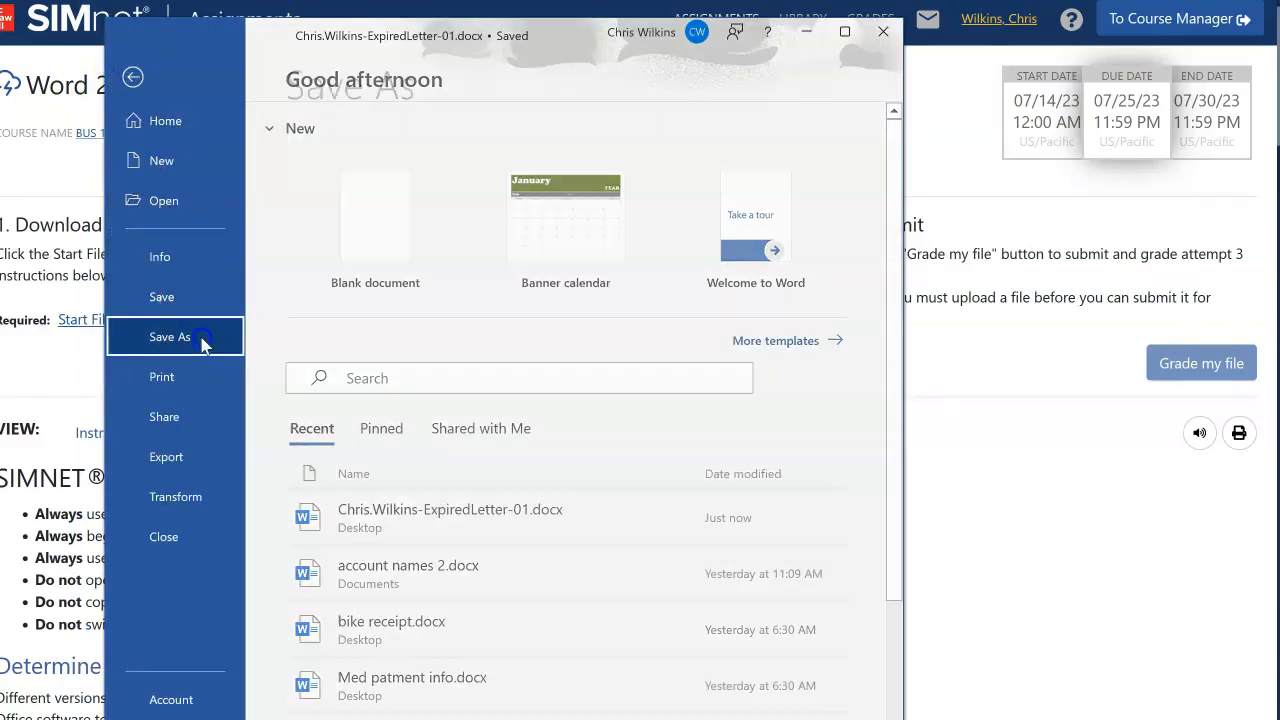
pyautogui.click(170, 336)
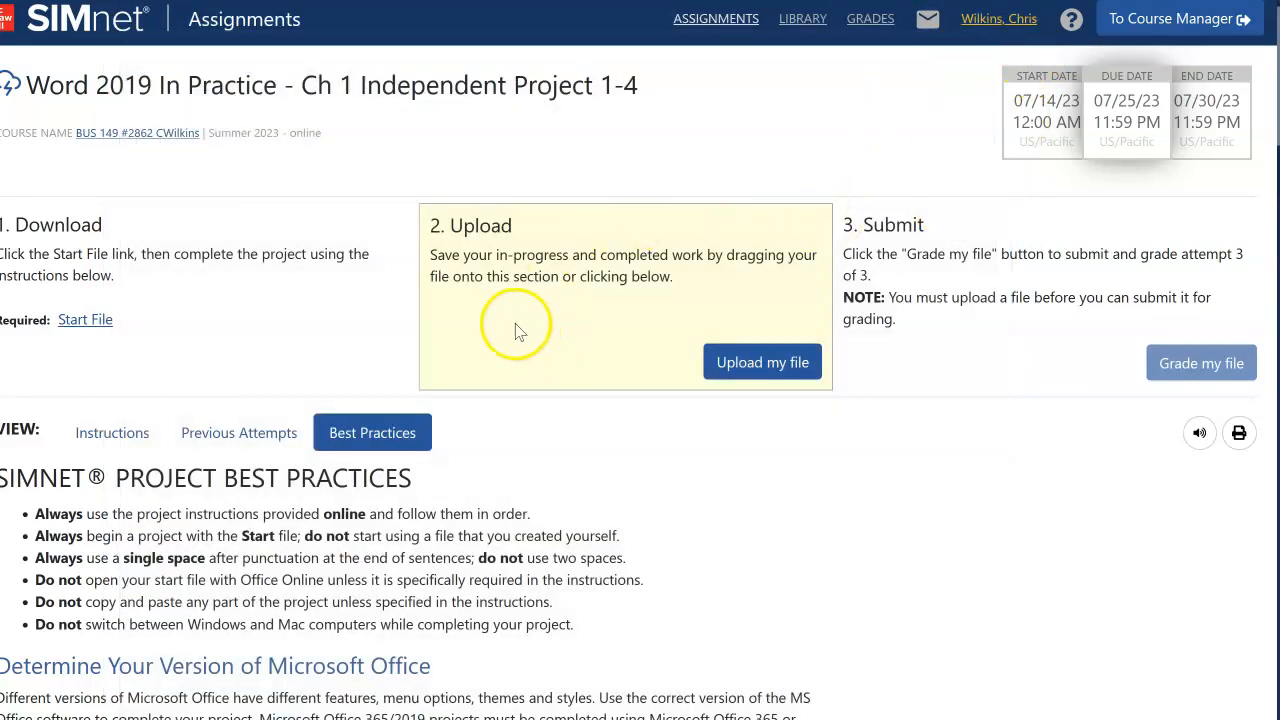
pyautogui.moveTo(310, 320)
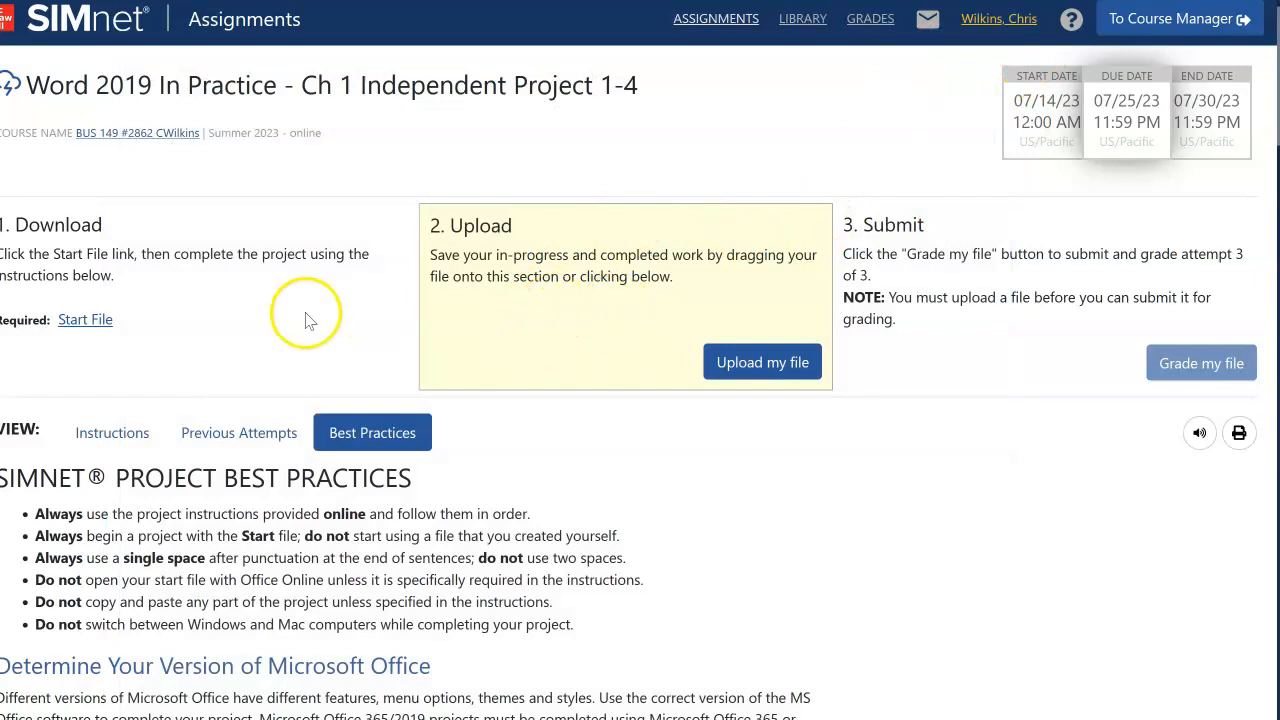
pyautogui.moveTo(630, 540)
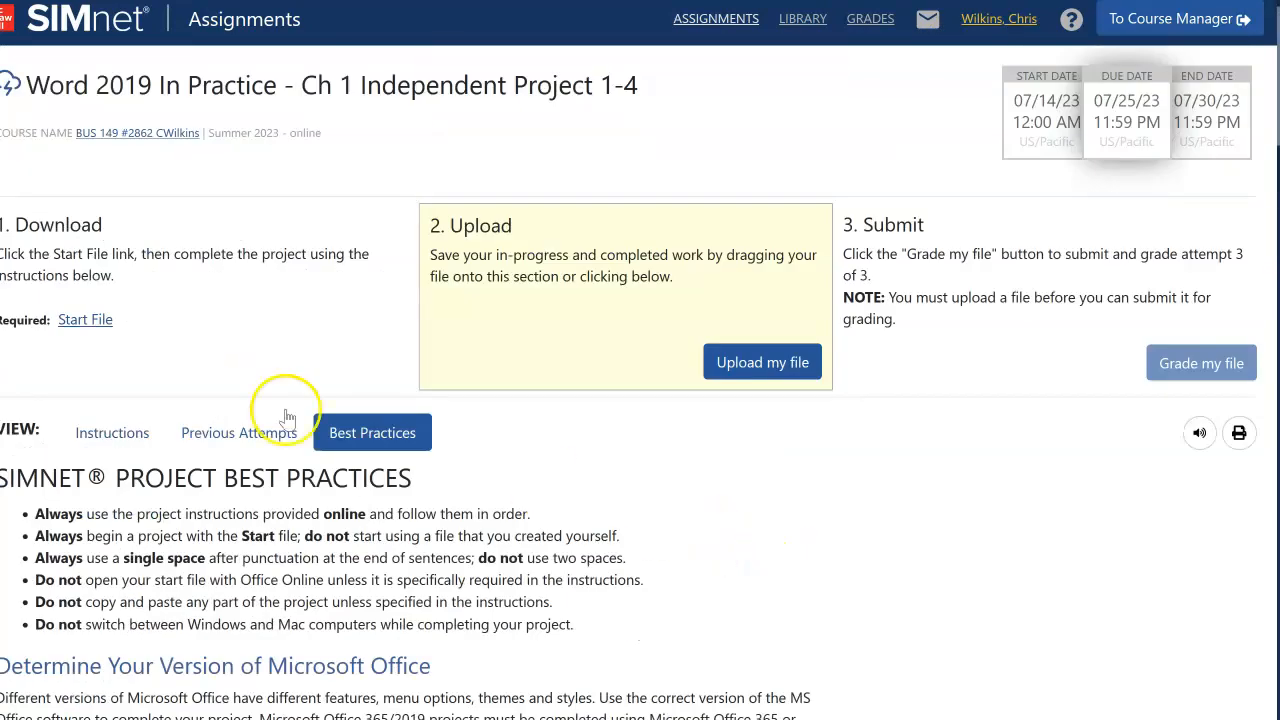
# Switch the VIEW bar back to the Windows Instructions.
pyautogui.click(112, 432)
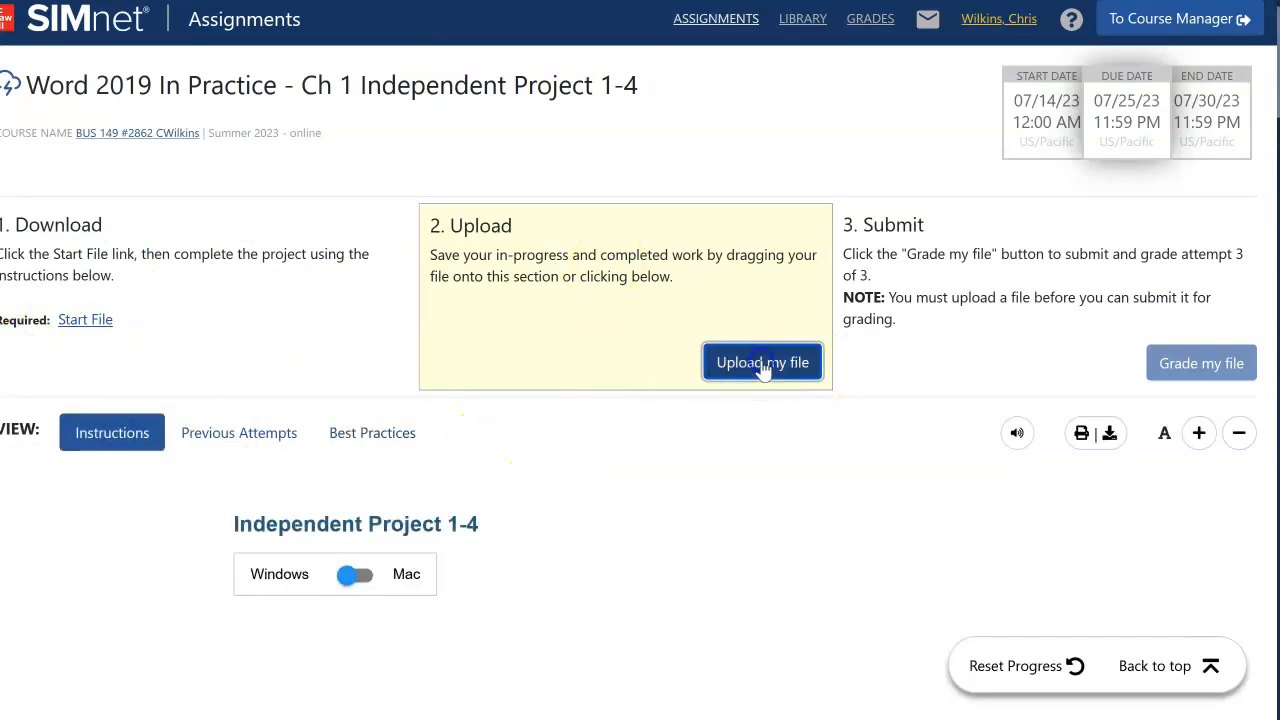
pyautogui.click(762, 362)
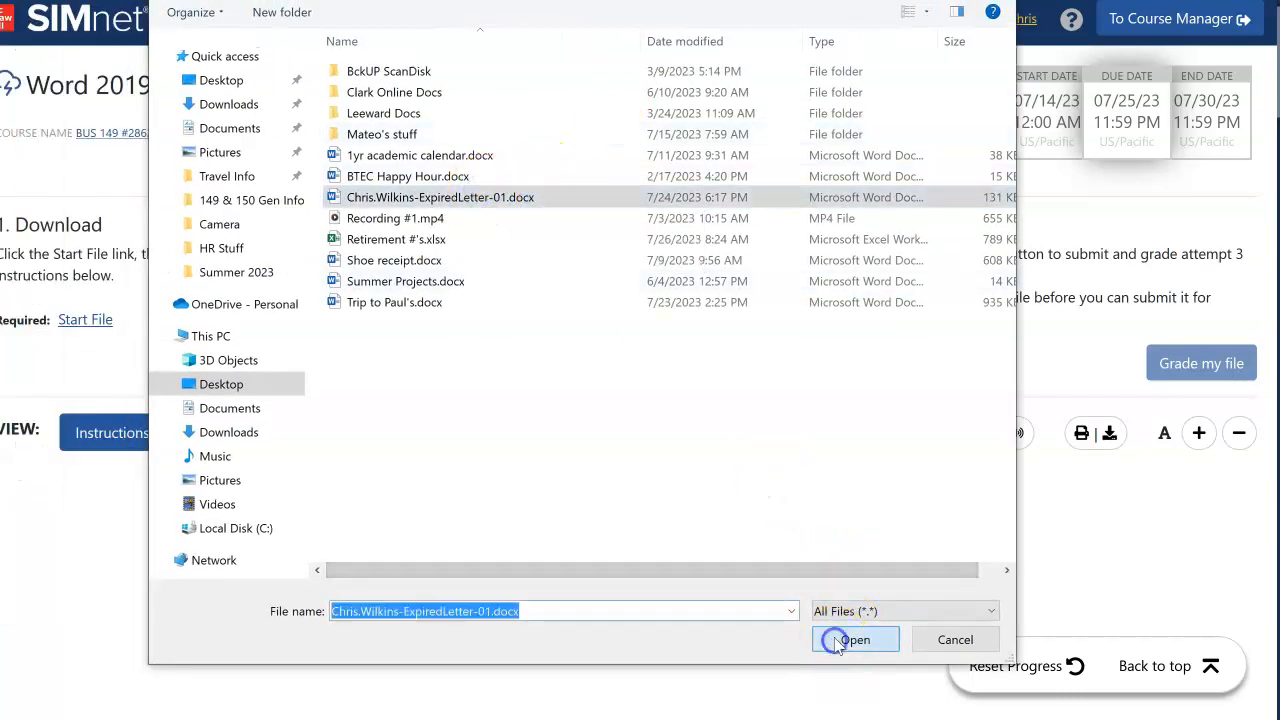
pyautogui.click(855, 639)
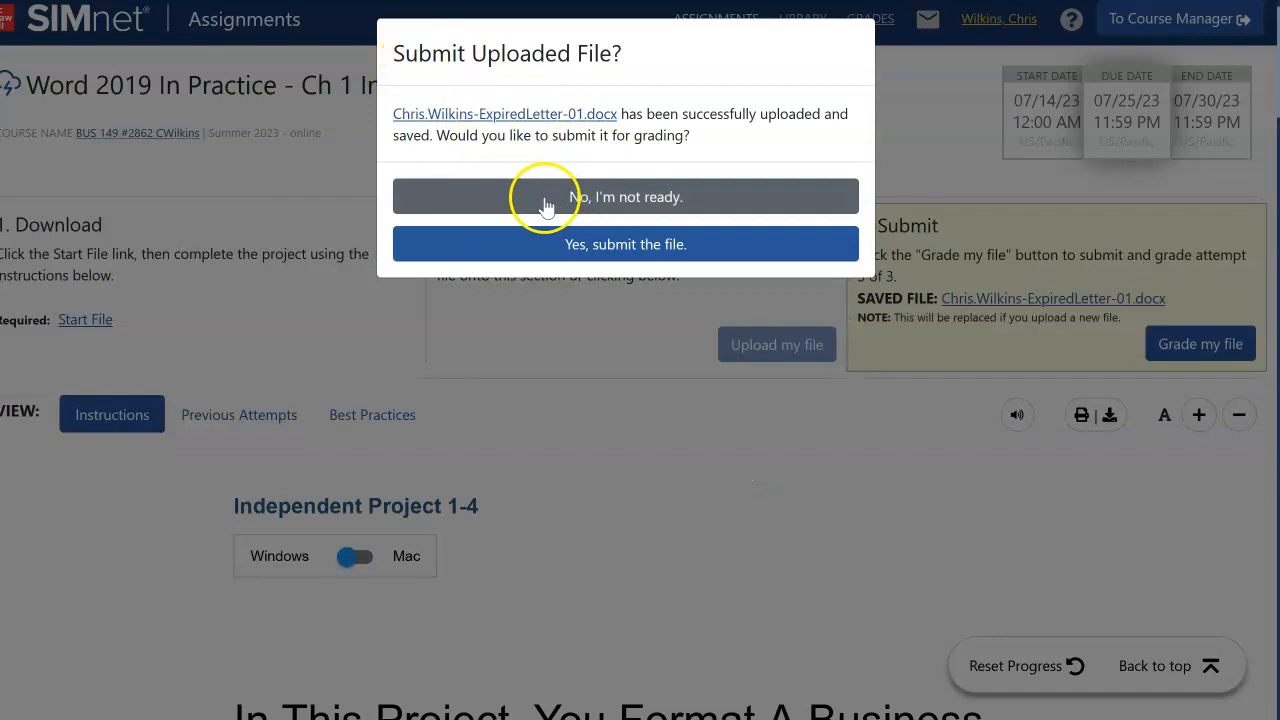
pyautogui.moveTo(735, 245)
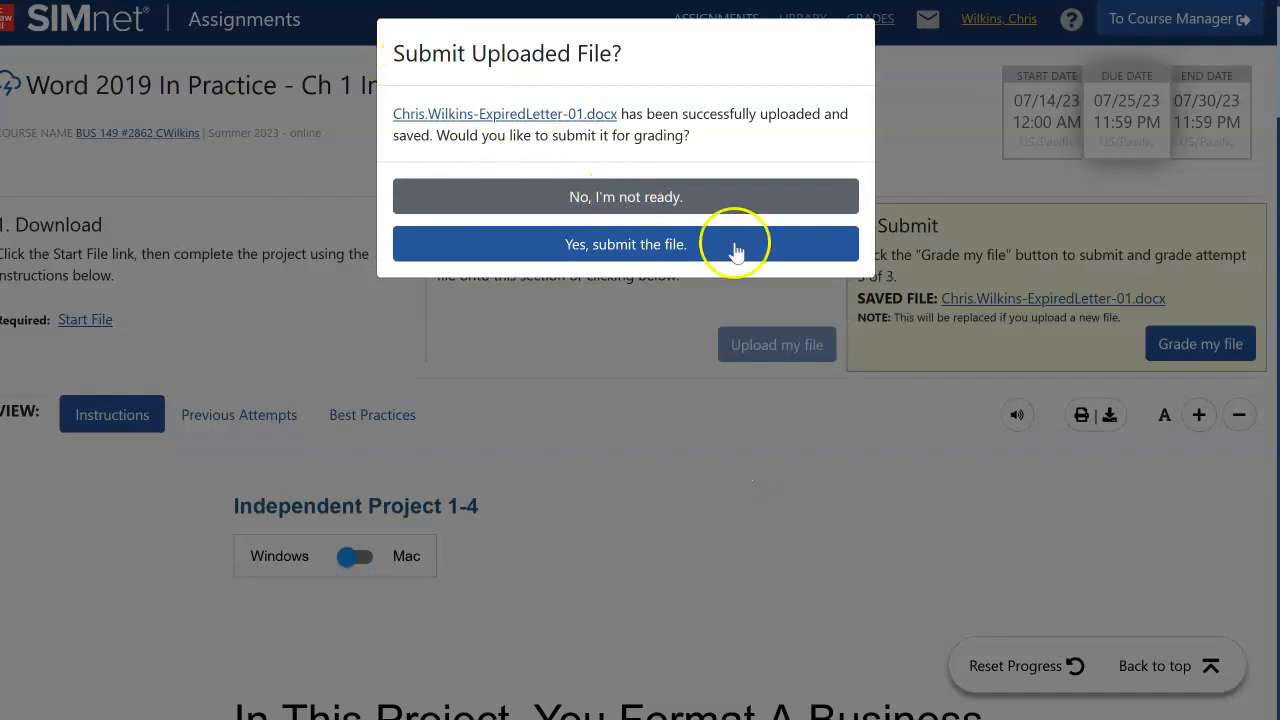
pyautogui.moveTo(1060, 330)
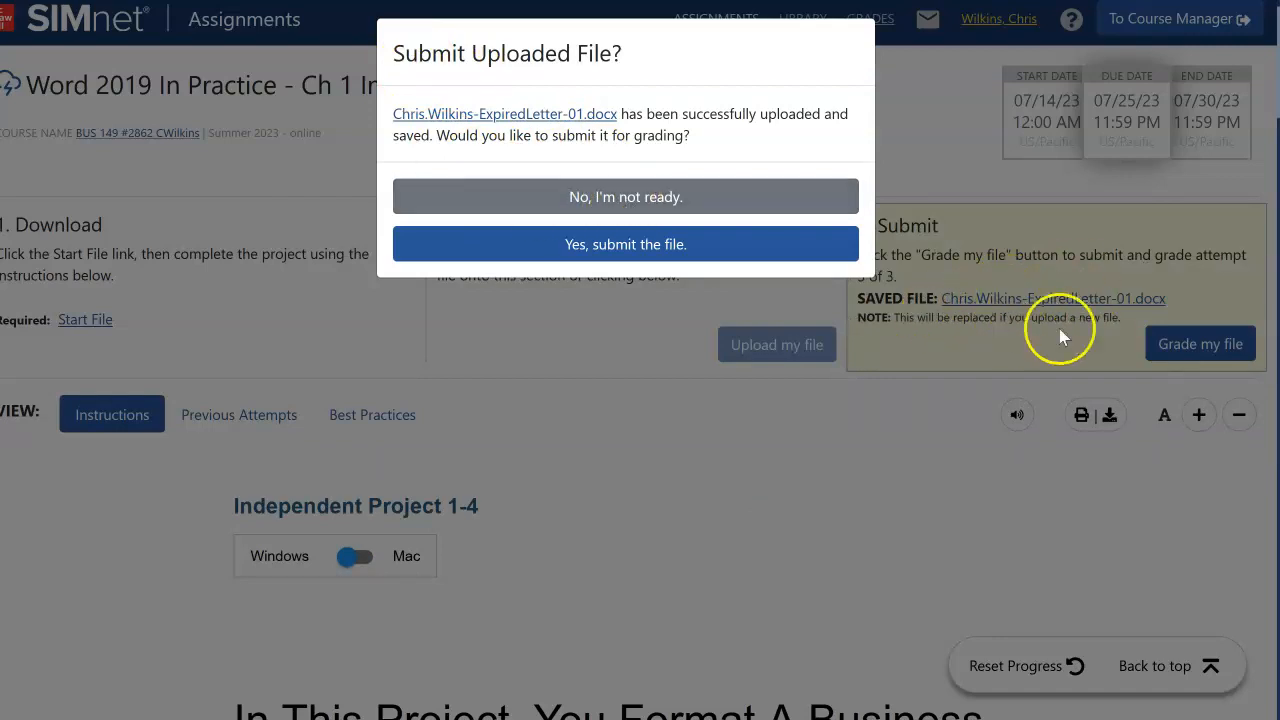
pyautogui.moveTo(715, 243)
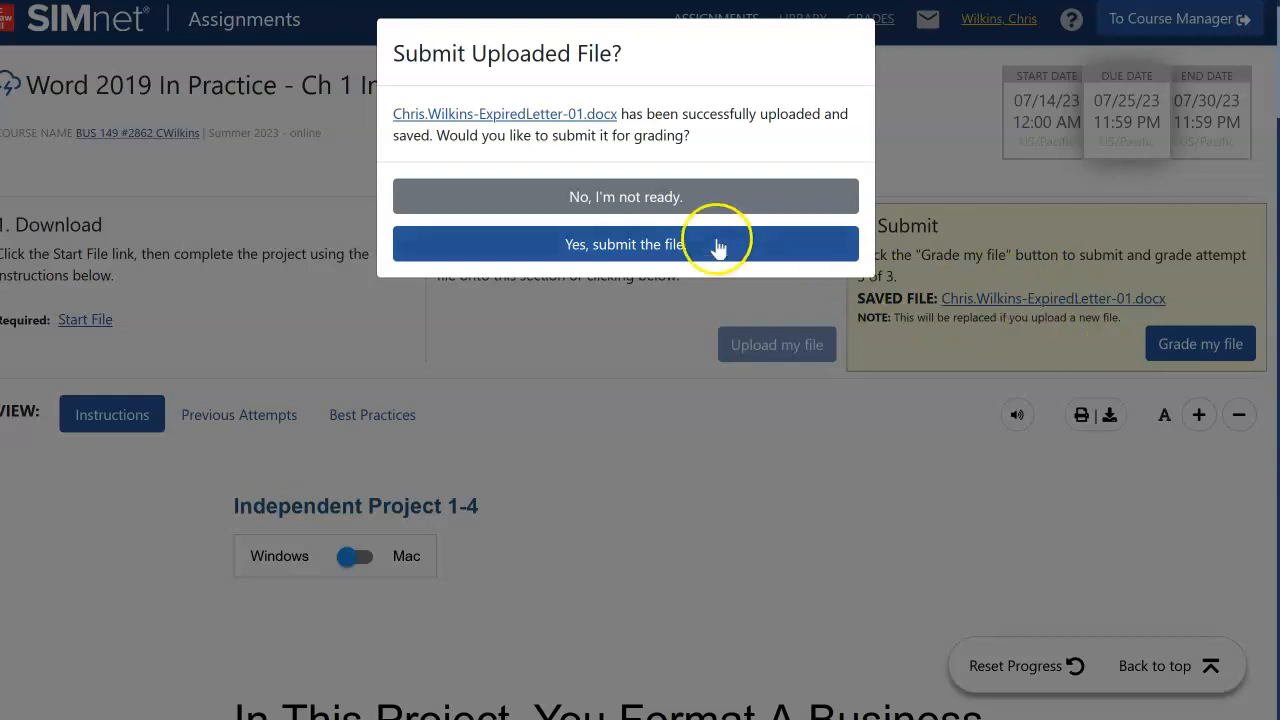
pyautogui.moveTo(528, 251)
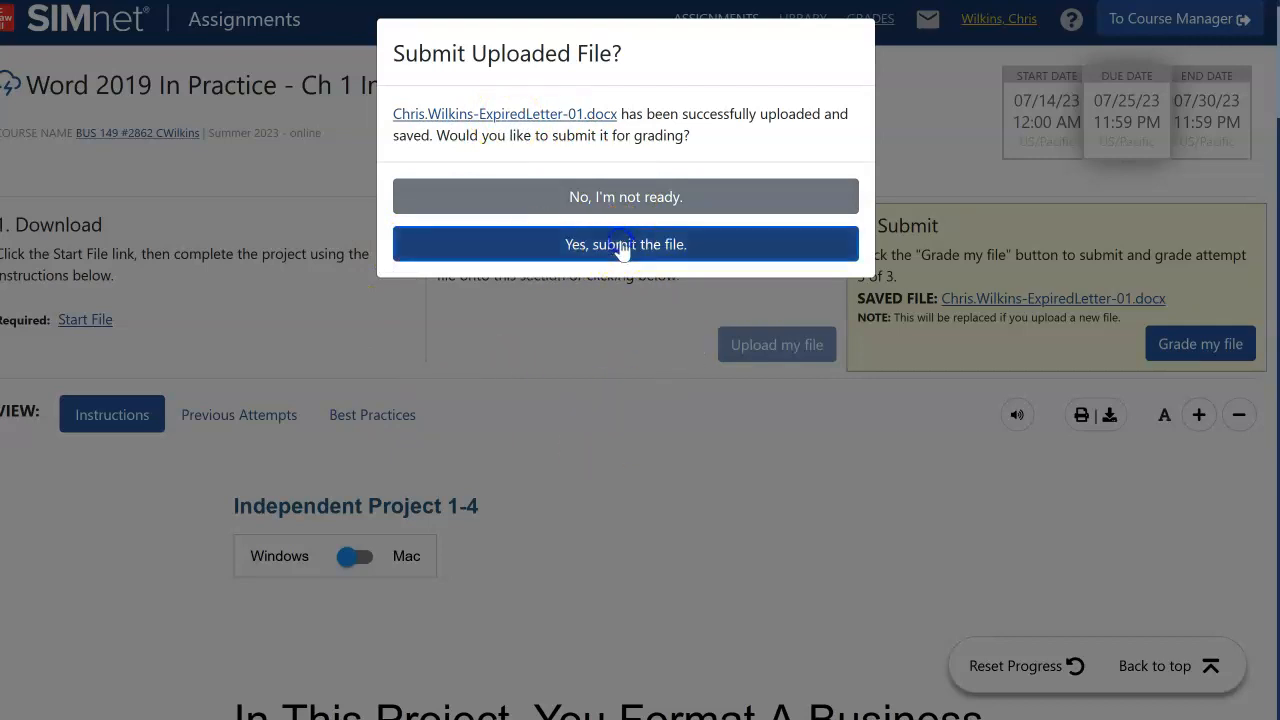
# Confirm 'Yes, submit the file' to send the ExpiredLetter-01 upload for grading.
pyautogui.click(625, 244)
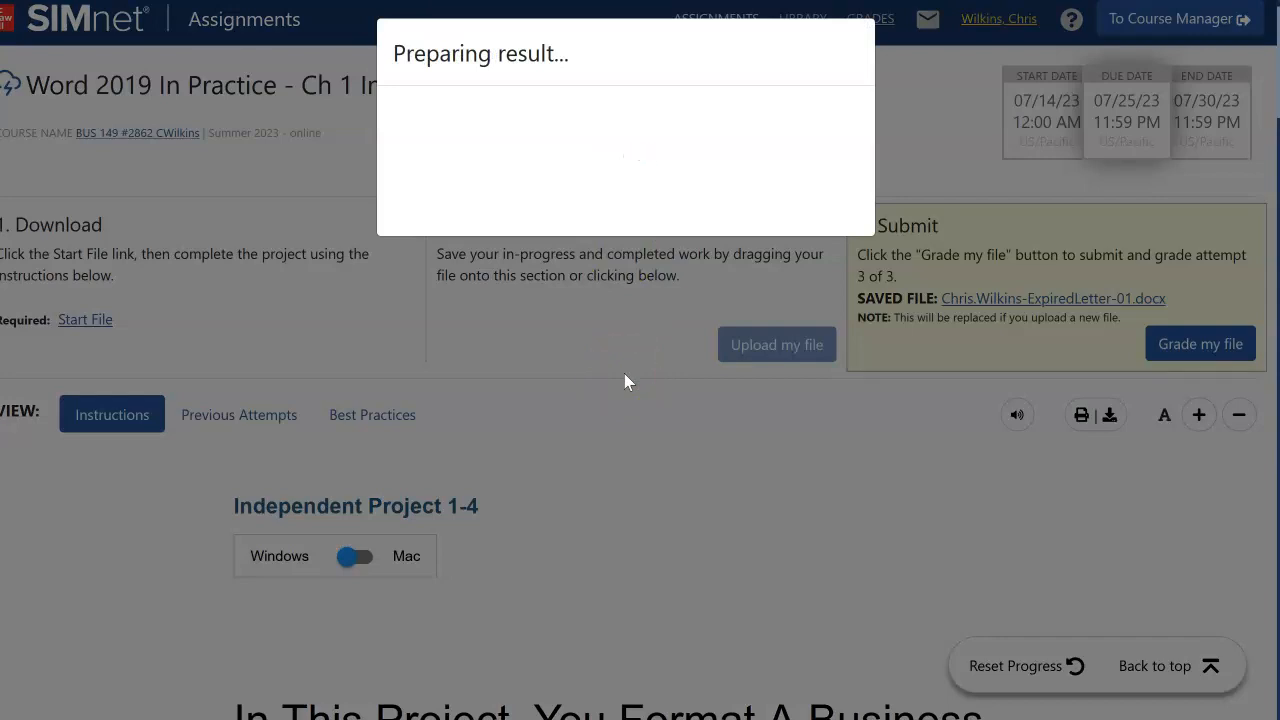
# Scroll through the 40% (8/20) score summary and the marked-up solution letter preview.
pyautogui.click(1199, 343)
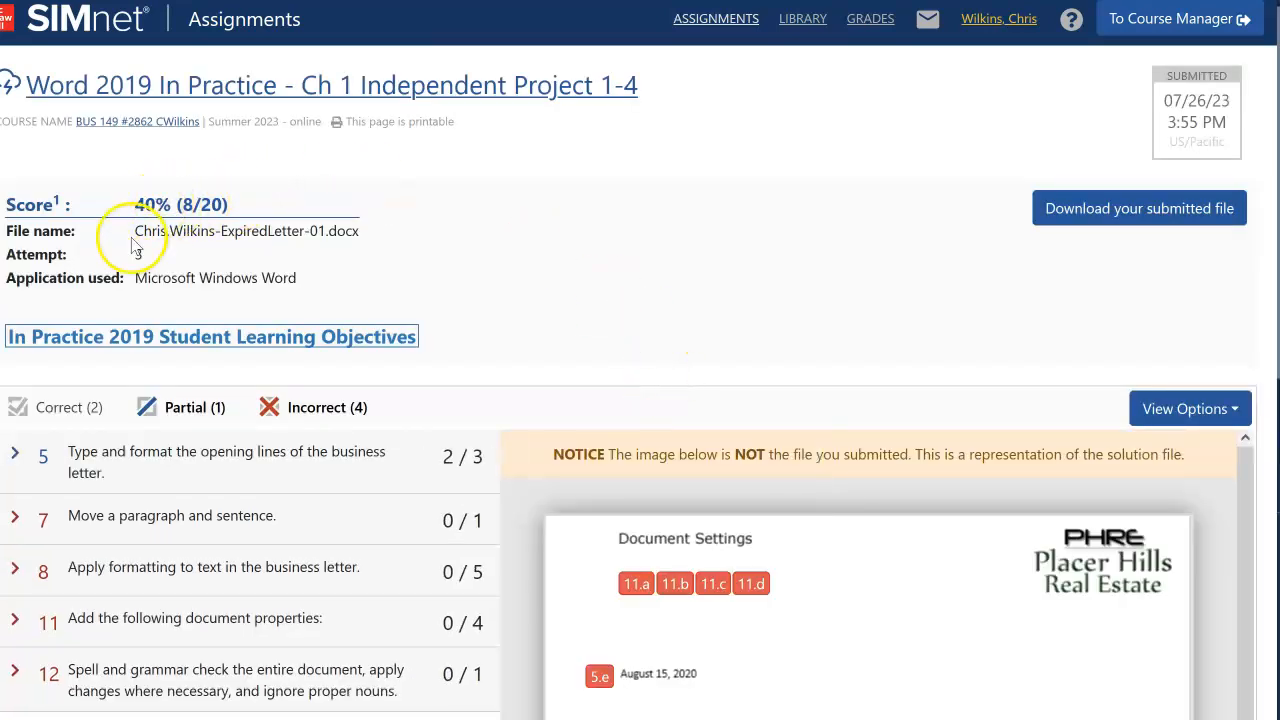
pyautogui.scroll(-3)
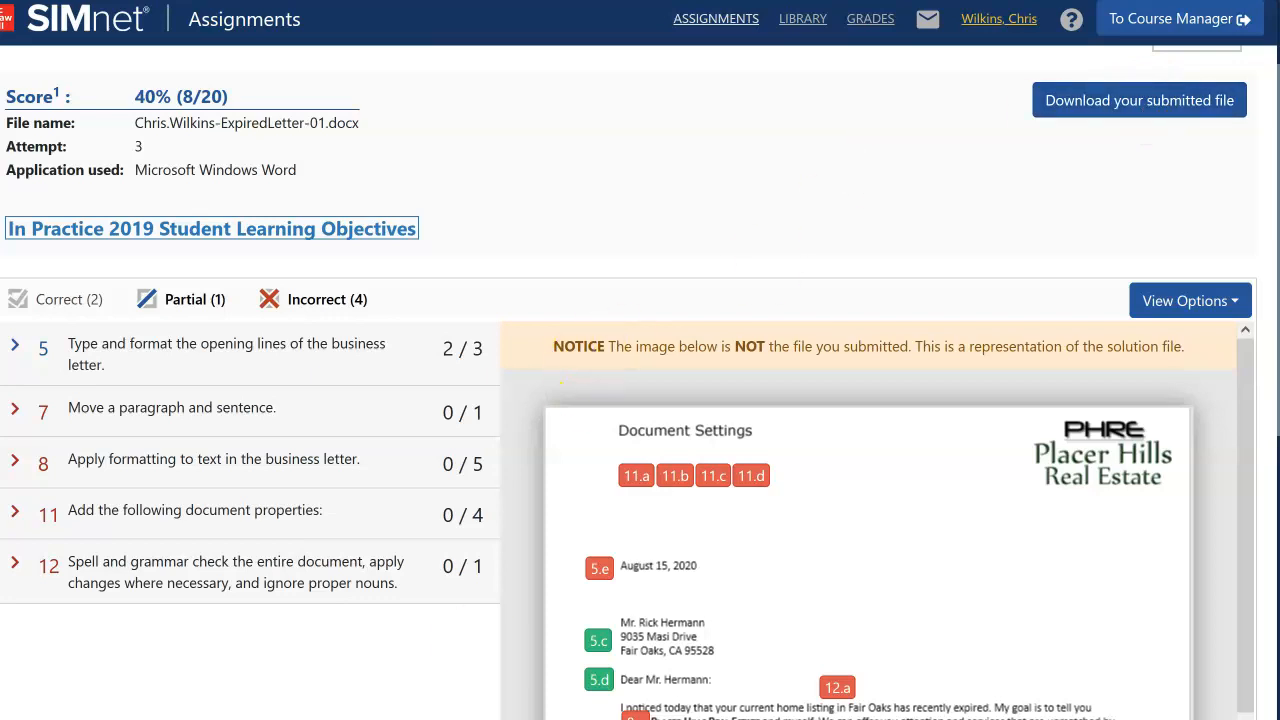
pyautogui.moveTo(1139, 100)
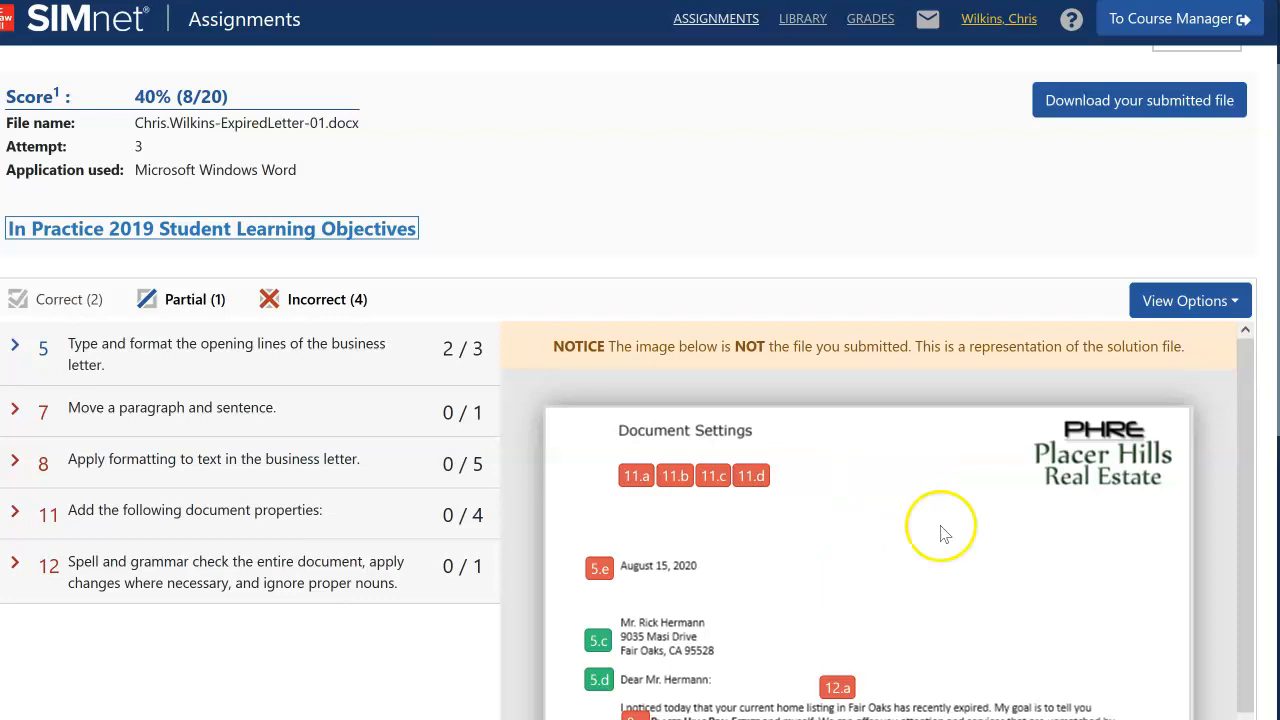
pyautogui.scroll(-3)
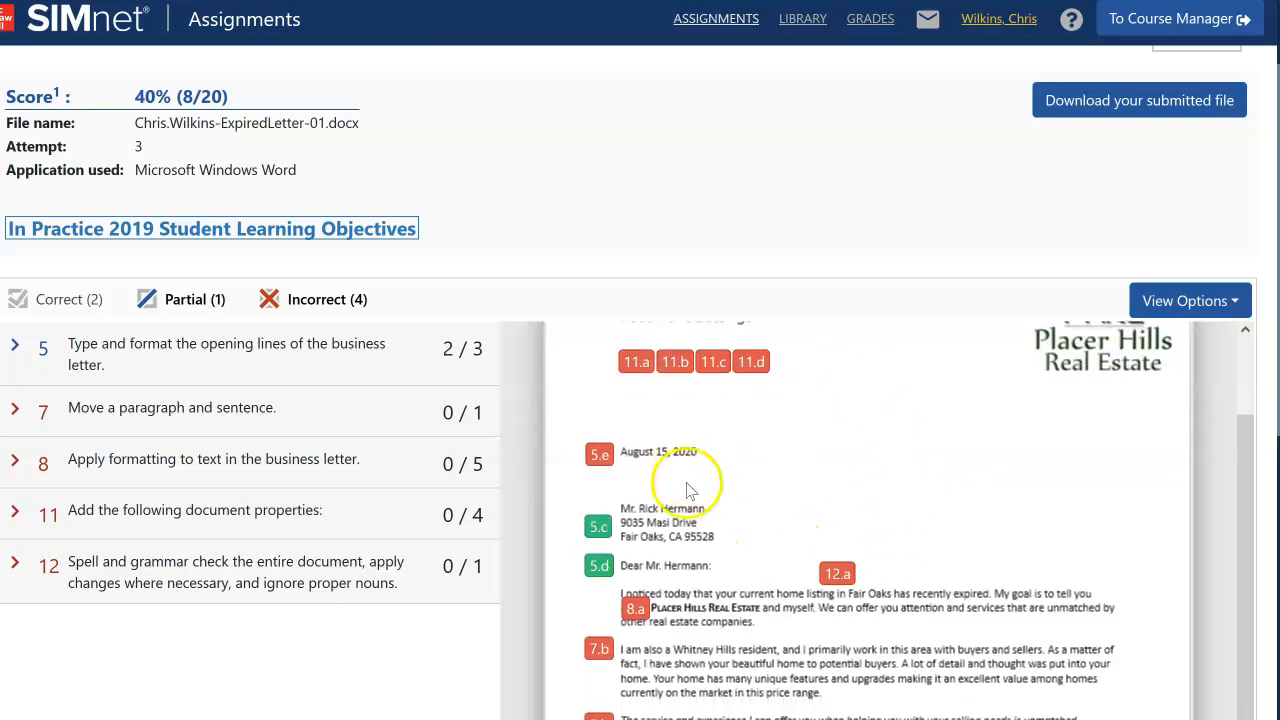
pyautogui.scroll(-3)
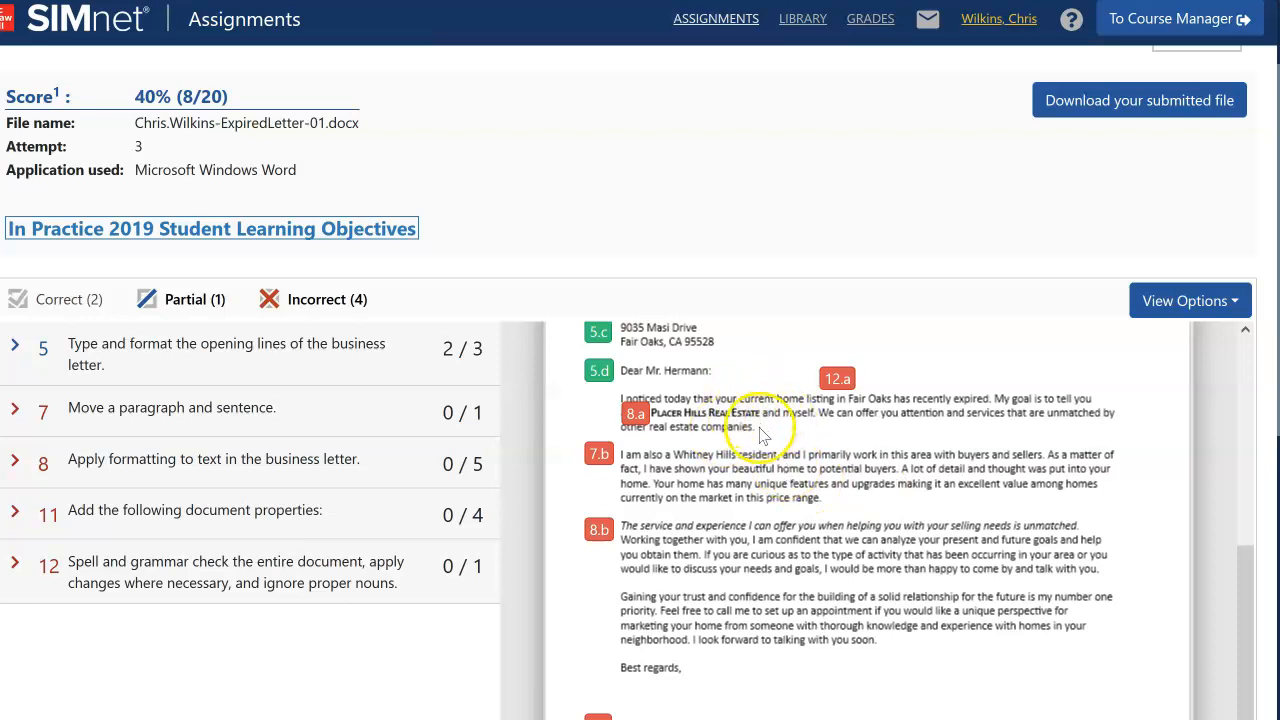
pyautogui.moveTo(735, 415)
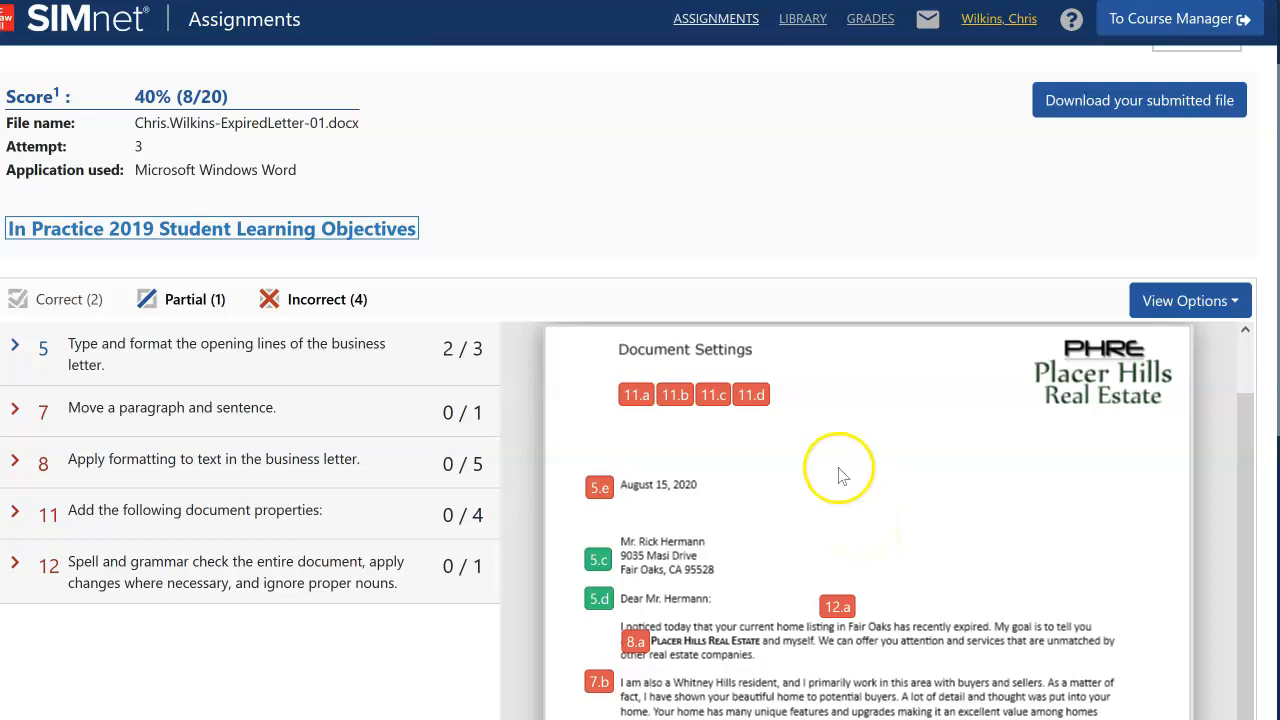
pyautogui.moveTo(845, 468)
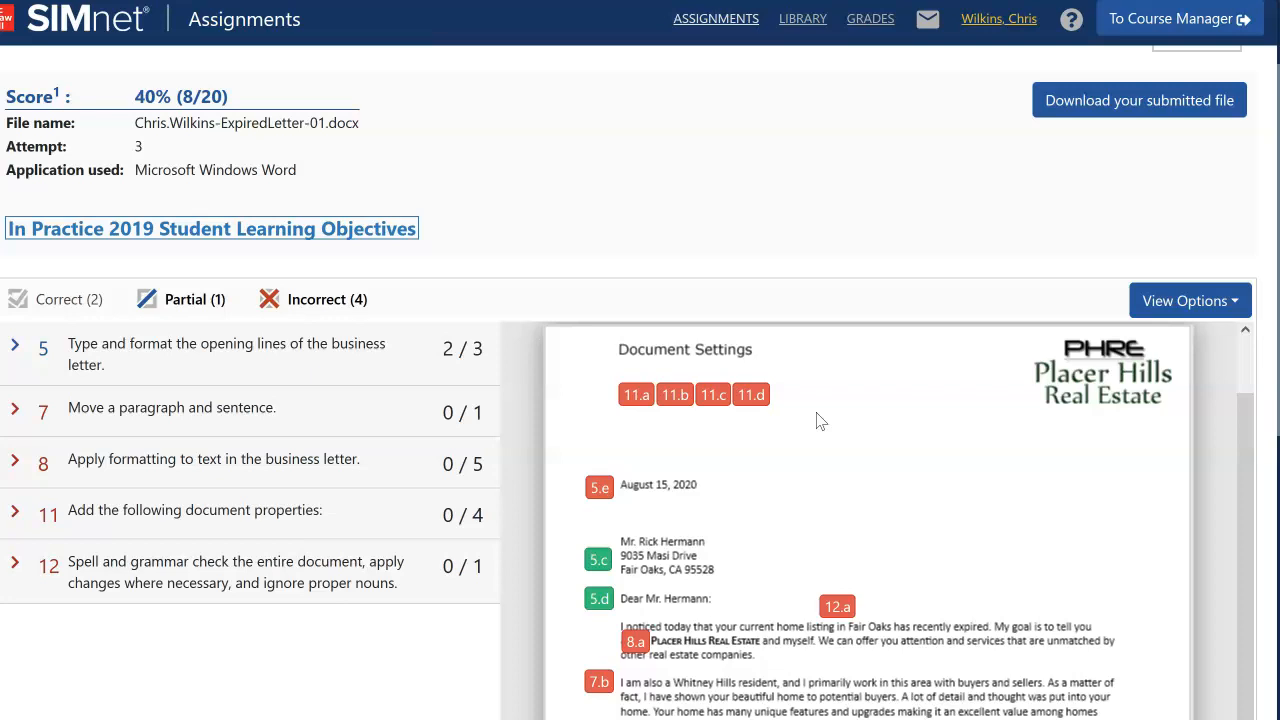
pyautogui.moveTo(751, 394)
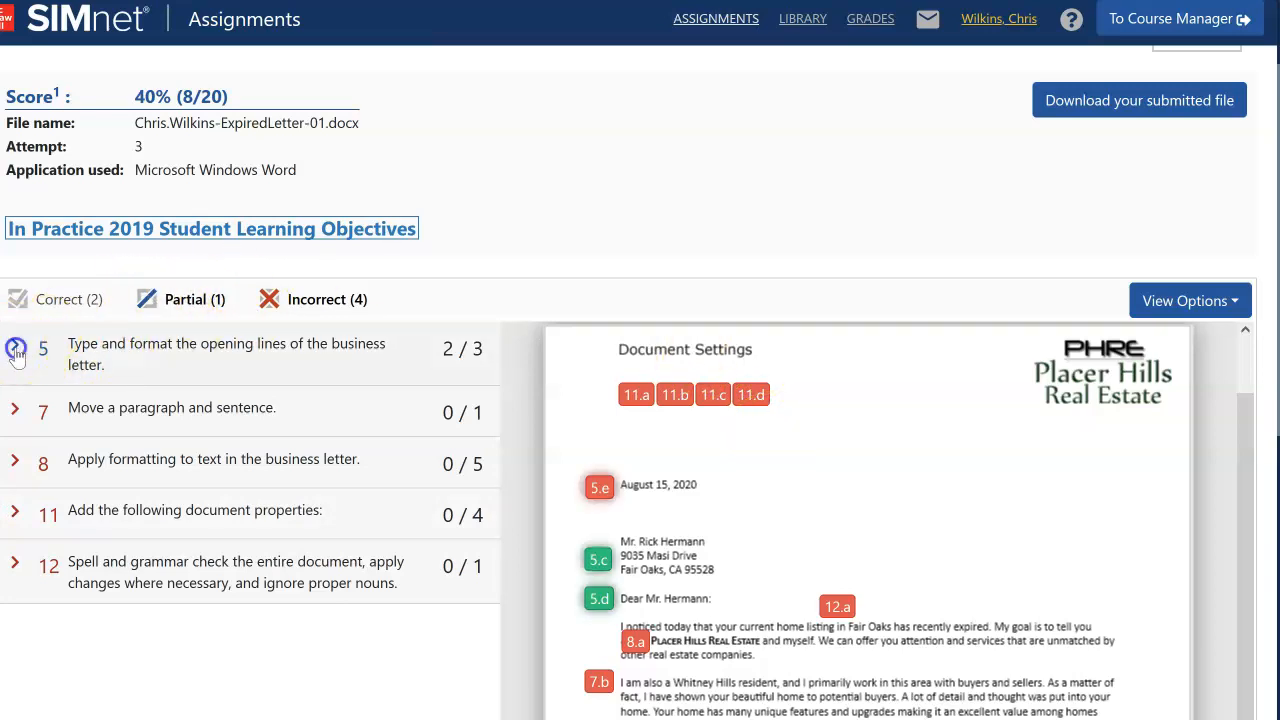
pyautogui.click(15, 348)
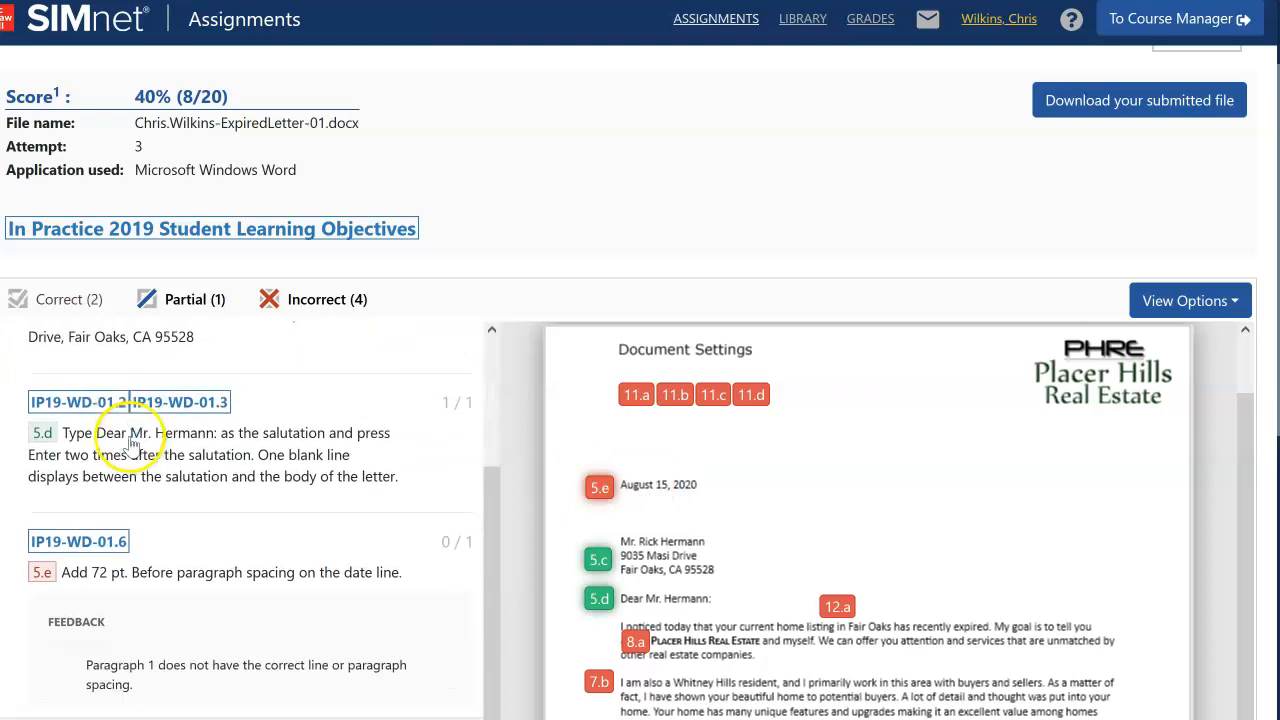
pyautogui.moveTo(177, 590)
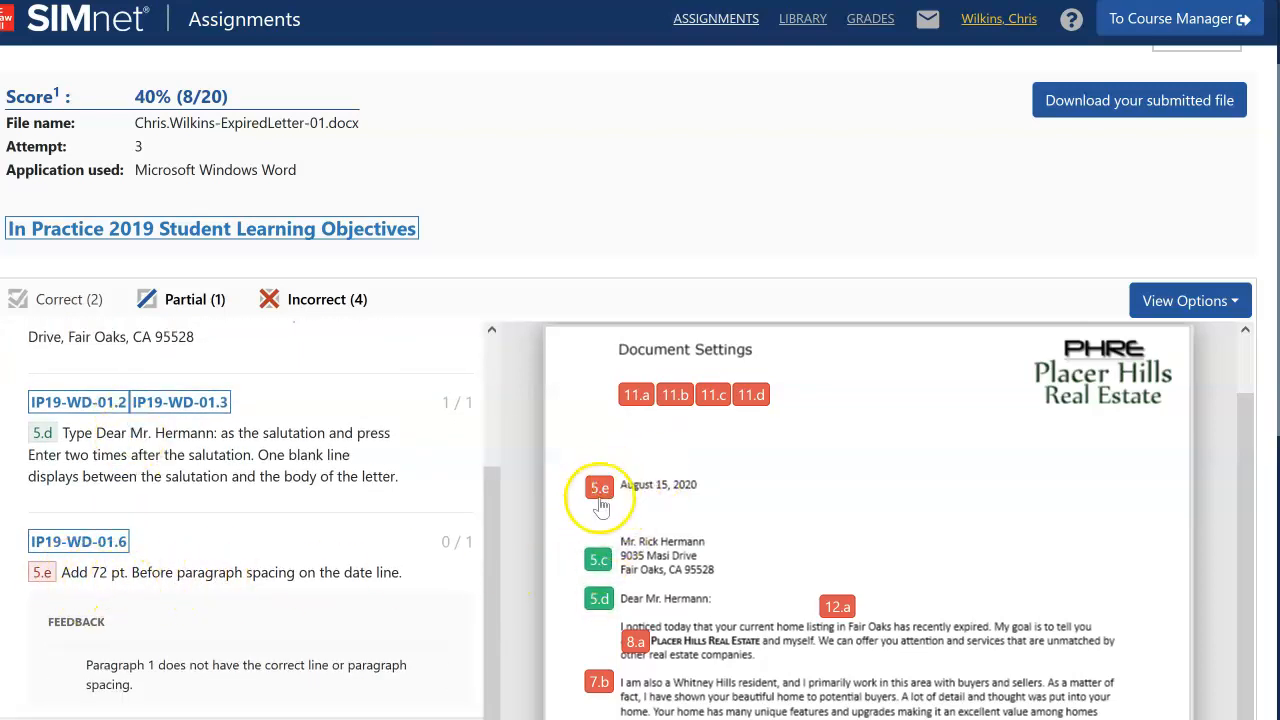
pyautogui.moveTo(599, 488)
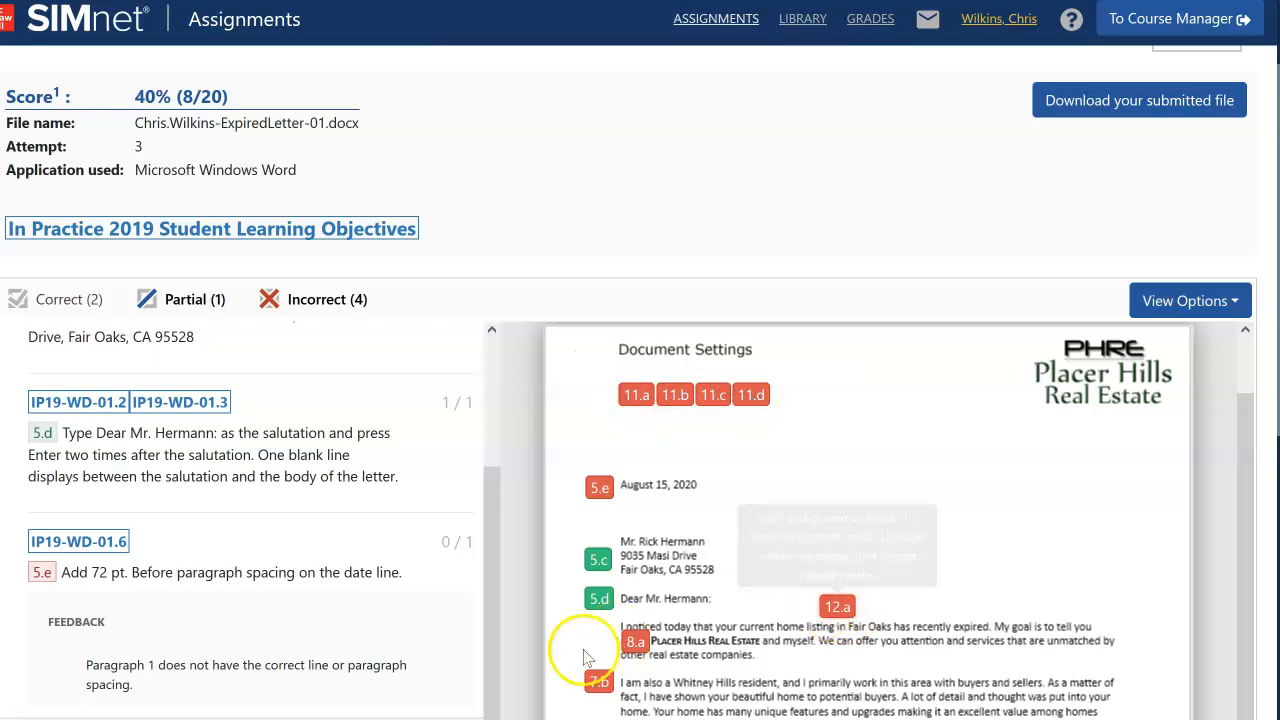
pyautogui.scroll(-3)
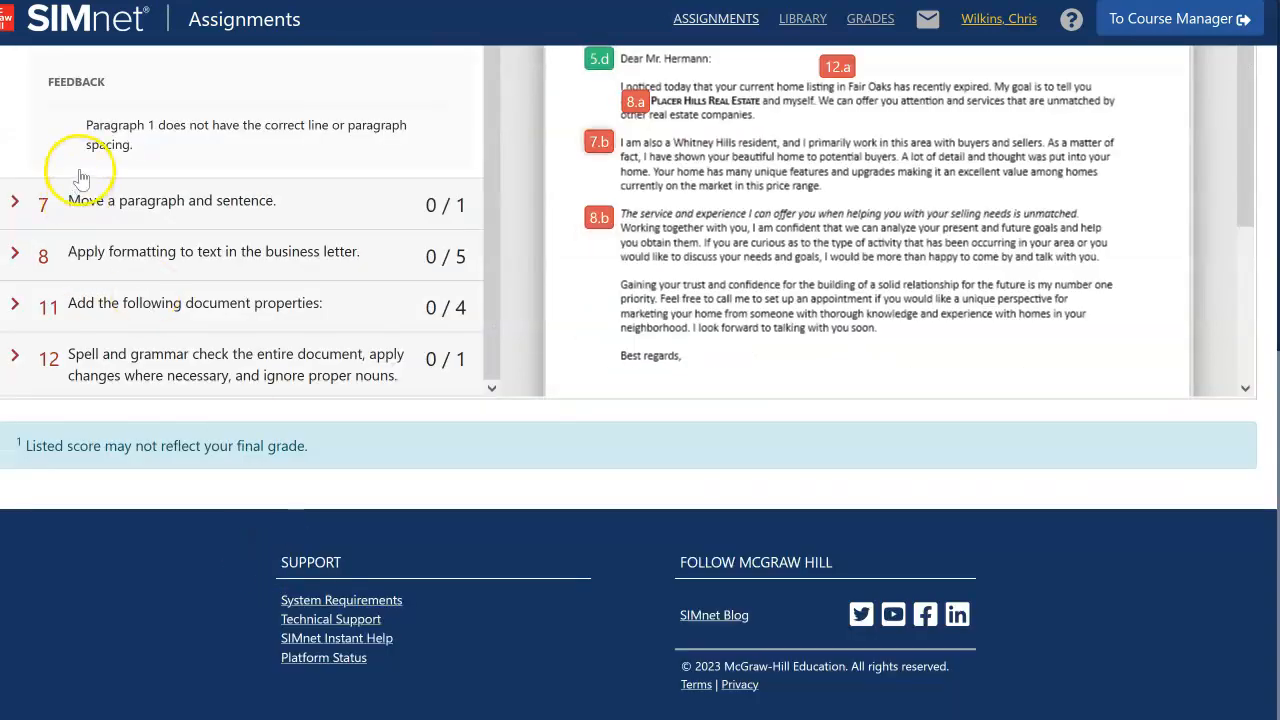
pyautogui.moveTo(128, 208)
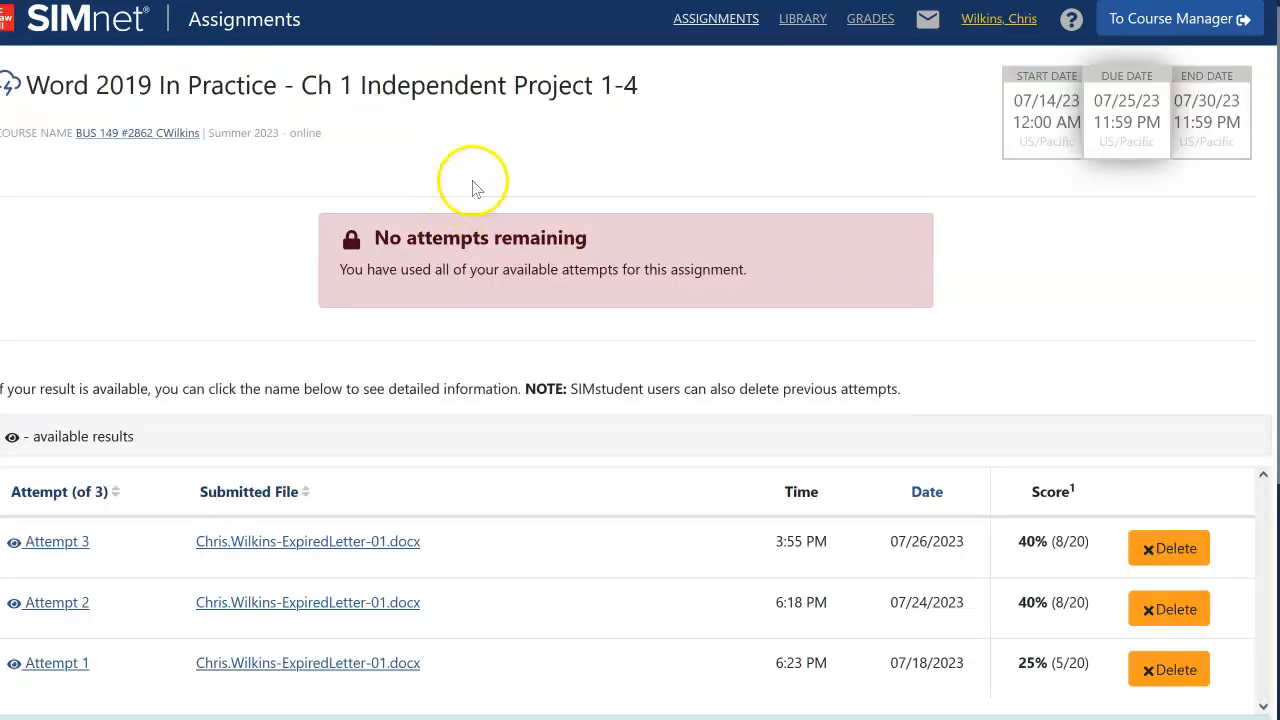
pyautogui.moveTo(335, 250)
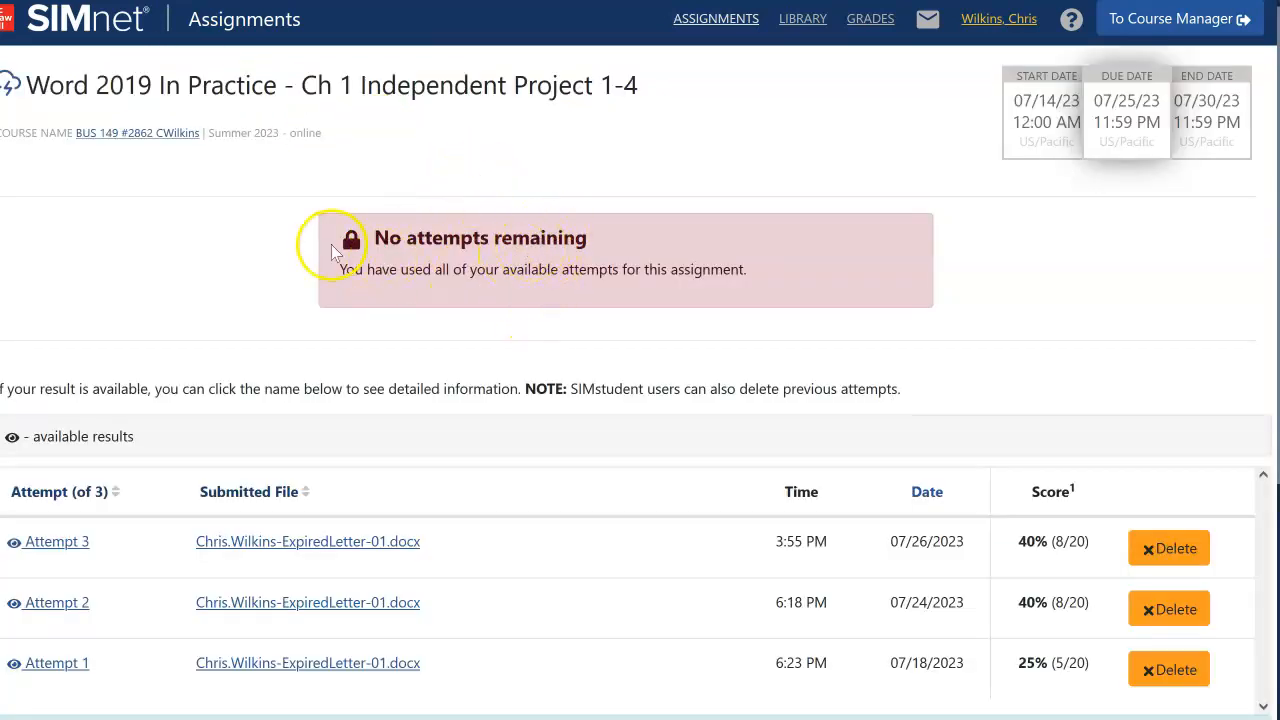
pyautogui.moveTo(560, 360)
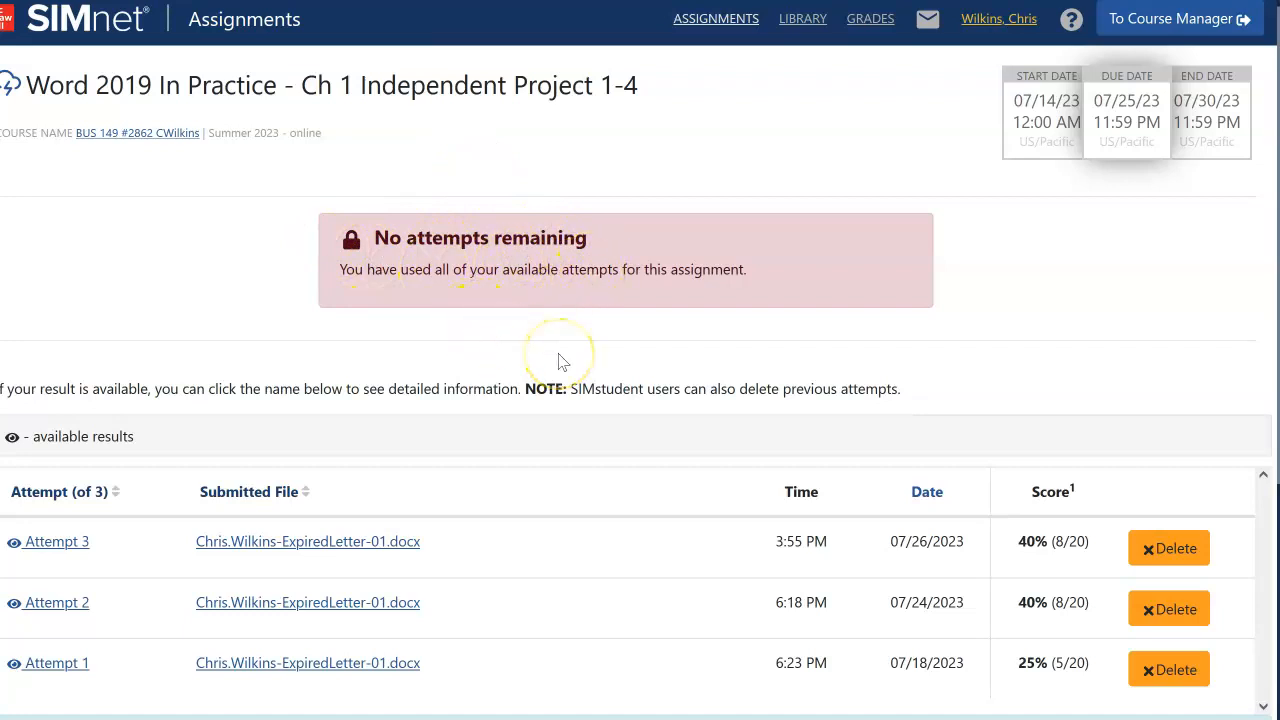
pyautogui.moveTo(658, 628)
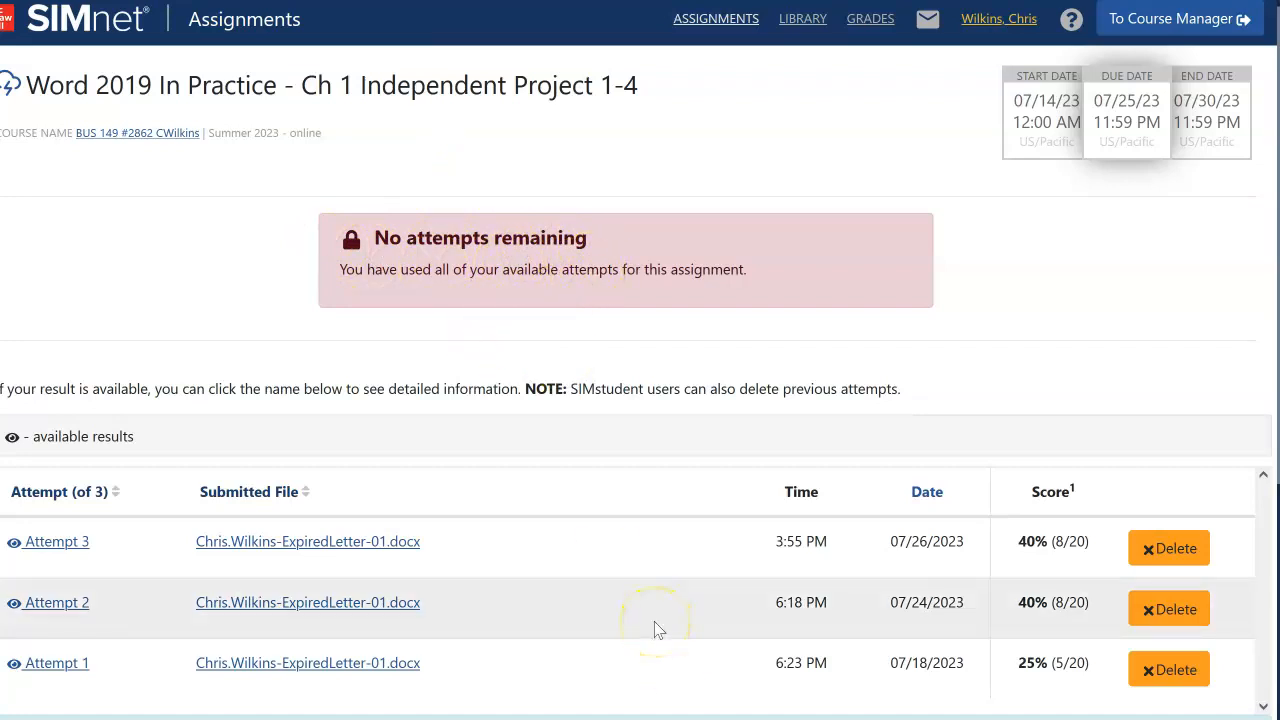
# Scroll to the attempts table showing Attempts 3 and 2 at 40% and Attempt 1 at 25%.
pyautogui.scroll(-3)
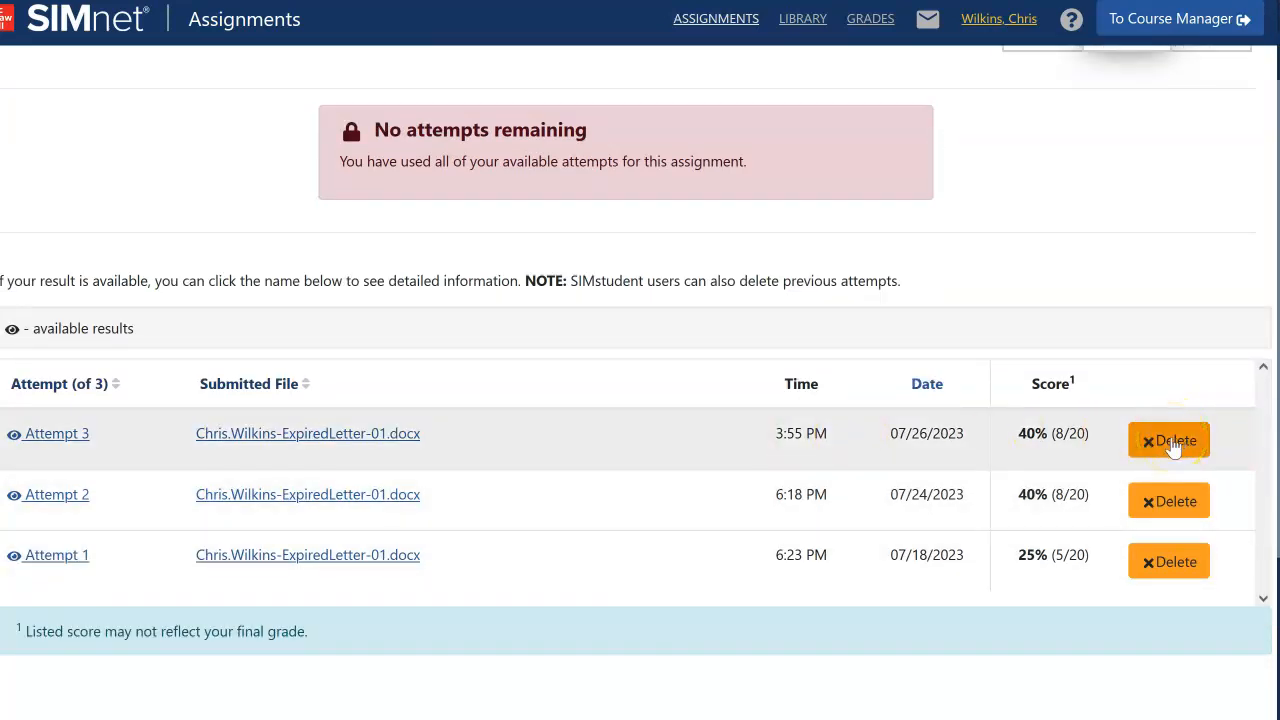
# Delete the Attempt 3 result and confirm 'Yes, delete this result'.
pyautogui.click(1168, 441)
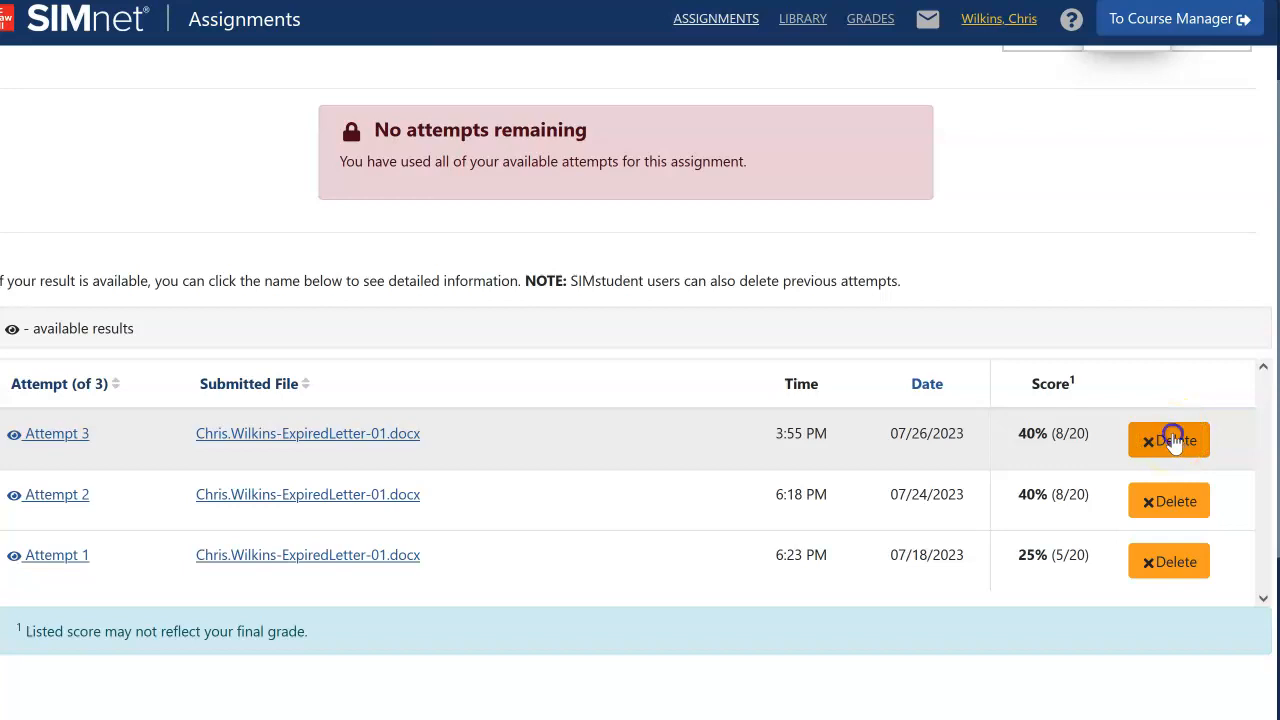
pyautogui.click(1169, 440)
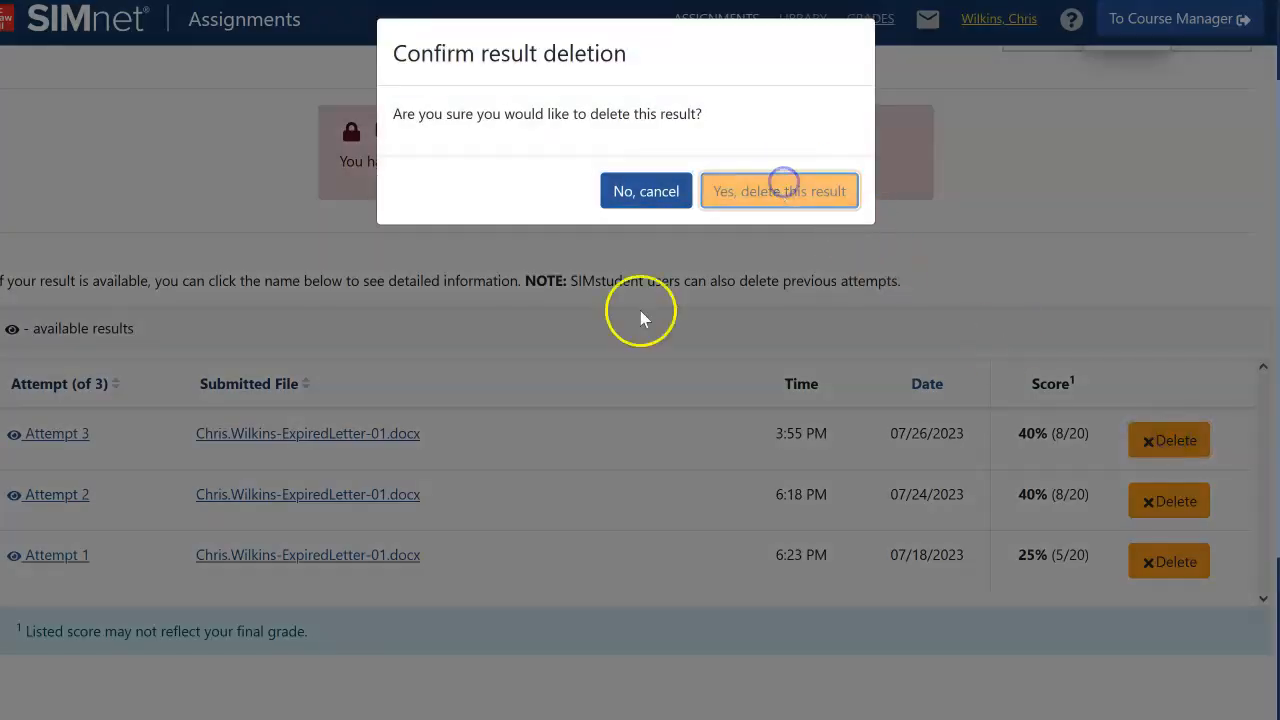
pyautogui.click(779, 191)
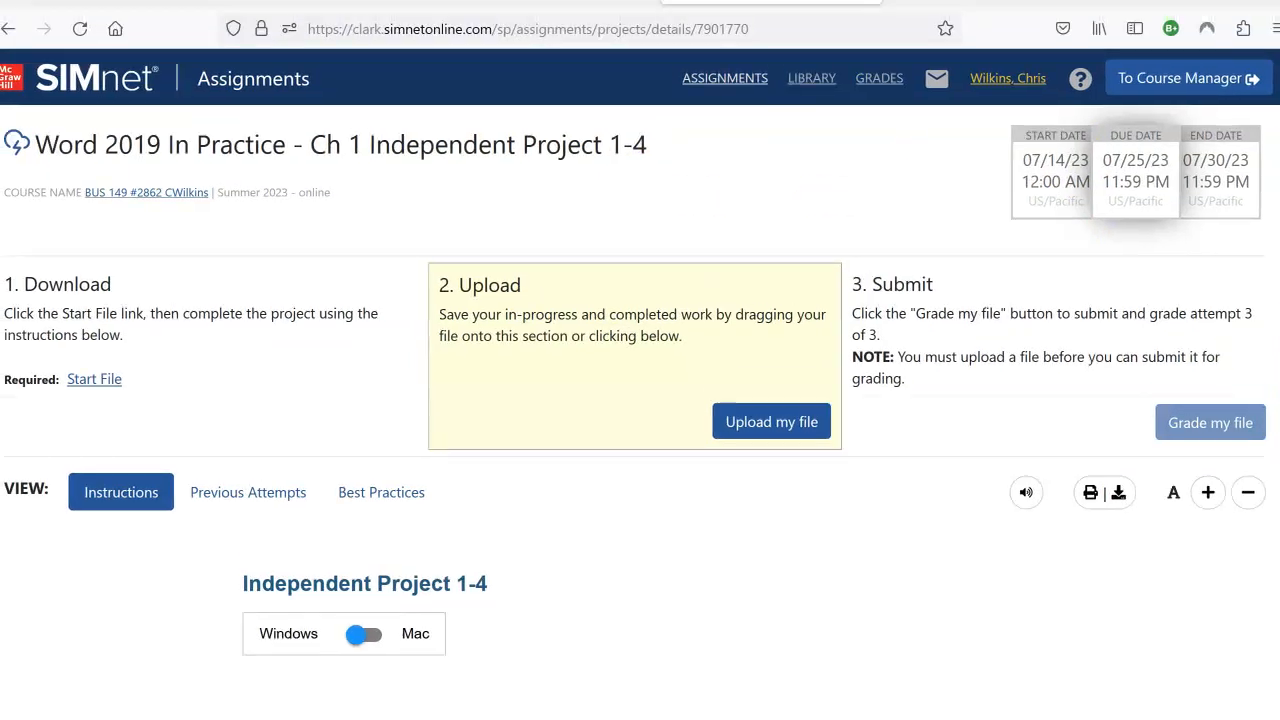
# Filter the Assignments page by Submitted status, leaving only Independent Project 1-4.
pyautogui.click(724, 78)
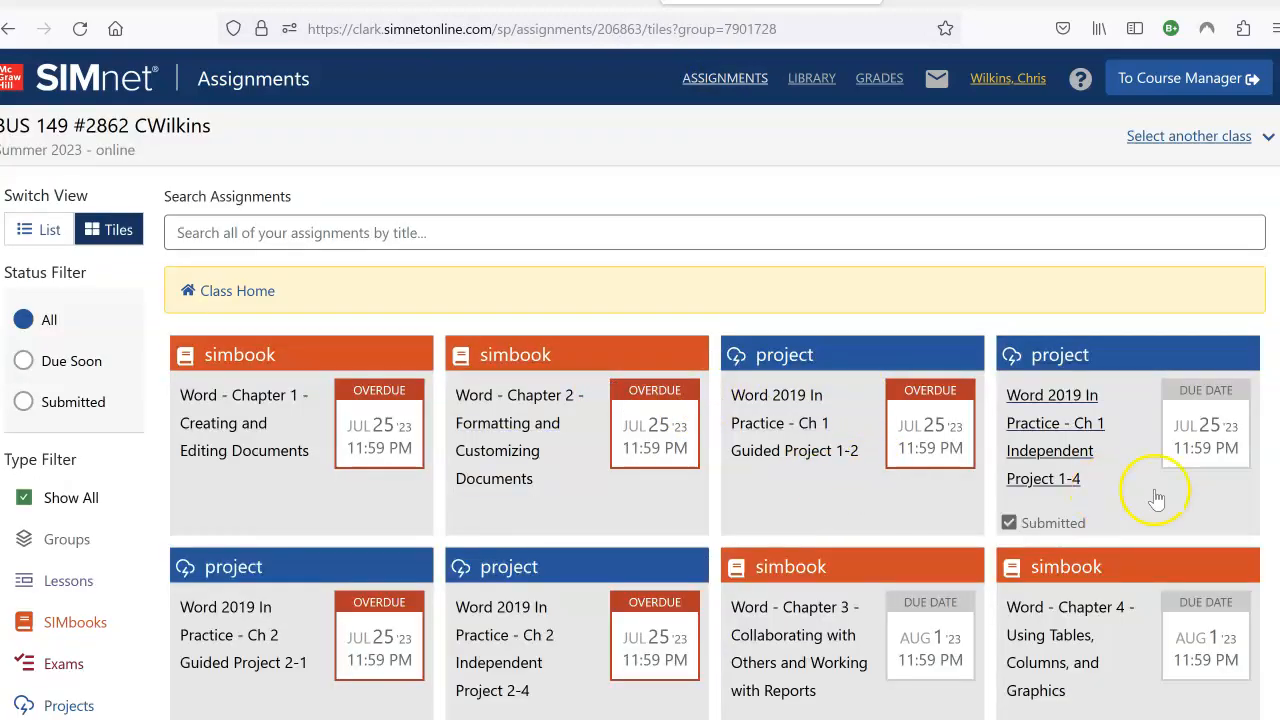
pyautogui.scroll(-3)
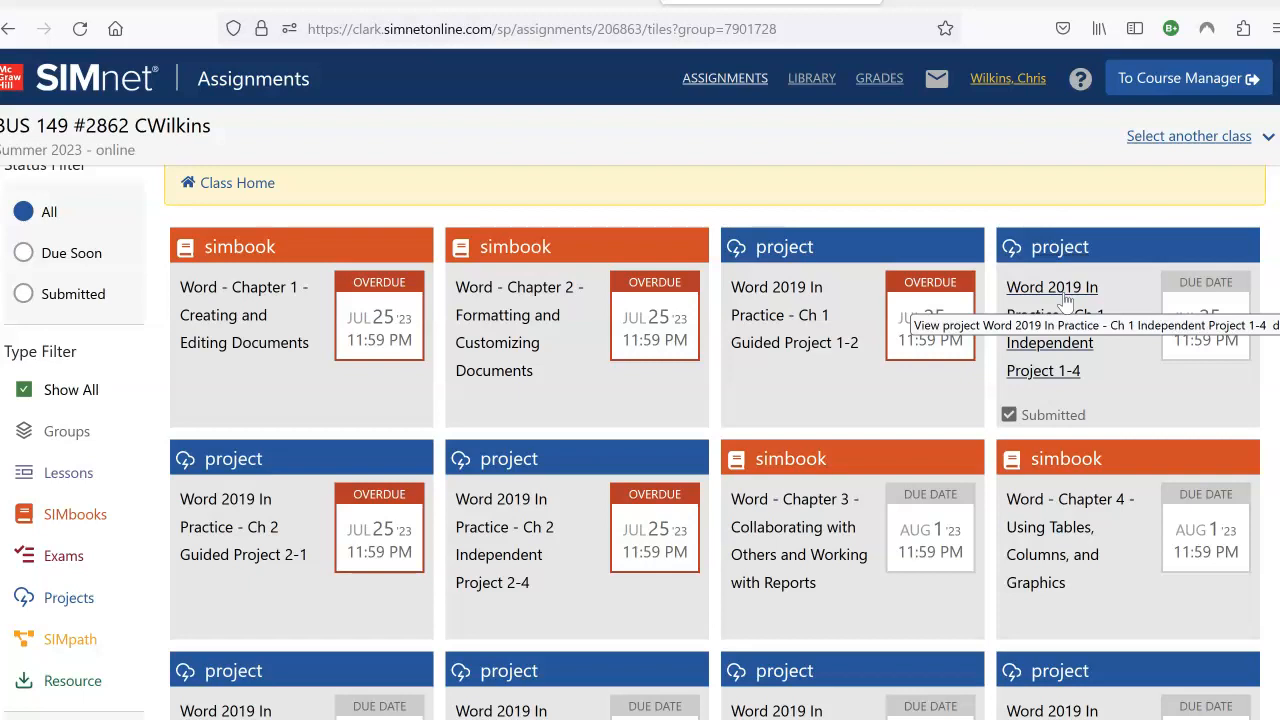
pyautogui.moveTo(1010, 275)
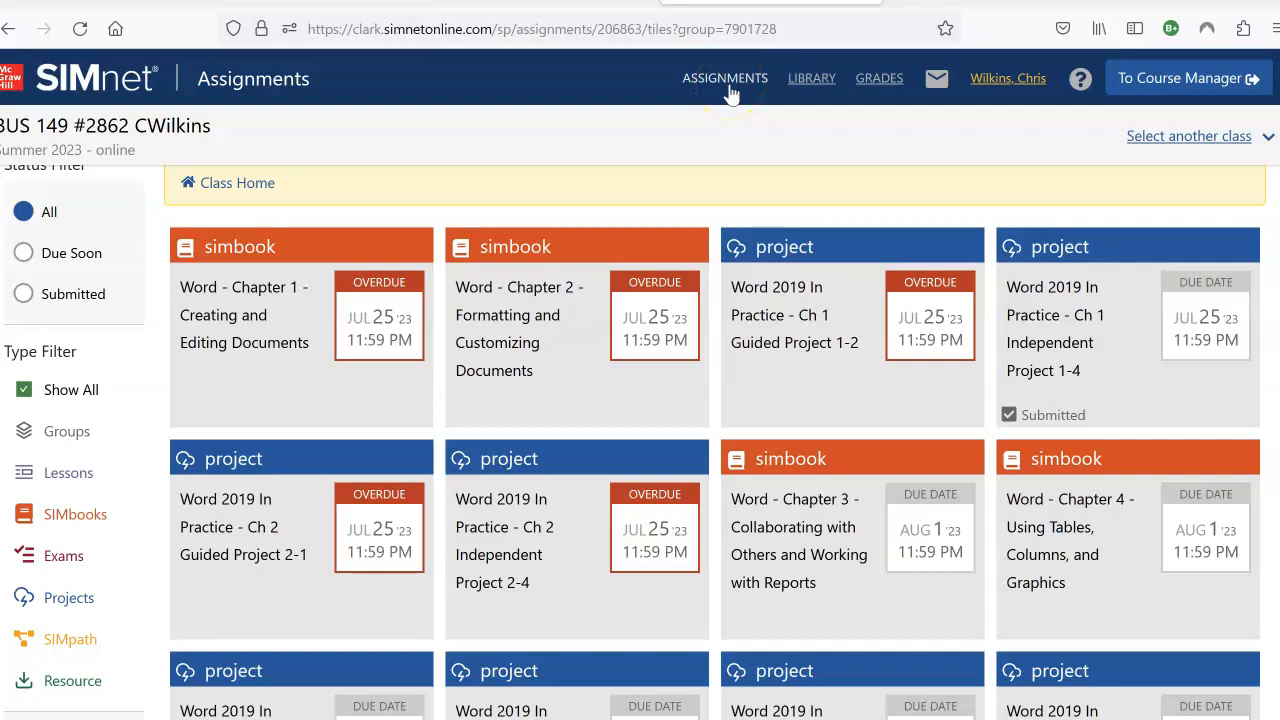
pyautogui.click(23, 293)
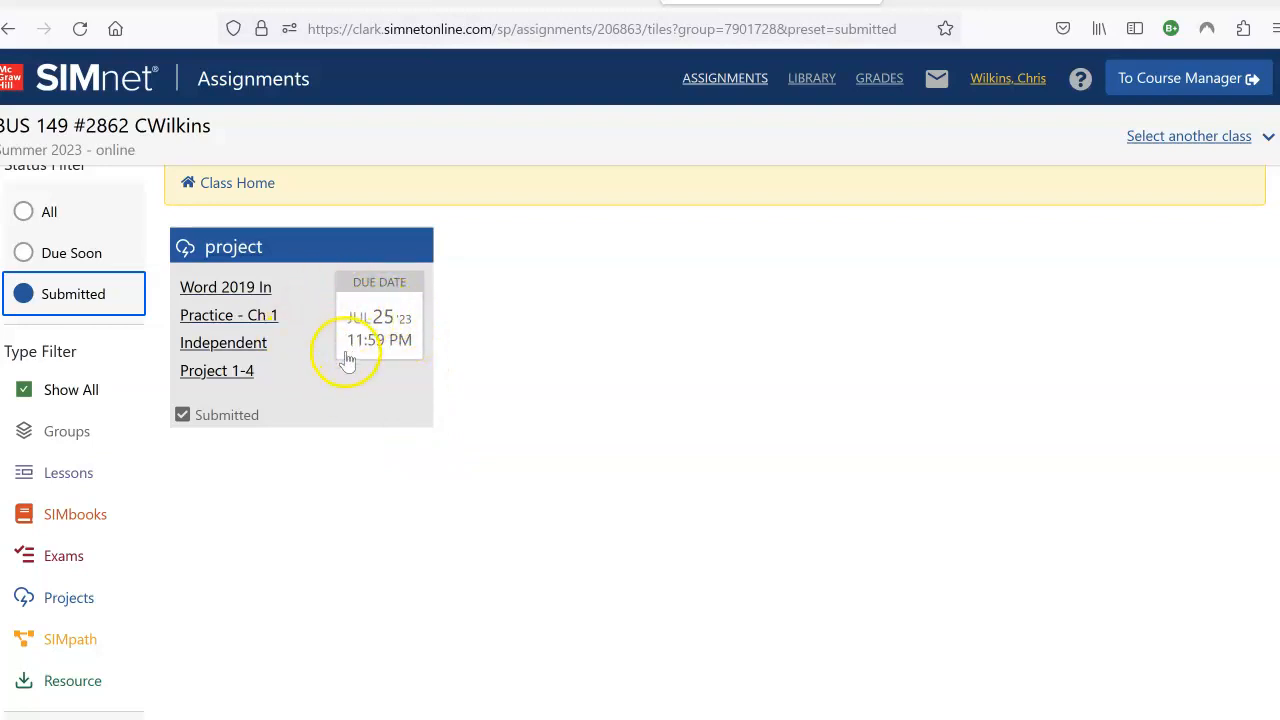
pyautogui.moveTo(380, 330)
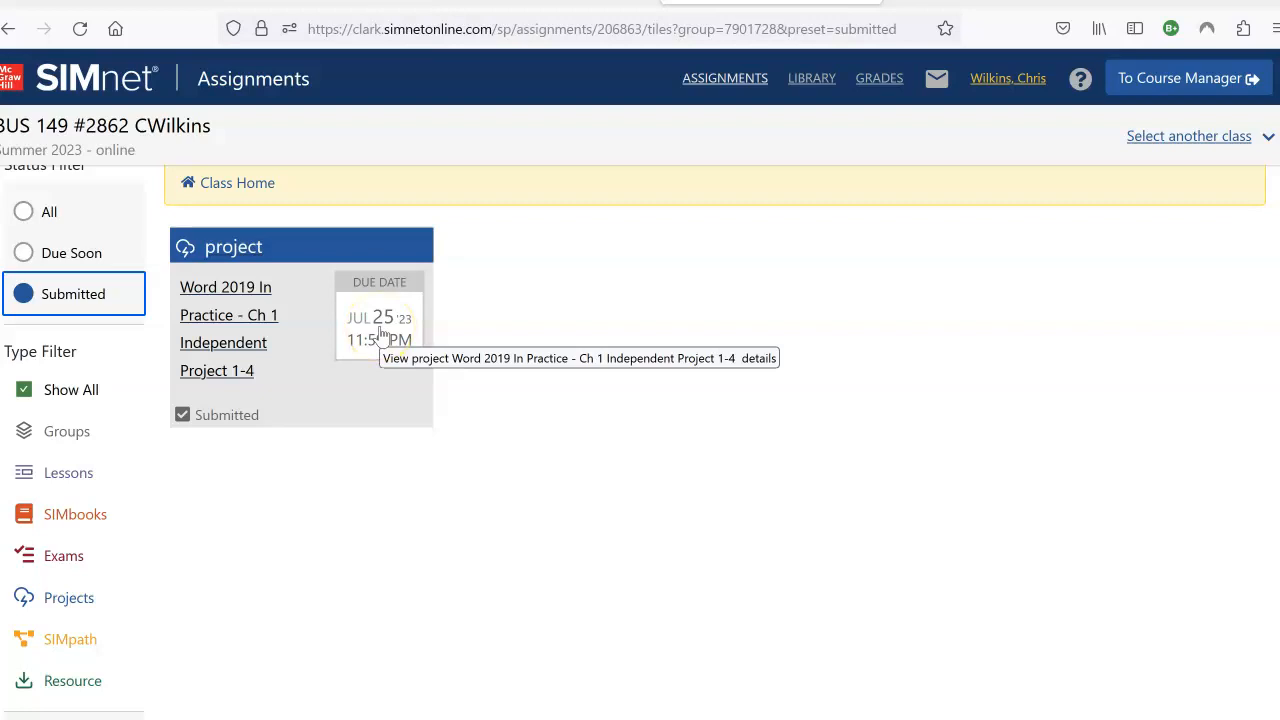
pyautogui.moveTo(540, 419)
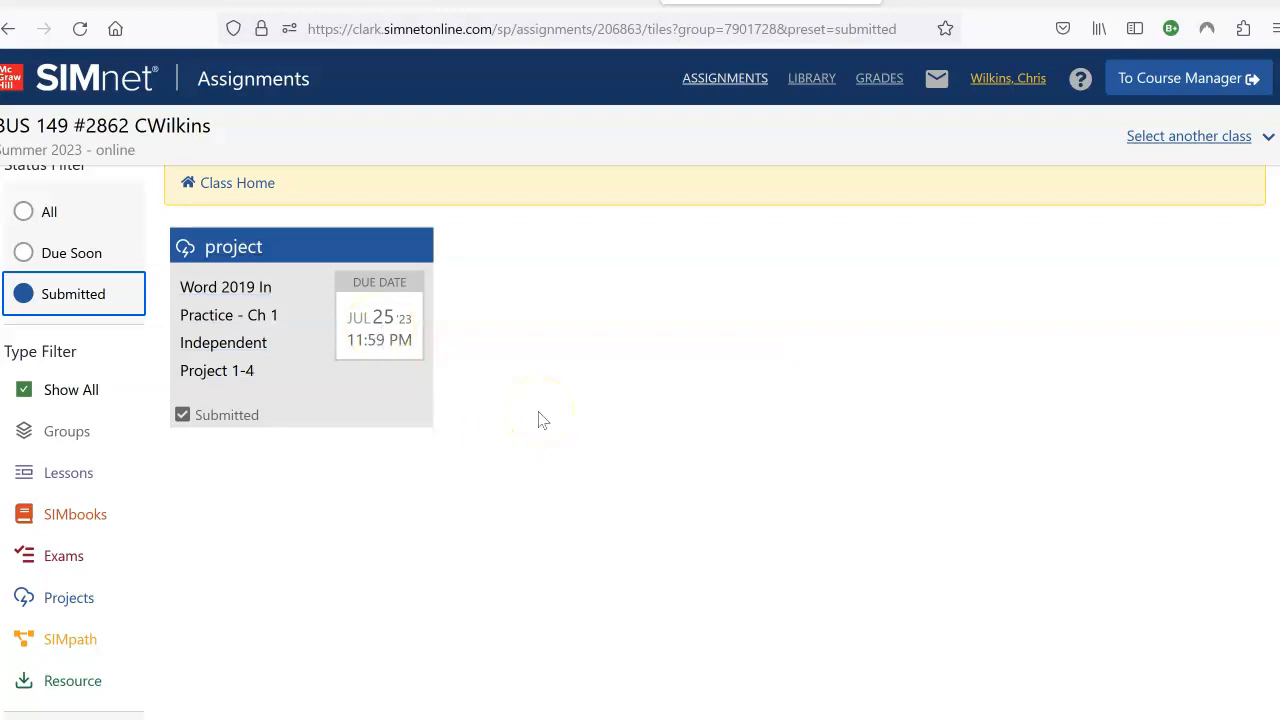
pyautogui.moveTo(320, 355)
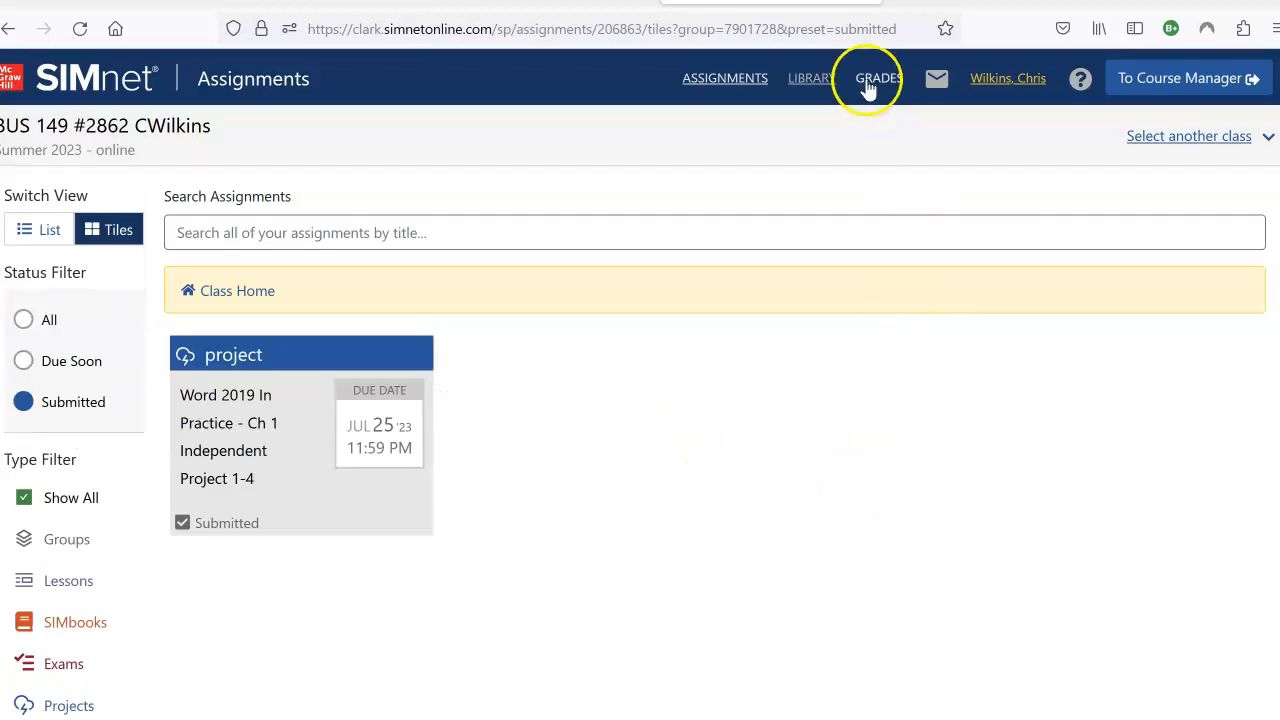
# Scroll the Gradebook to the Independent Project 1-4 row showing a grade of 8.
pyautogui.click(878, 78)
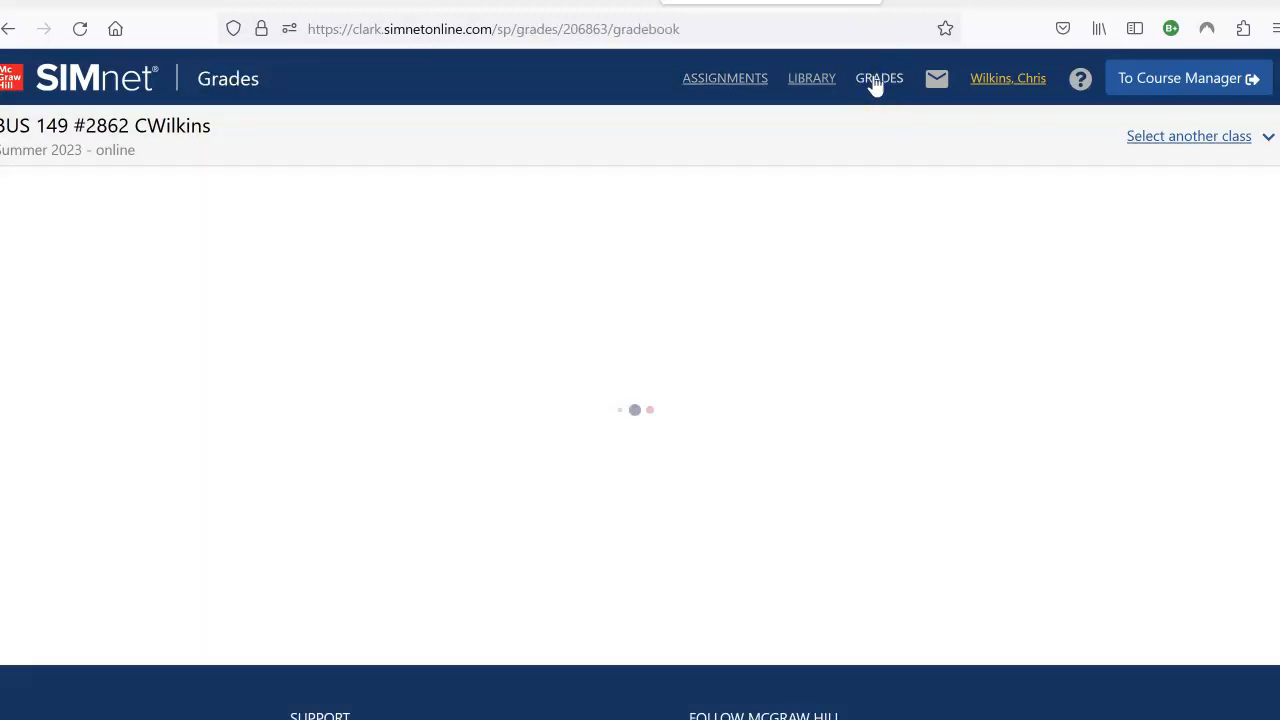
pyautogui.click(878, 78)
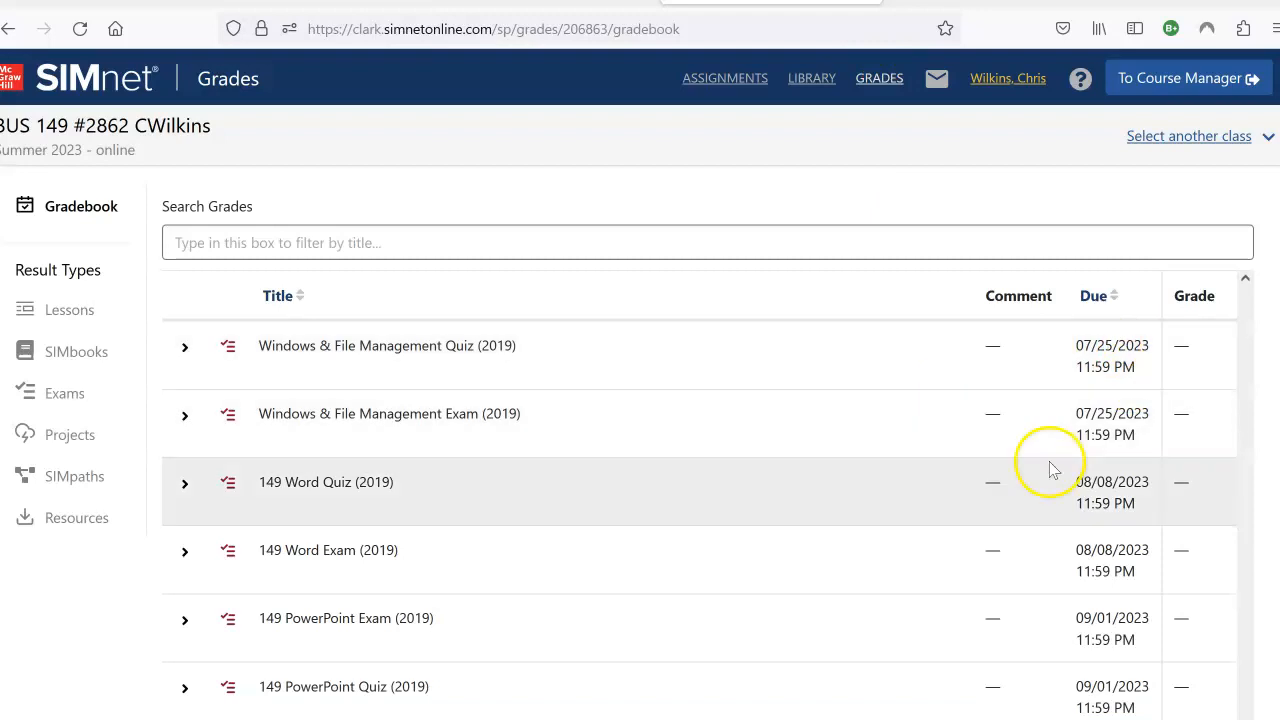
pyautogui.scroll(-3)
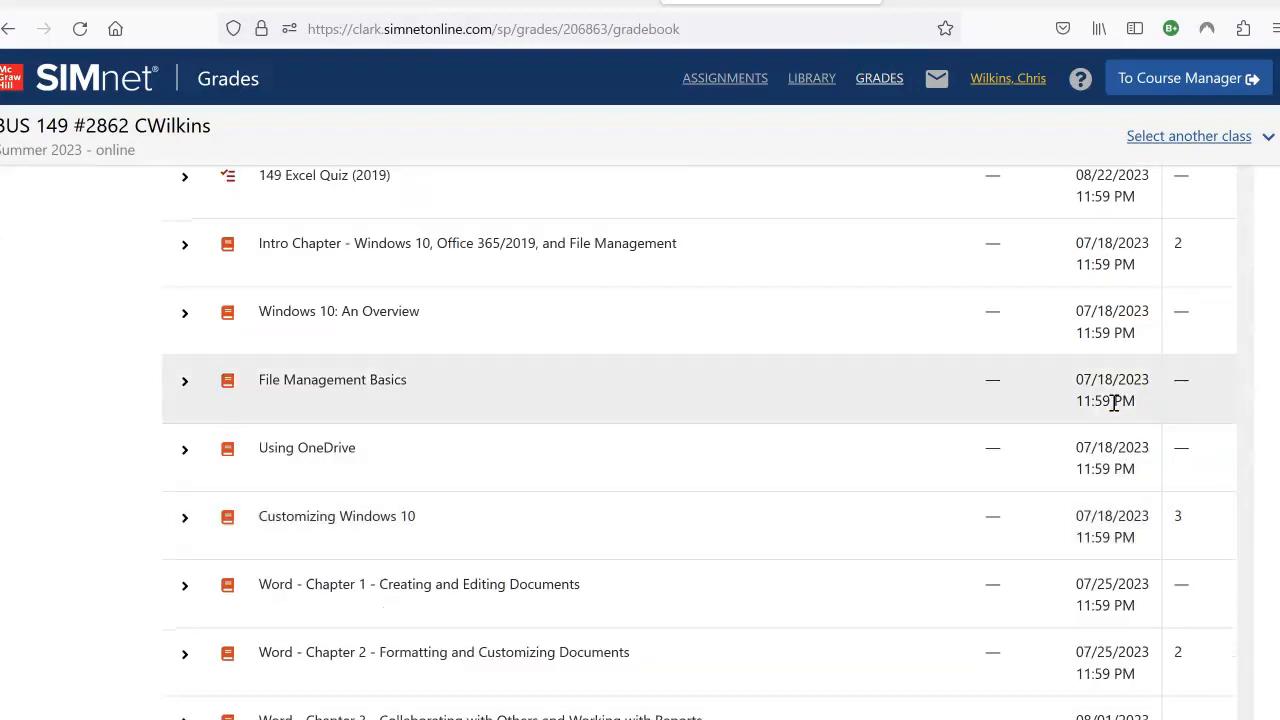
pyautogui.scroll(-3)
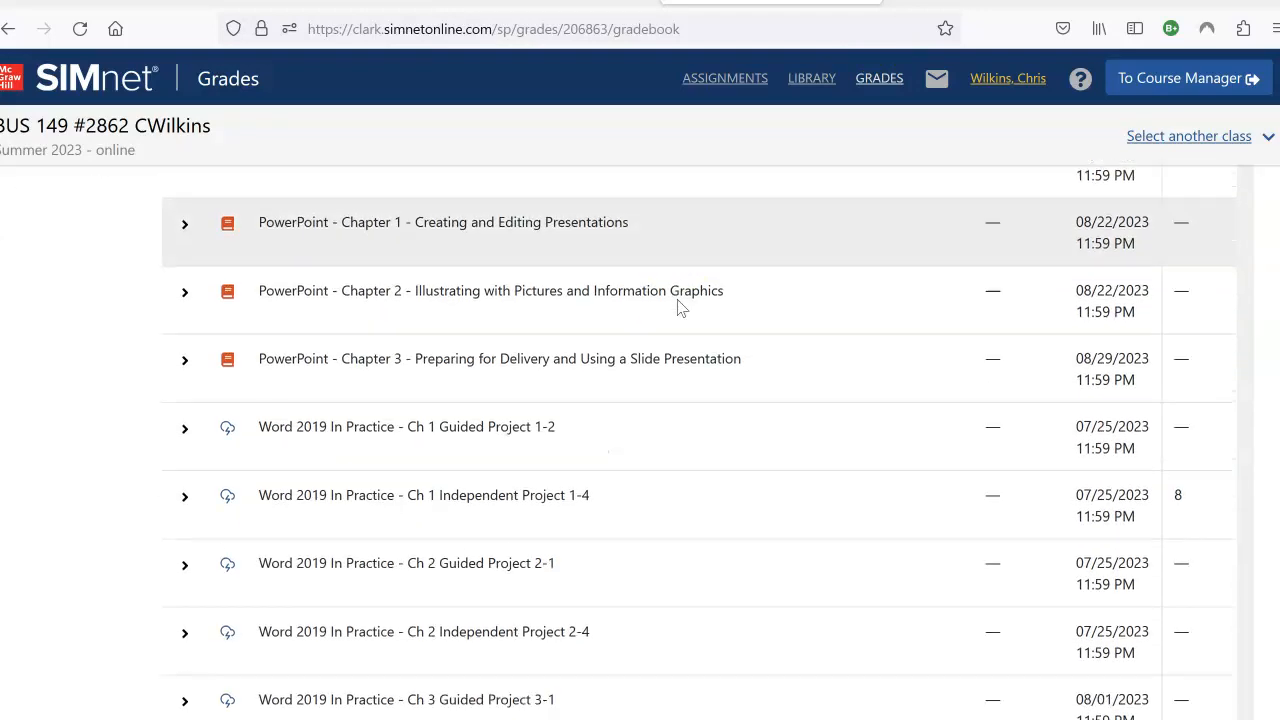
pyautogui.scroll(-3)
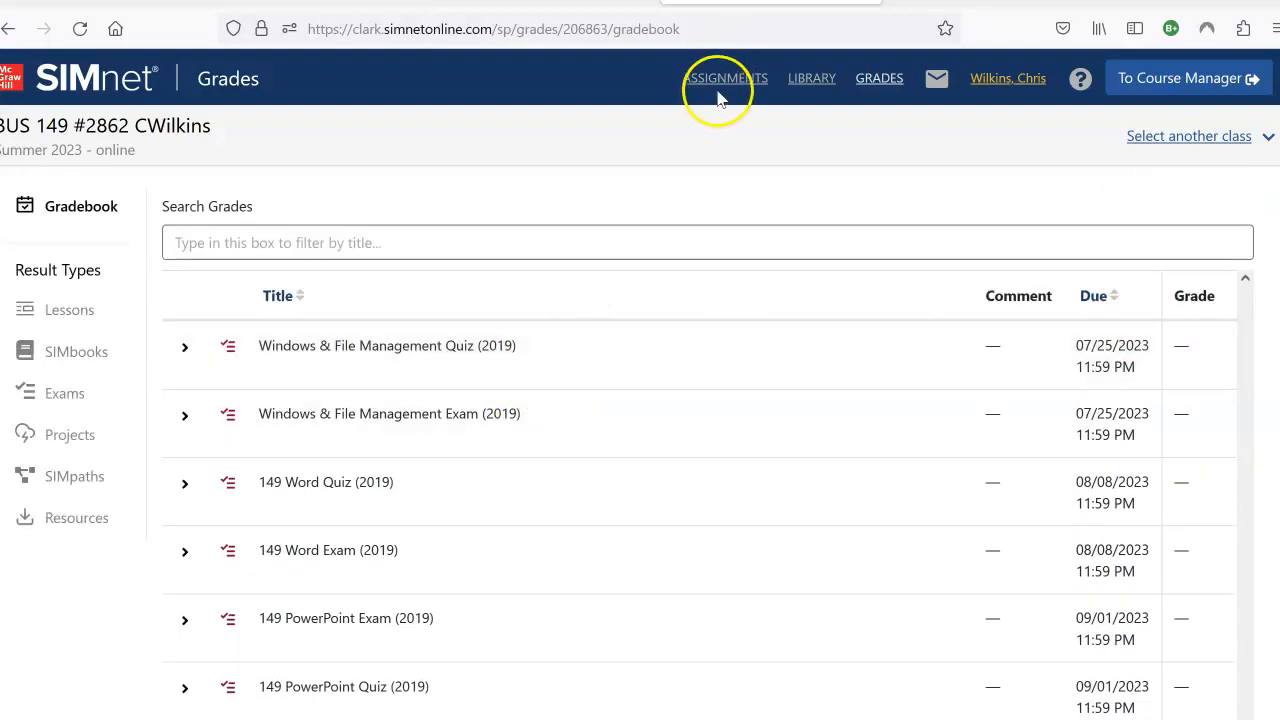
# Go back to the Assignments overview with all assignment tiles.
pyautogui.click(725, 78)
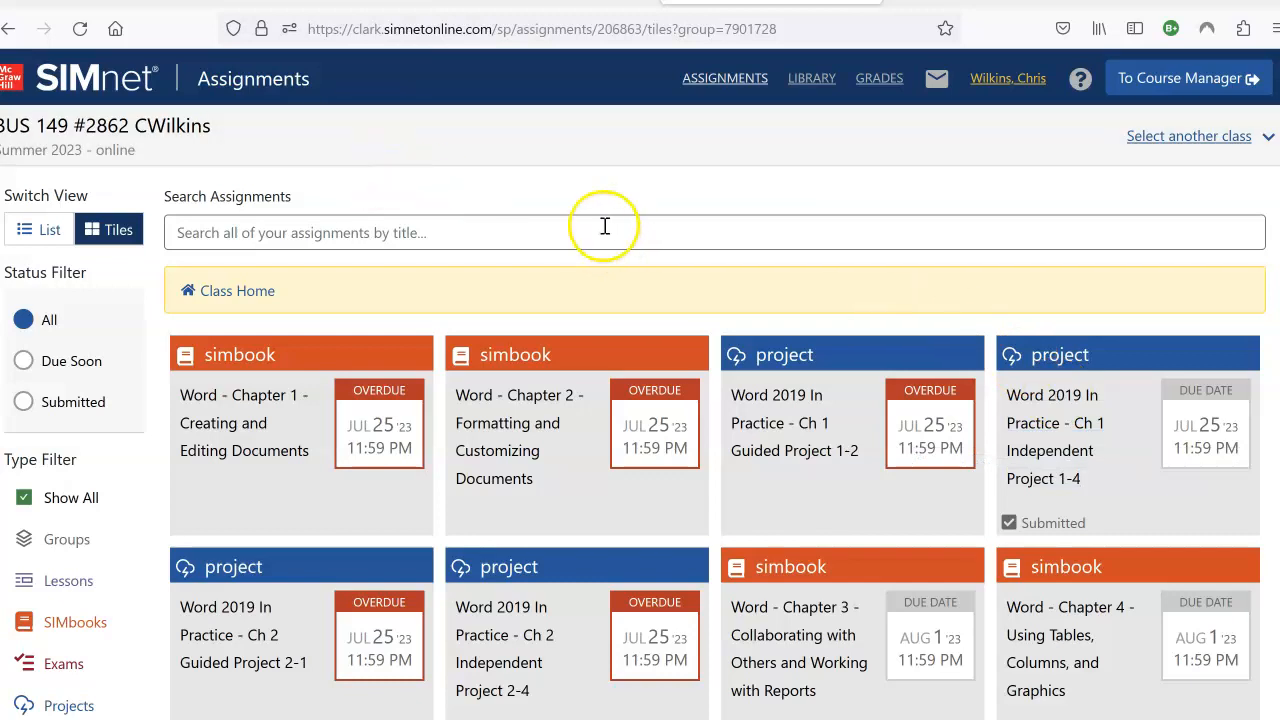
pyautogui.moveTo(448, 192)
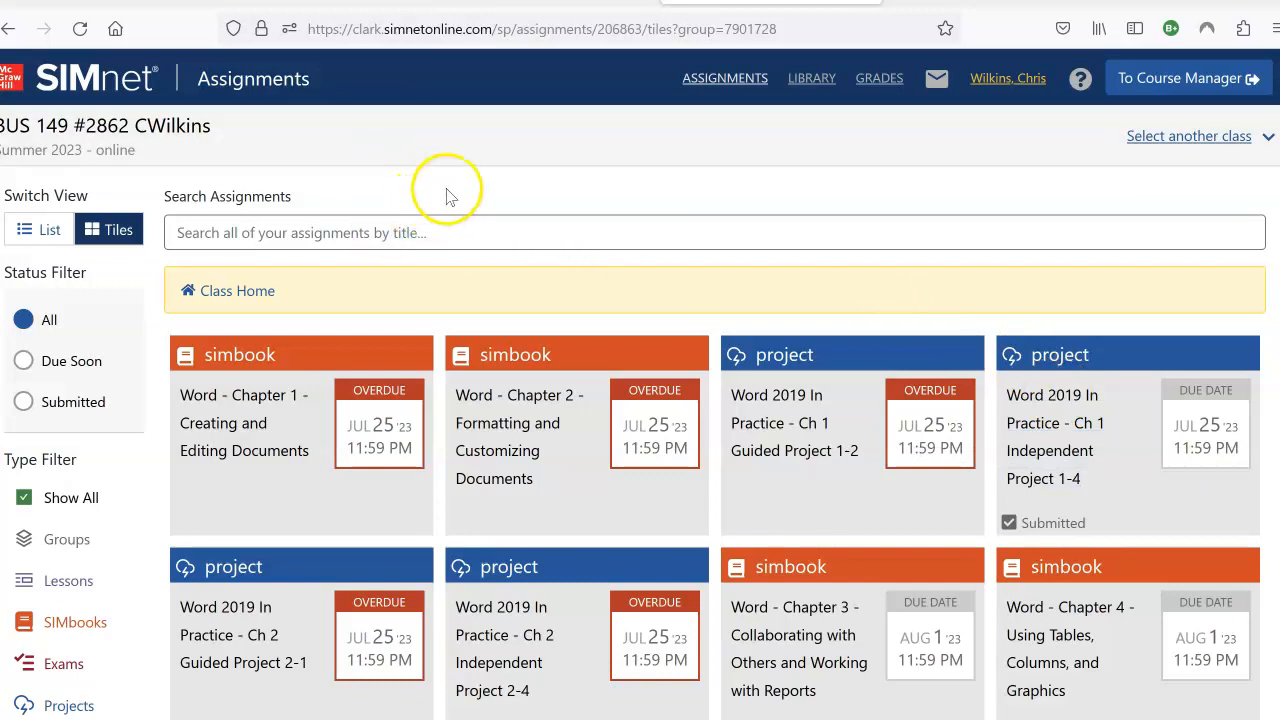